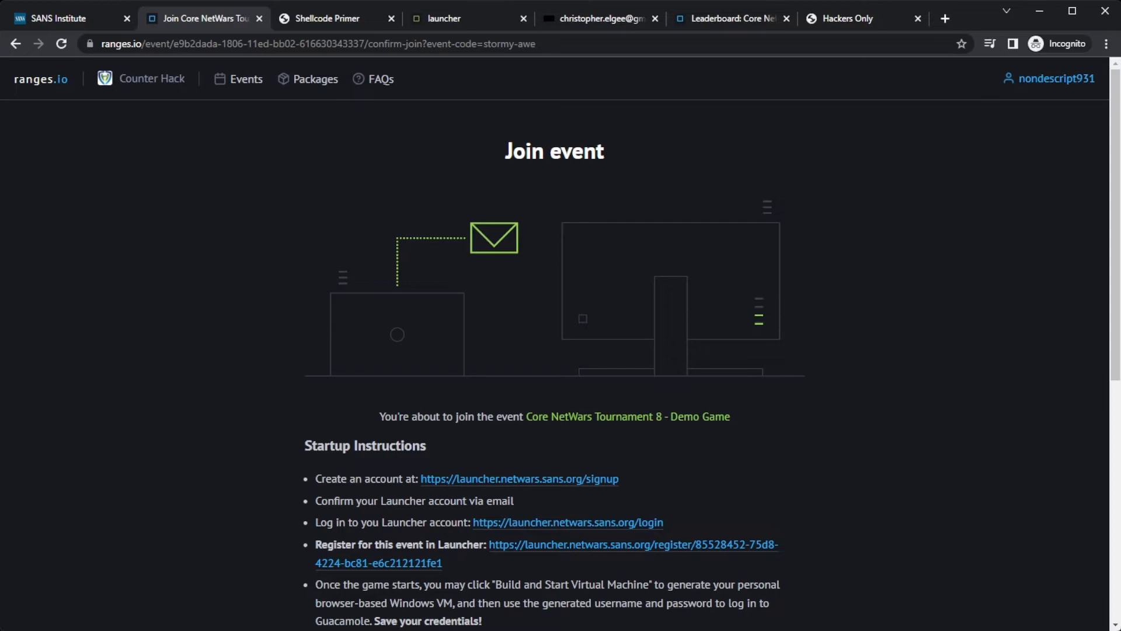
mouse_move(262, 421)
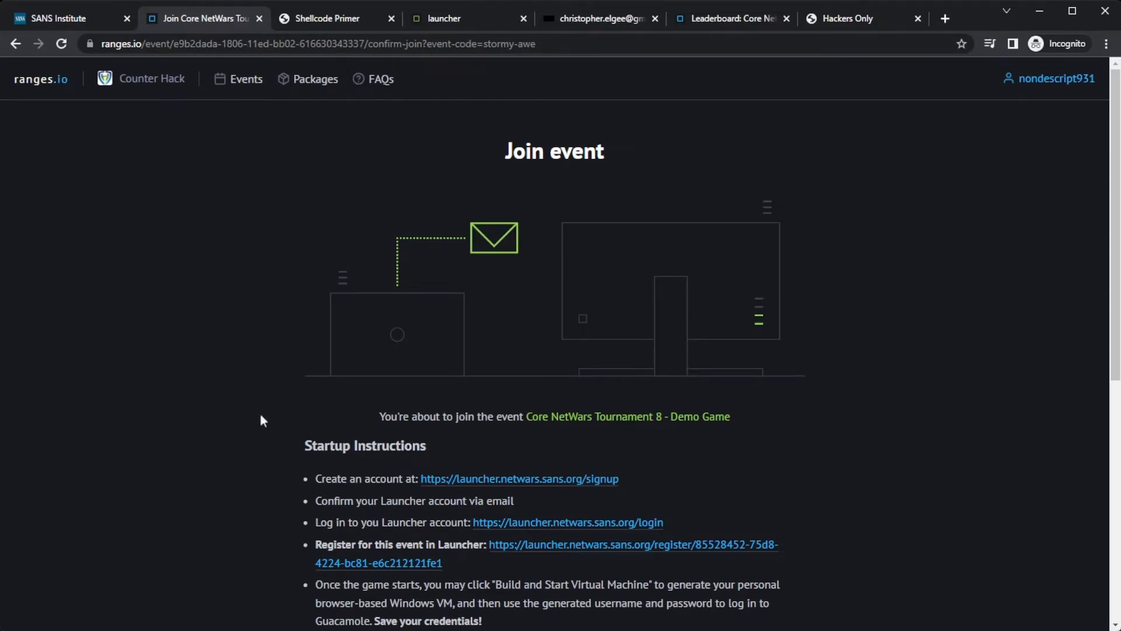
Step: Join the Core NetWars Tournament 8 - Demo Game event from below its Rules of Engagement
scroll("down", 3)
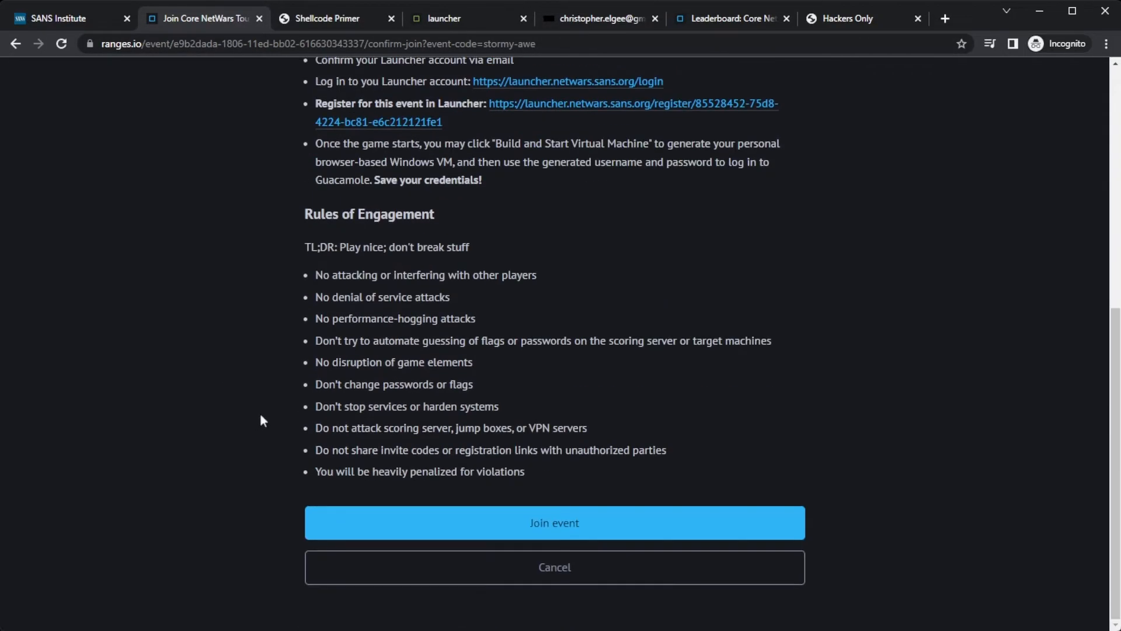
left_click(554, 523)
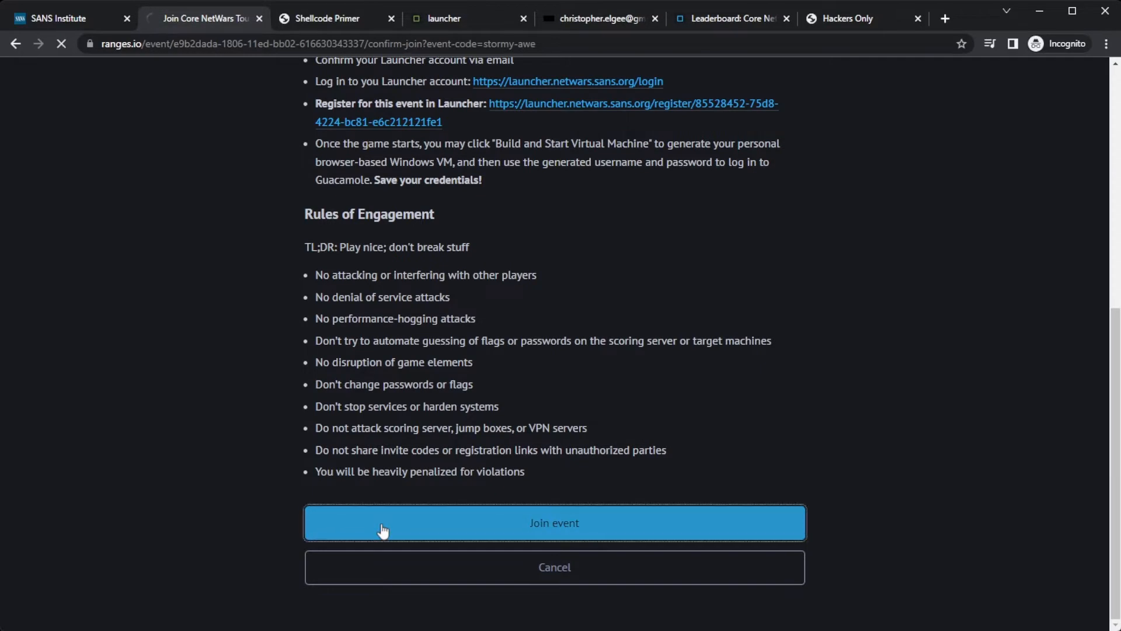
left_click(554, 523)
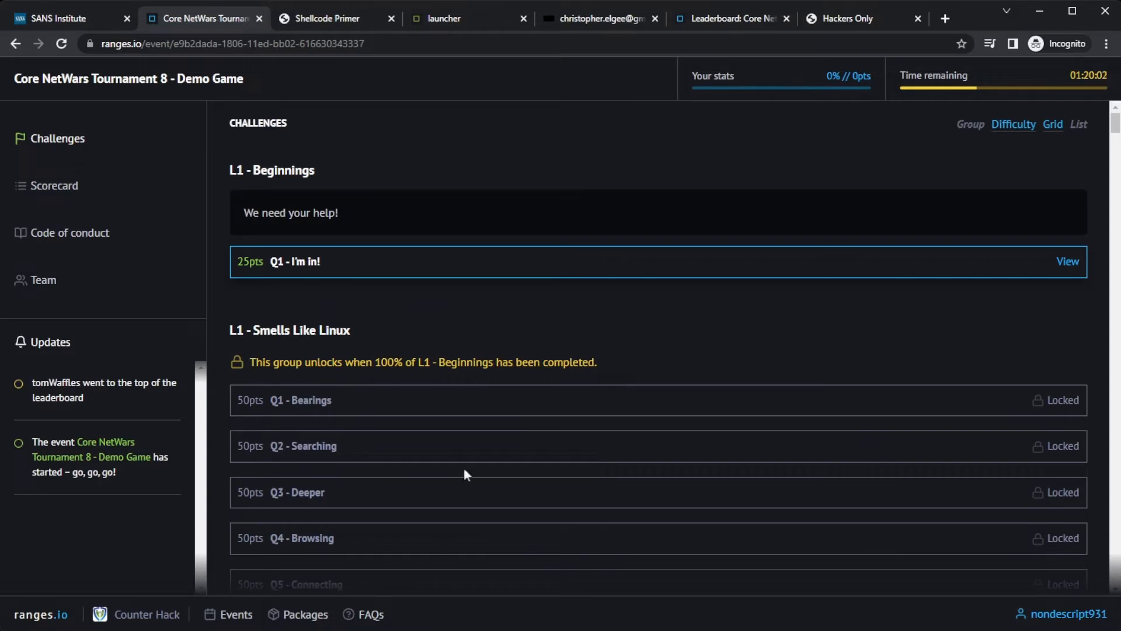
mouse_move(367, 271)
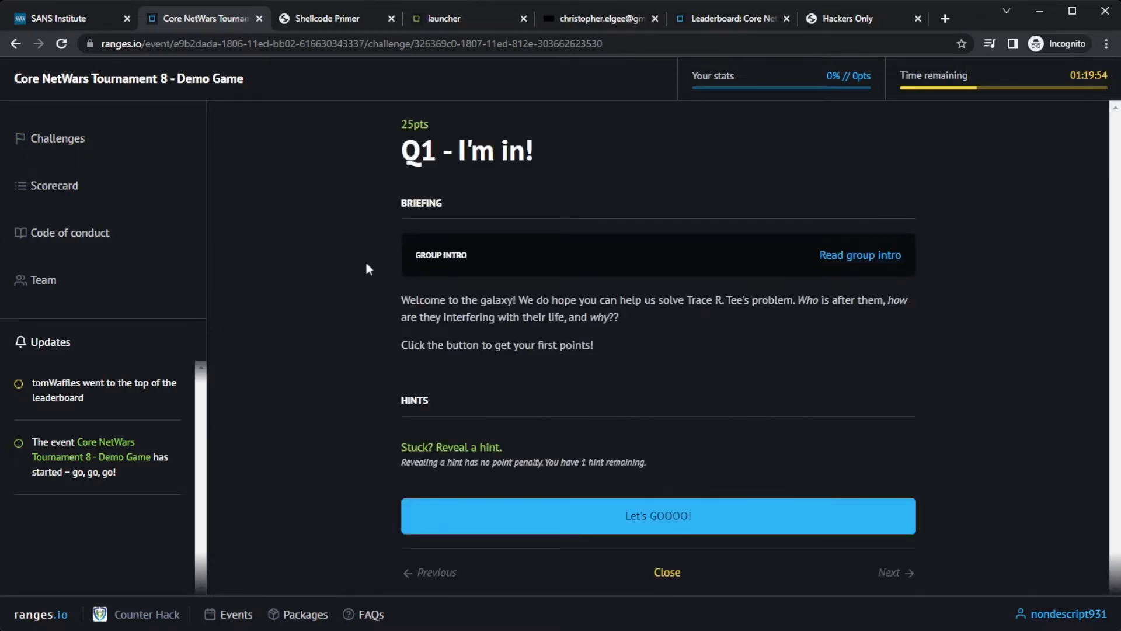
mouse_move(519, 526)
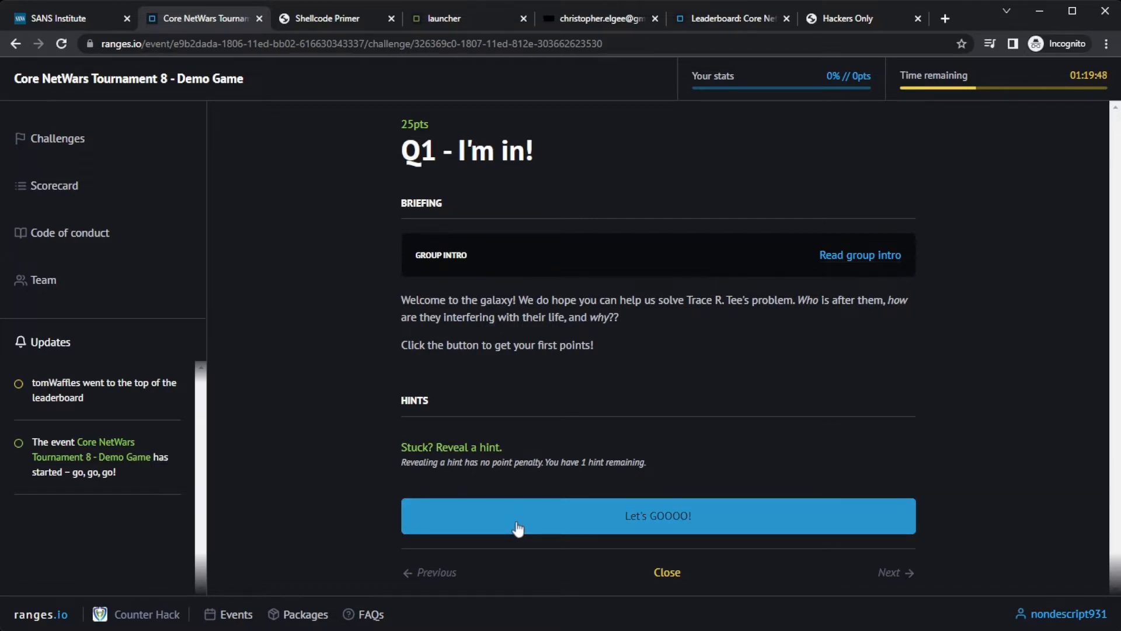
mouse_move(477, 480)
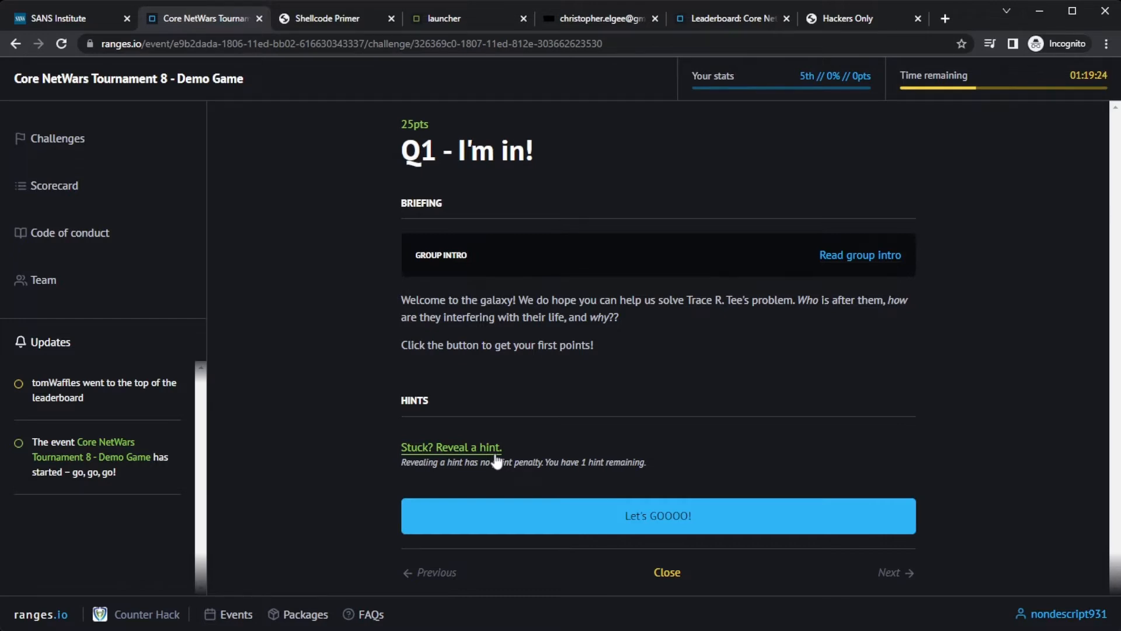
Step: Reveal the Q1 - I'm in! hint and complete the challenge for 25 points
left_click(450, 447)
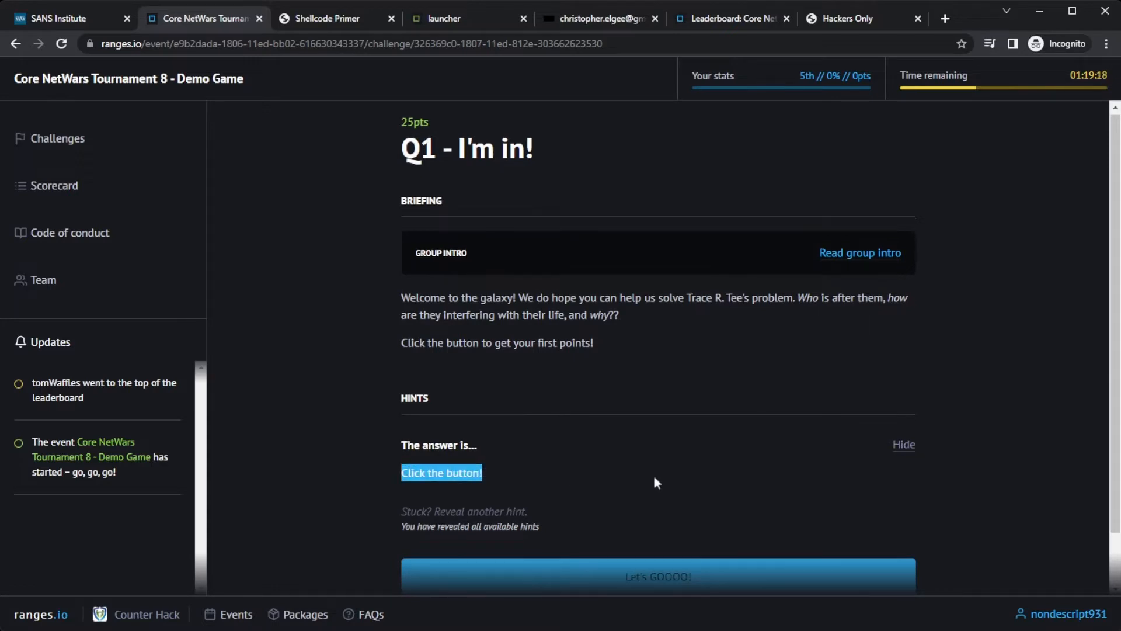
scroll("down", 3)
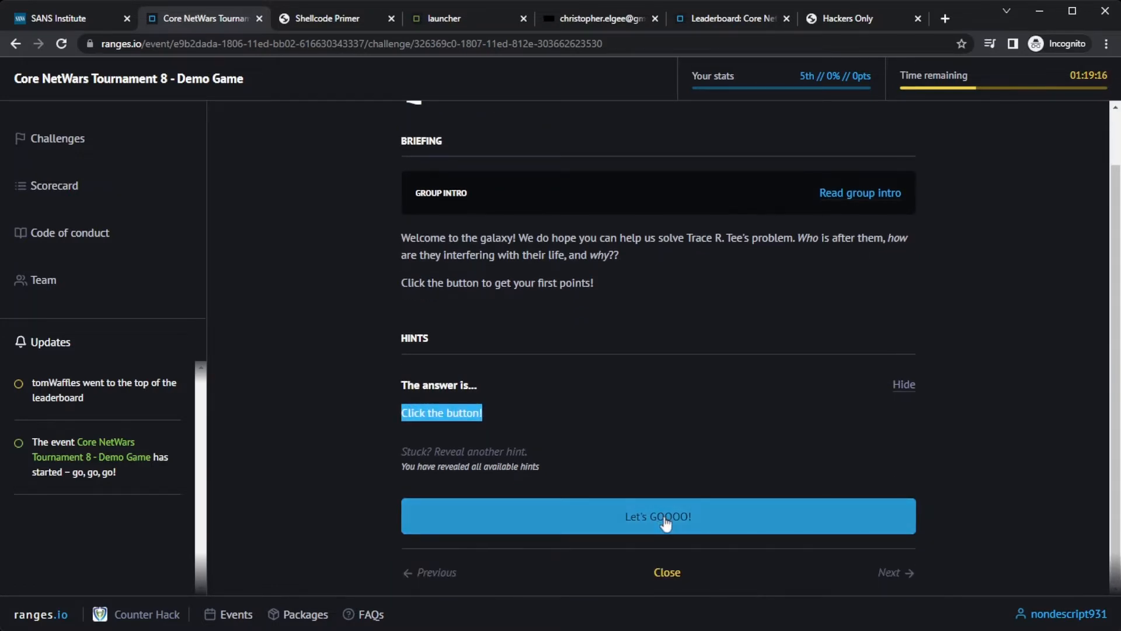
left_click(657, 516)
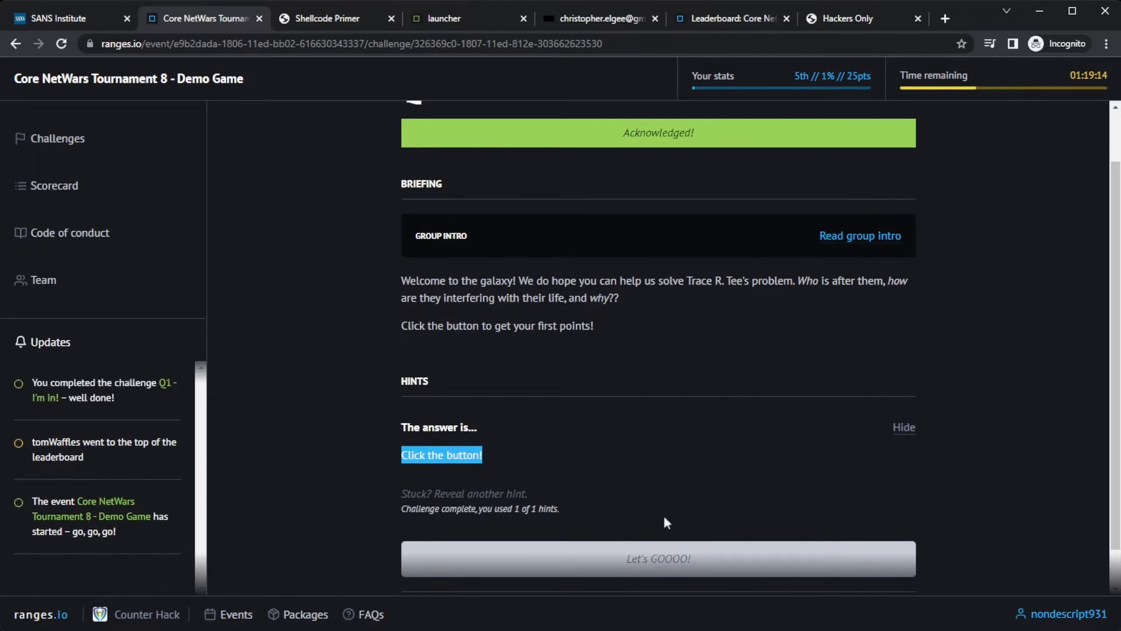
mouse_move(80, 154)
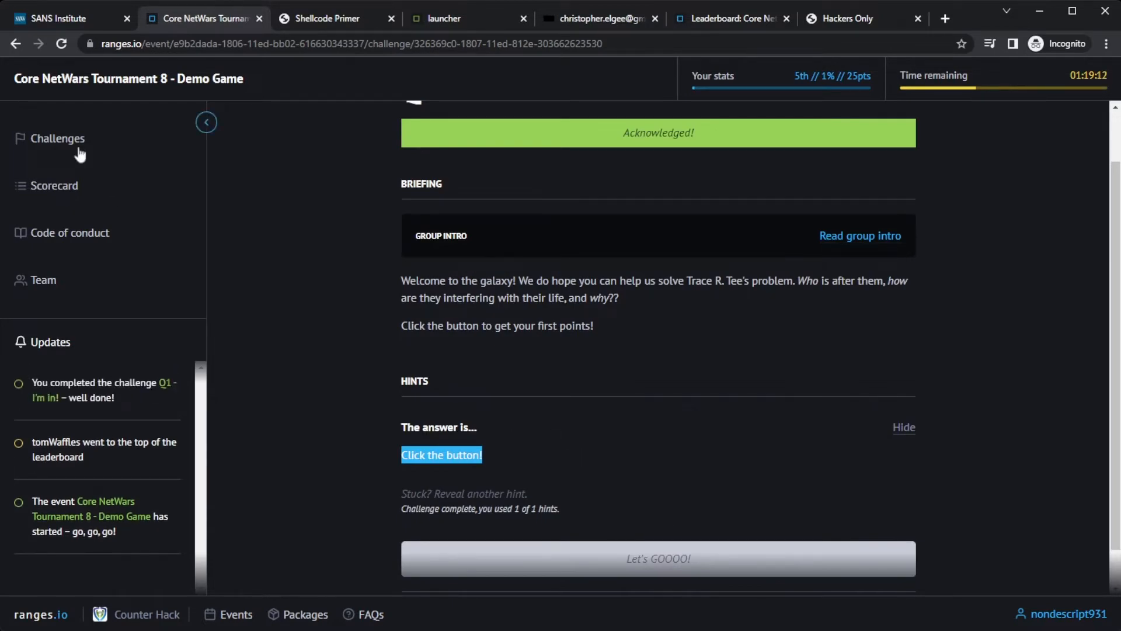
Step: Return to Challenges and show the Smells Like Linux group intro for Q1 - Bearings
left_click(57, 137)
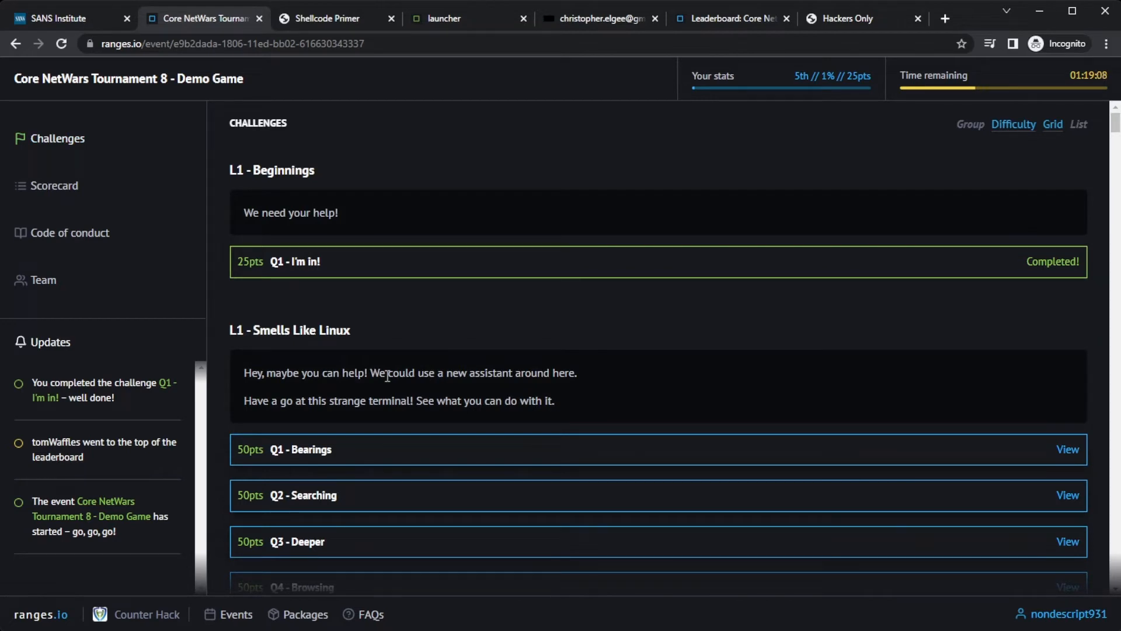
mouse_move(388, 386)
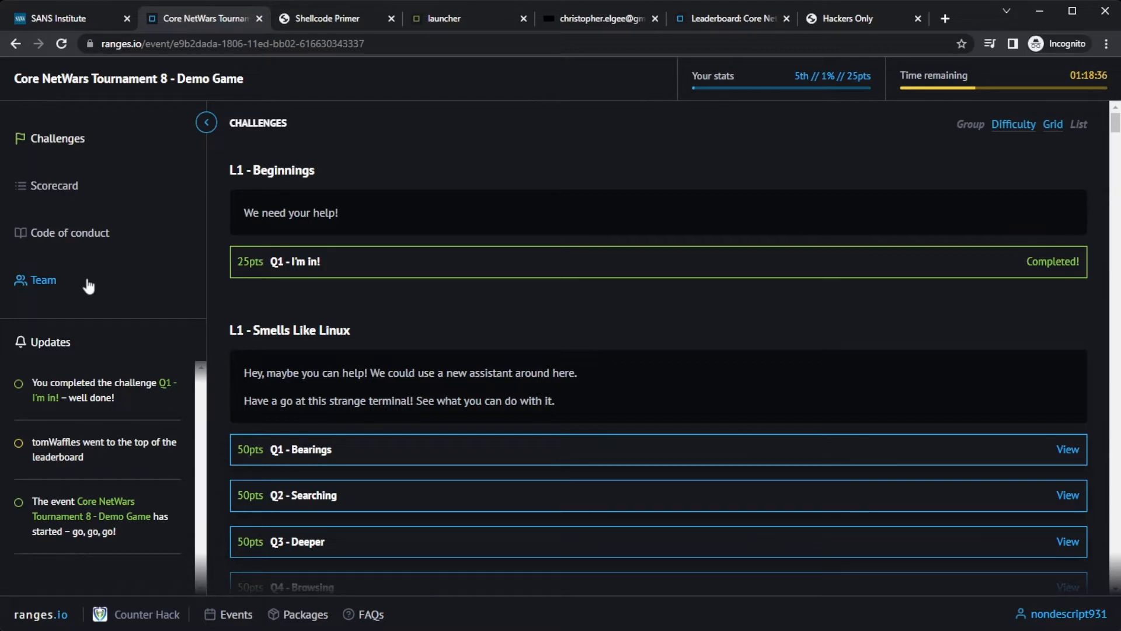
mouse_move(350, 452)
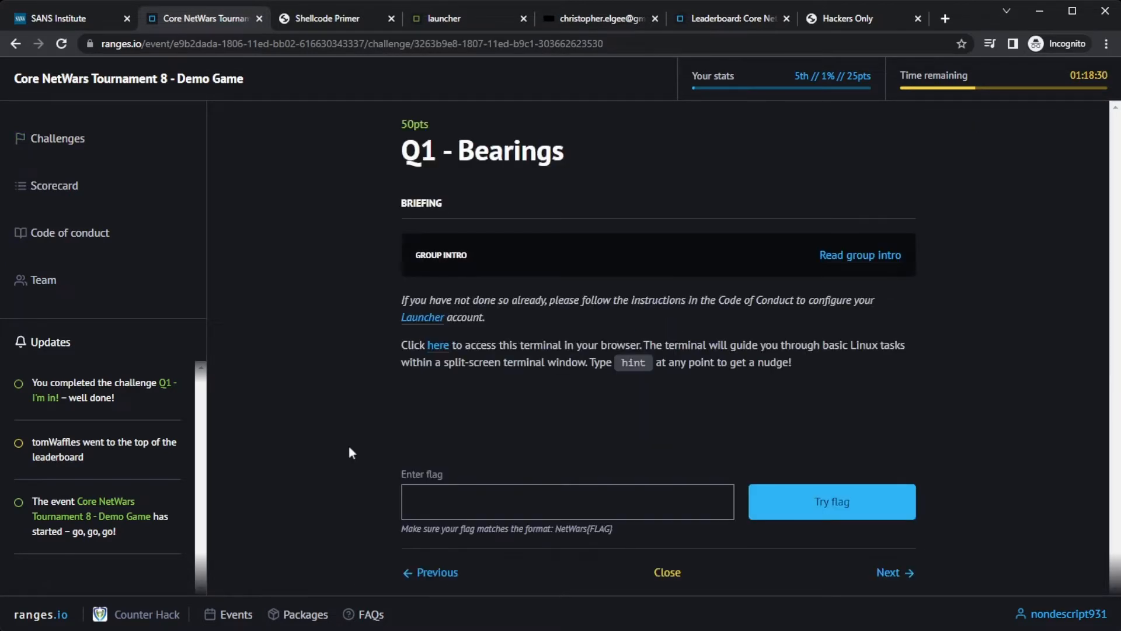
mouse_move(837, 357)
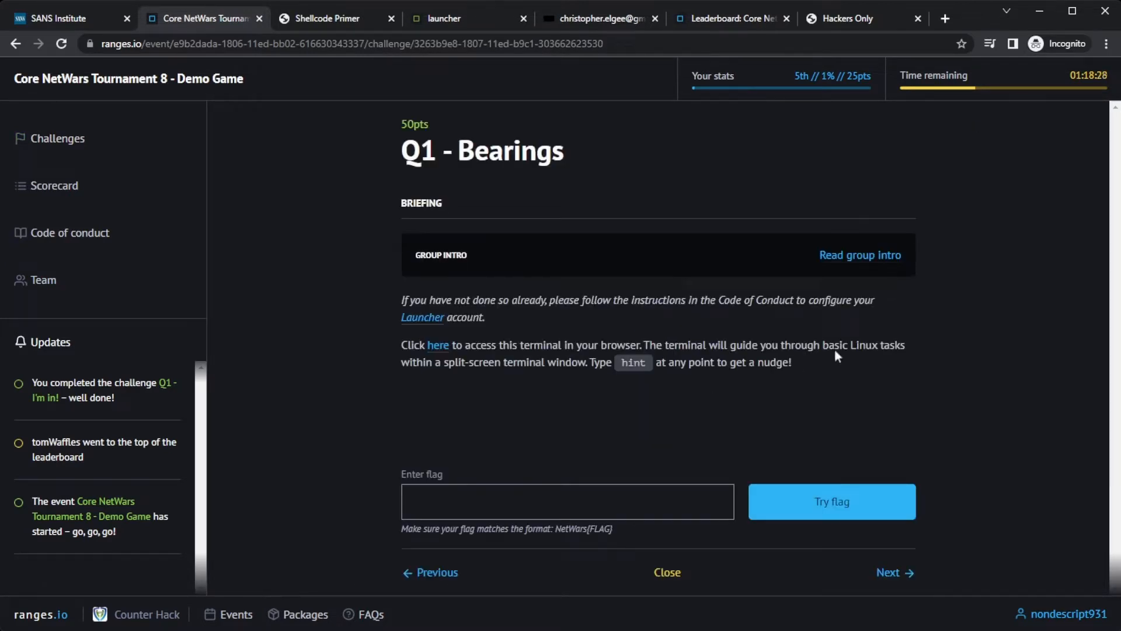
left_click(860, 255)
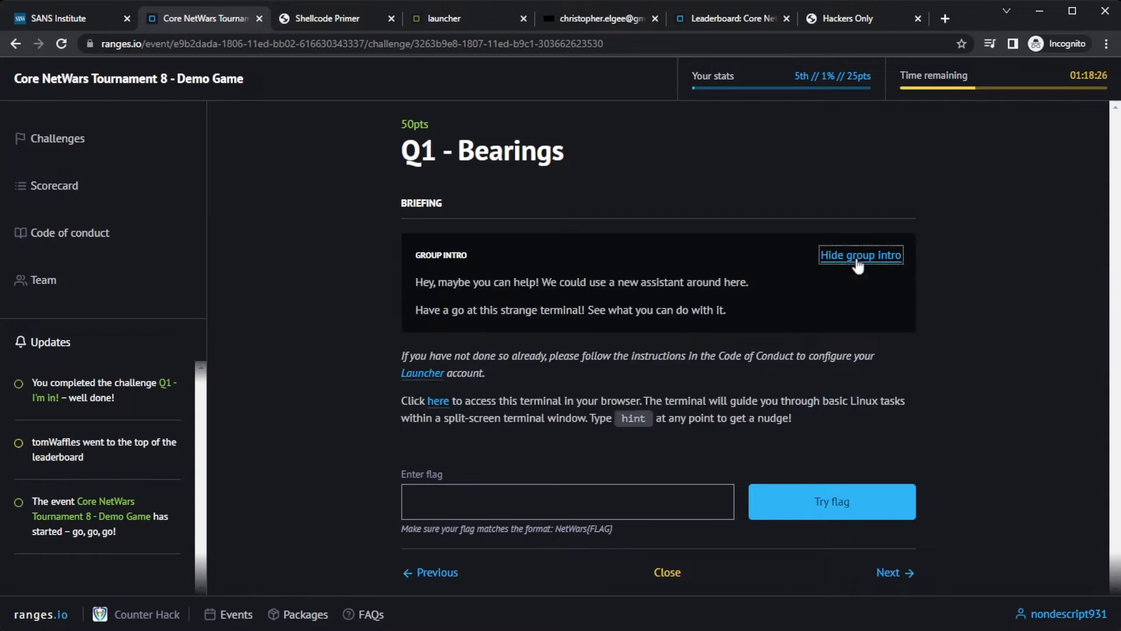
mouse_move(867, 446)
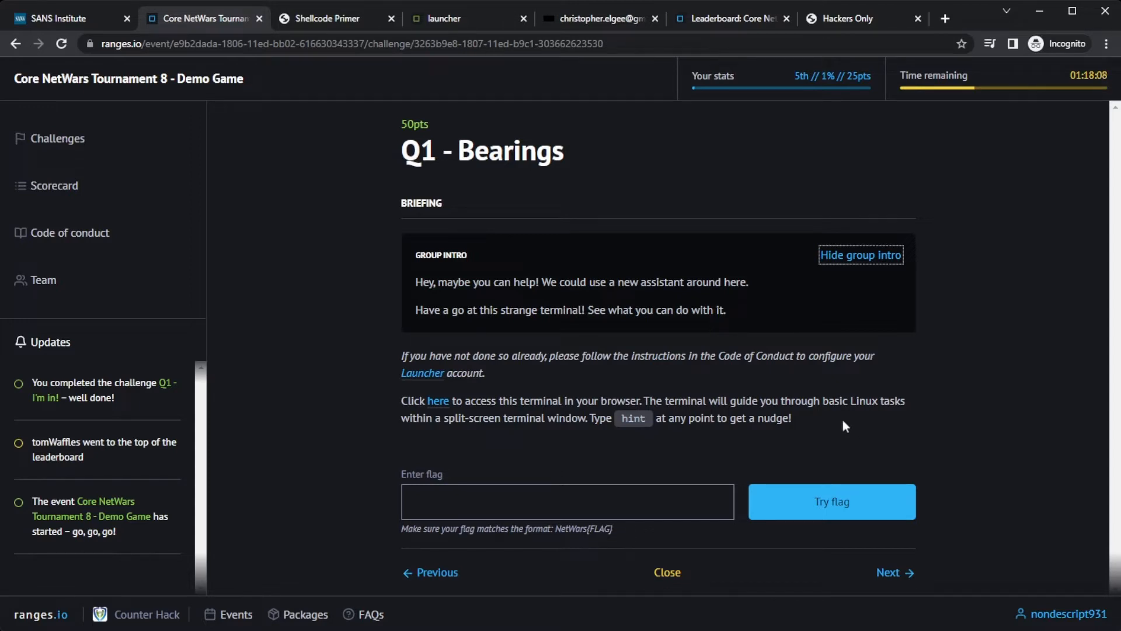
mouse_move(438, 401)
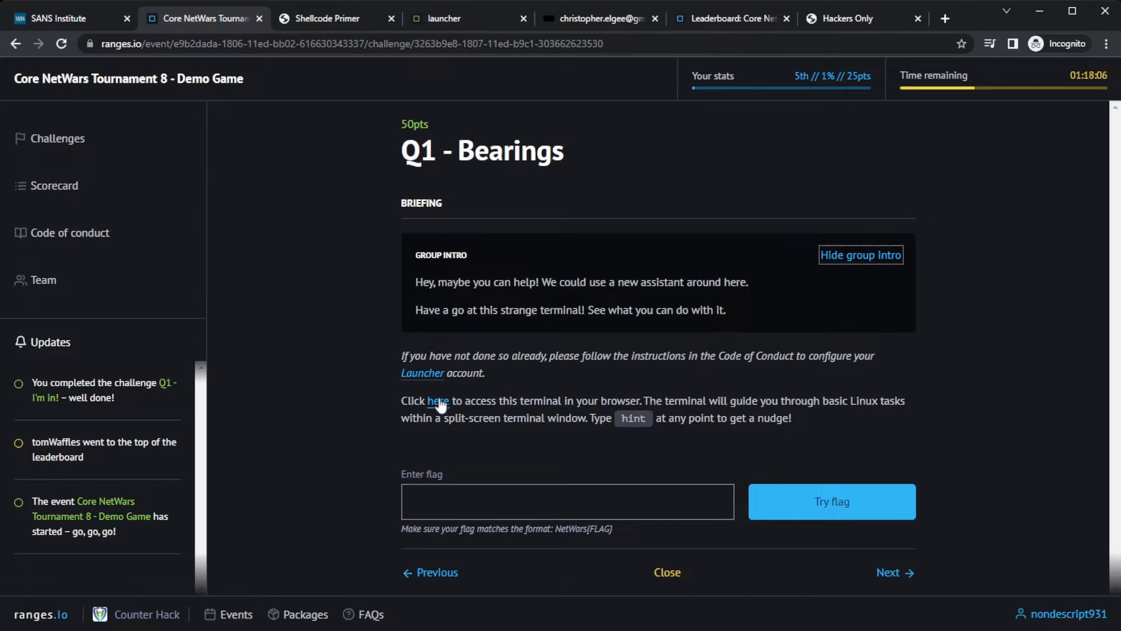
Step: Launch WeTTy, answer y, then run hint, pwd, ls and hint again
left_click(437, 401)
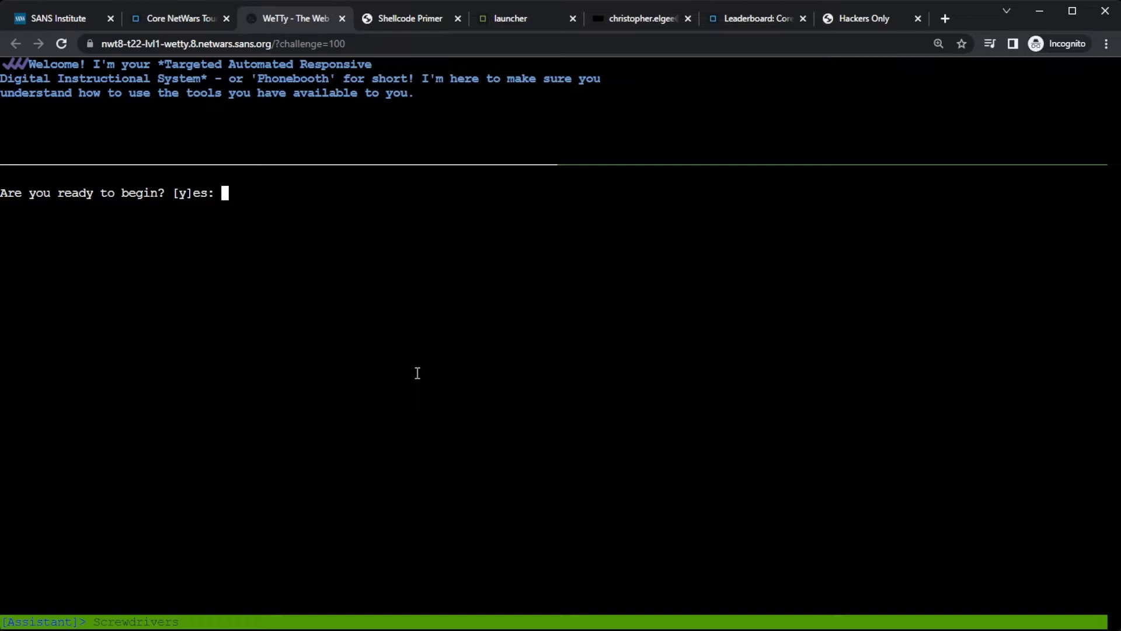
type("y")
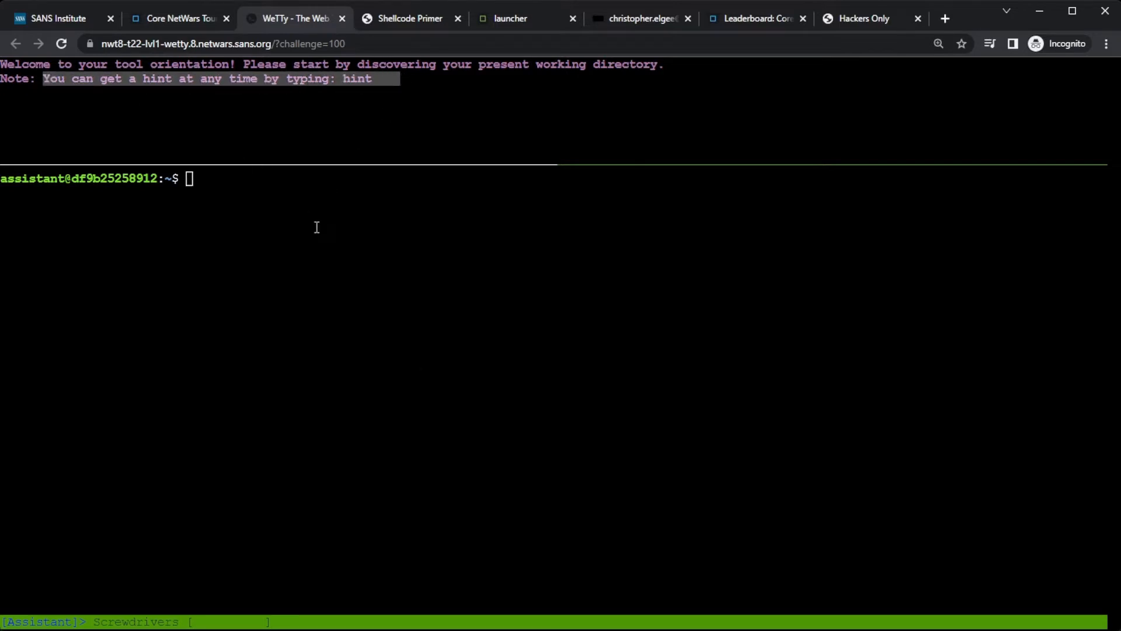
type("hint")
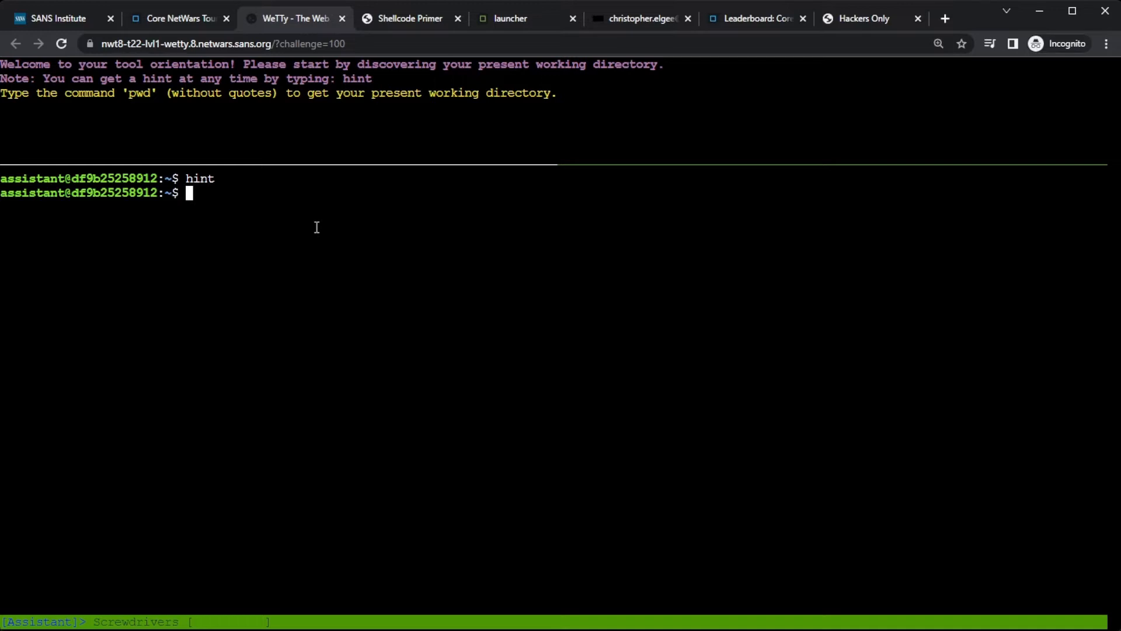
type("pwd")
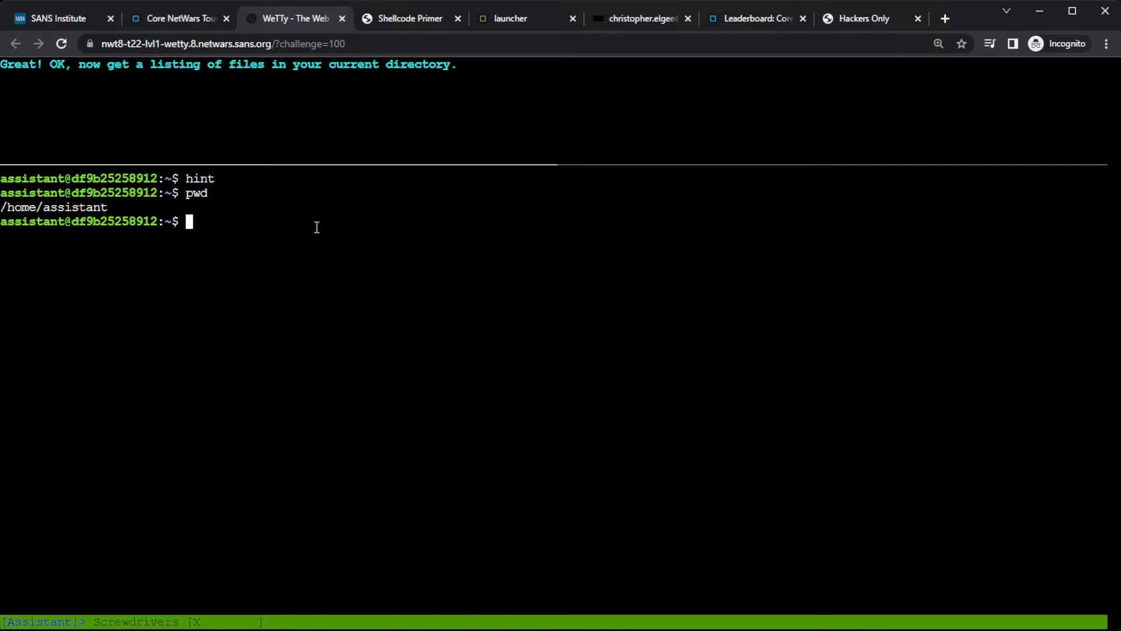
type("ls")
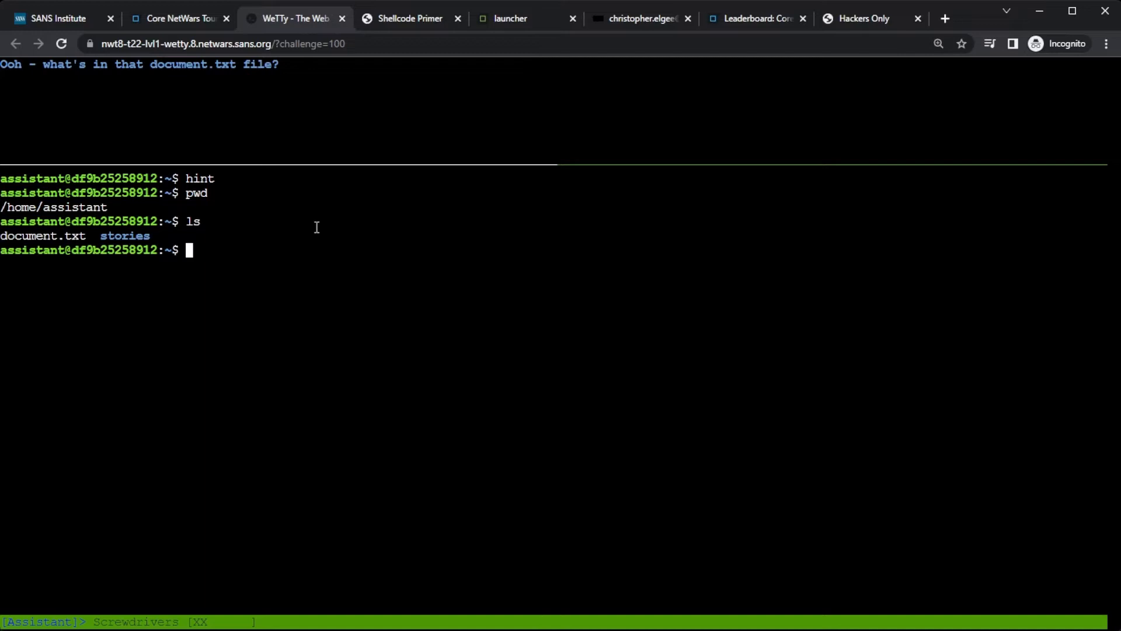
type("hint")
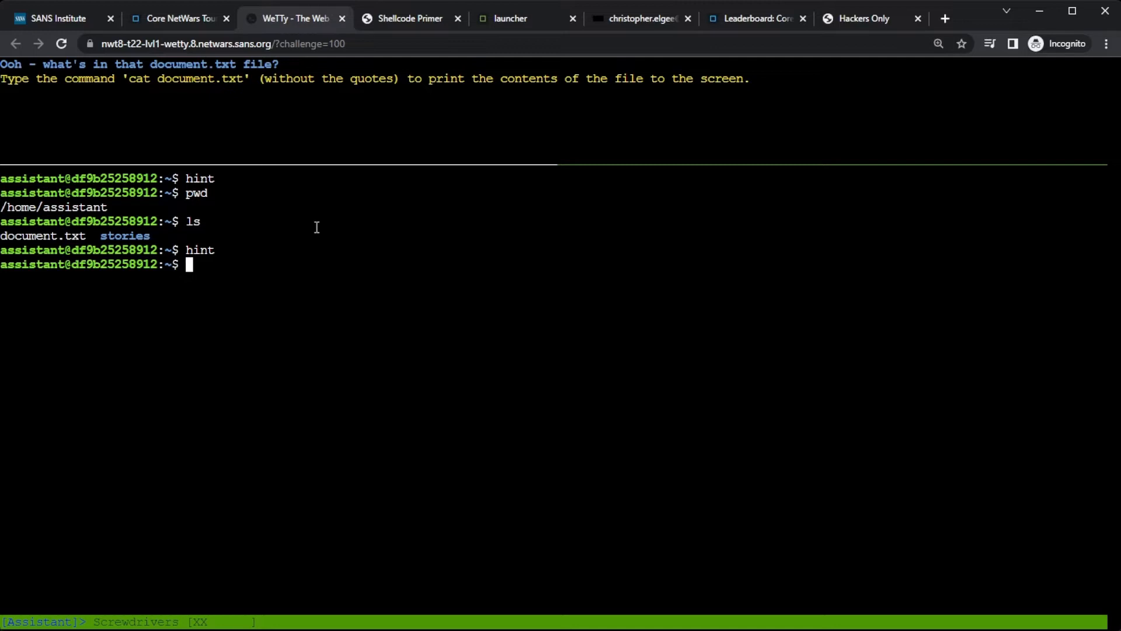
Step: Print document.txt, list hidden files like .badwolf with ls -a, then cd into stories
type("cat document.txt")
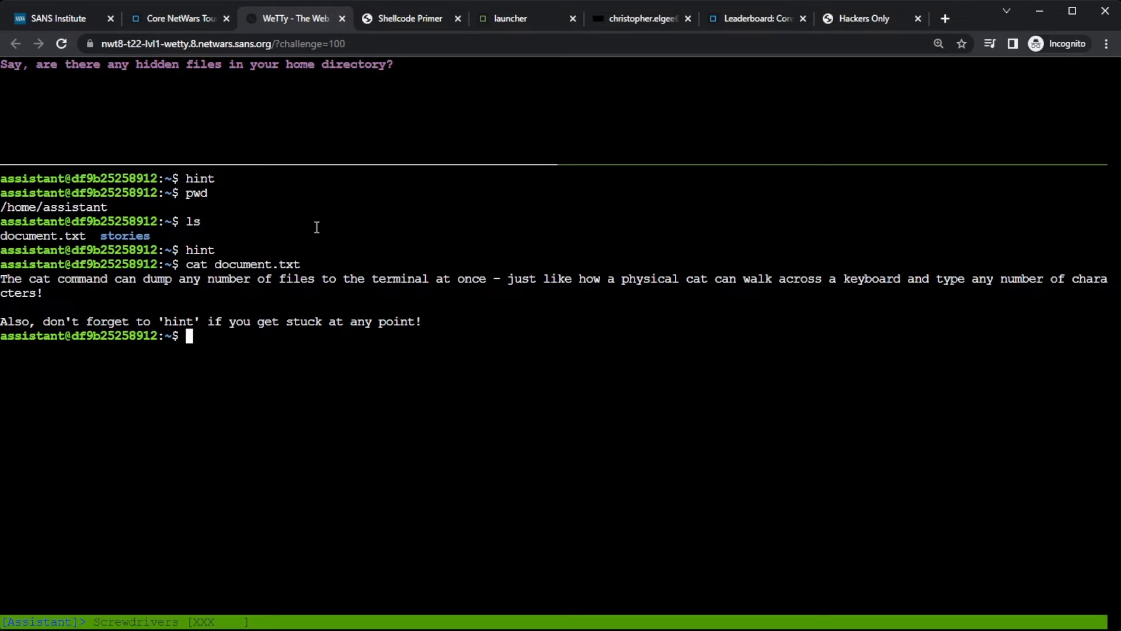
type("hint")
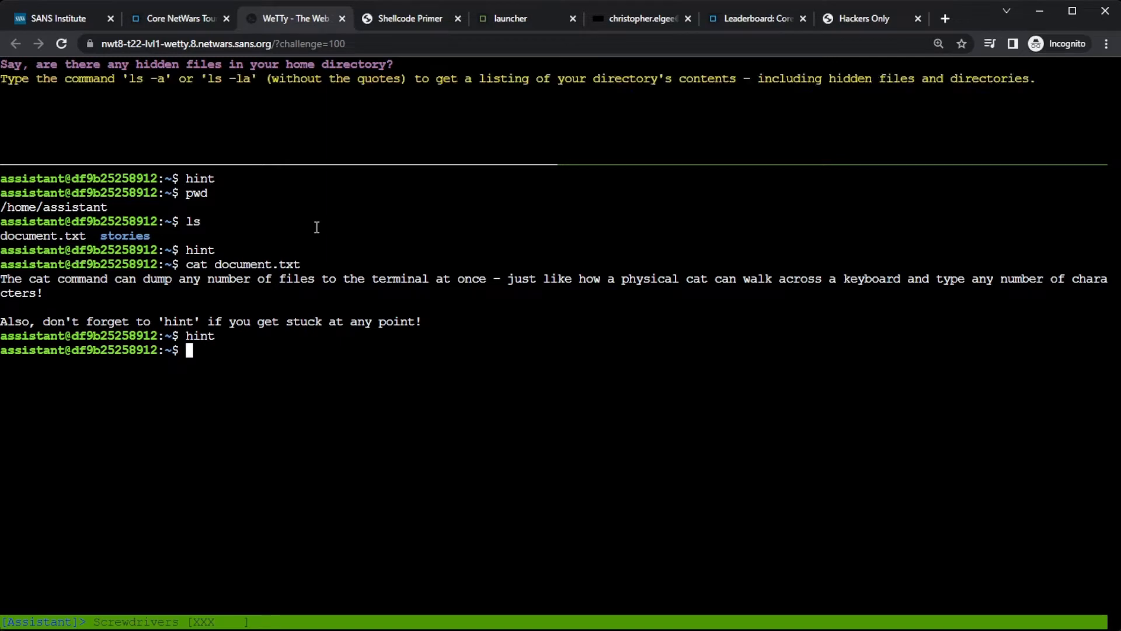
mouse_move(125, 84)
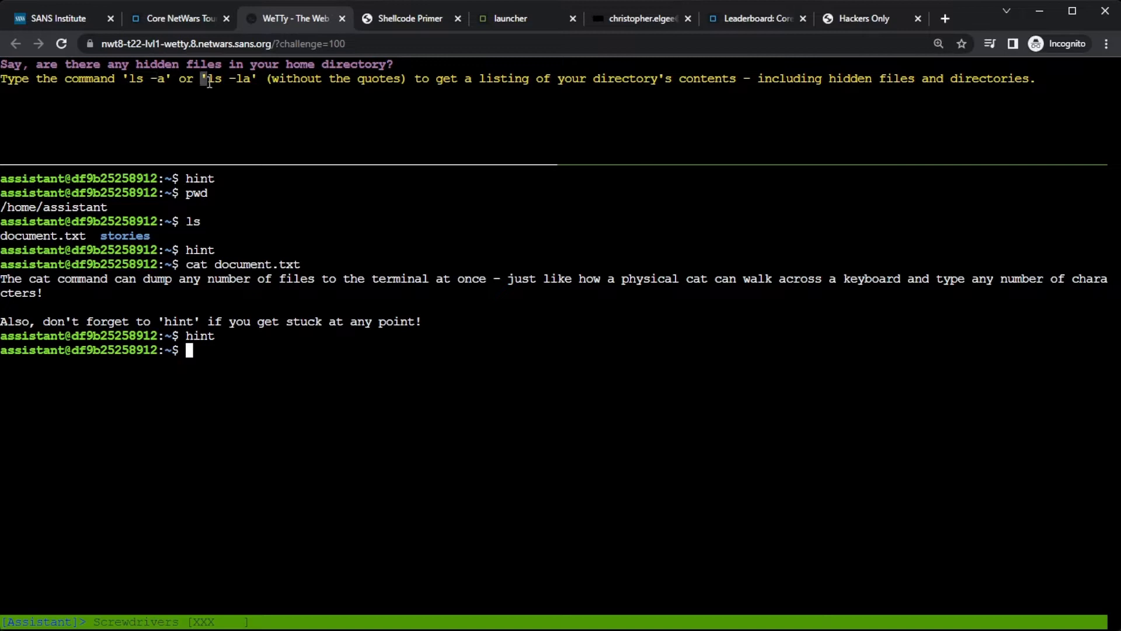
double_click(227, 77)
type("ls -a")
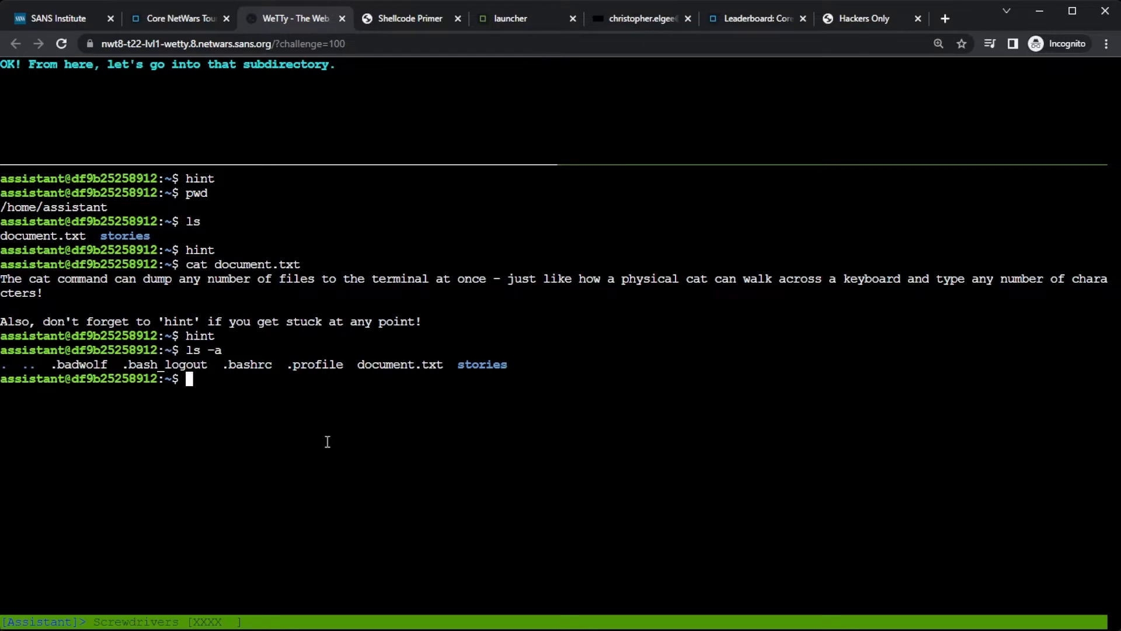
type("hint")
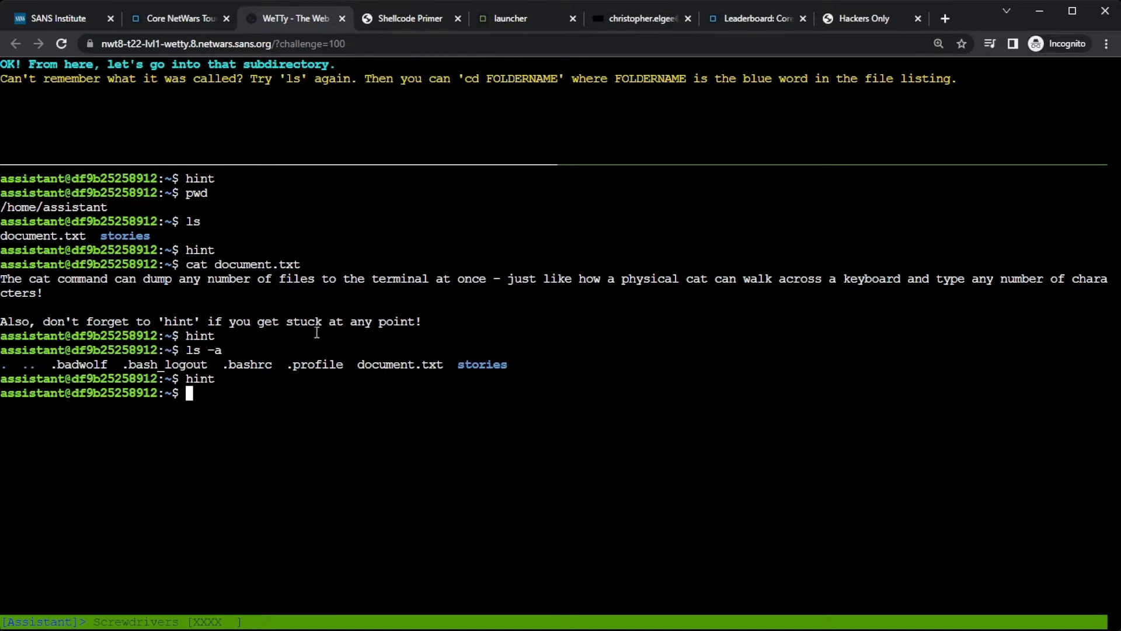
mouse_move(408, 395)
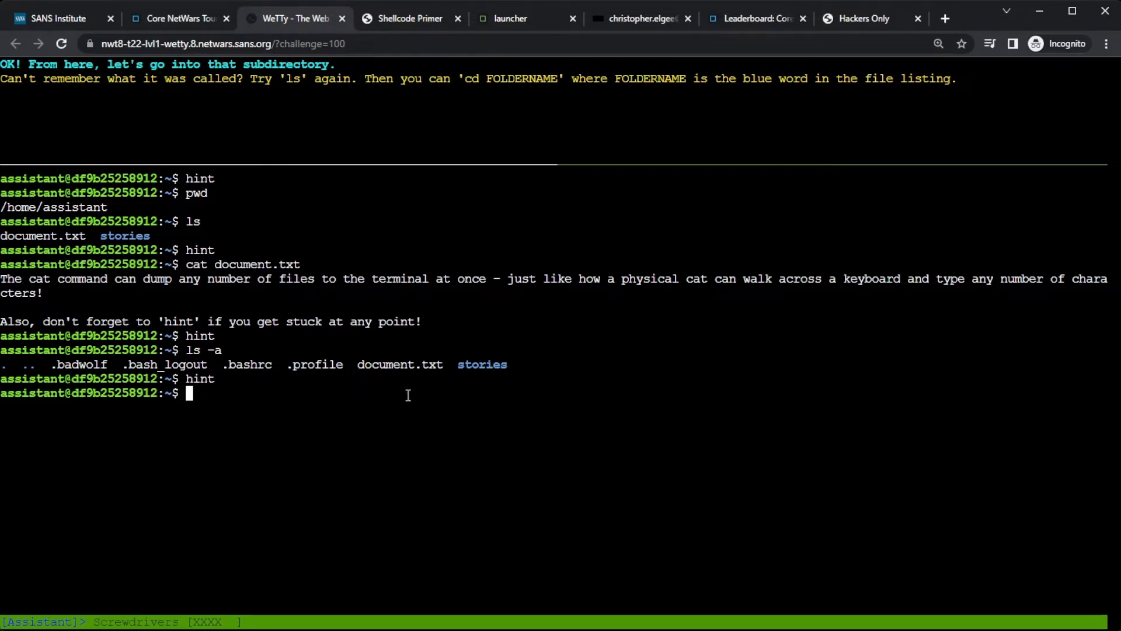
double_click(482, 364)
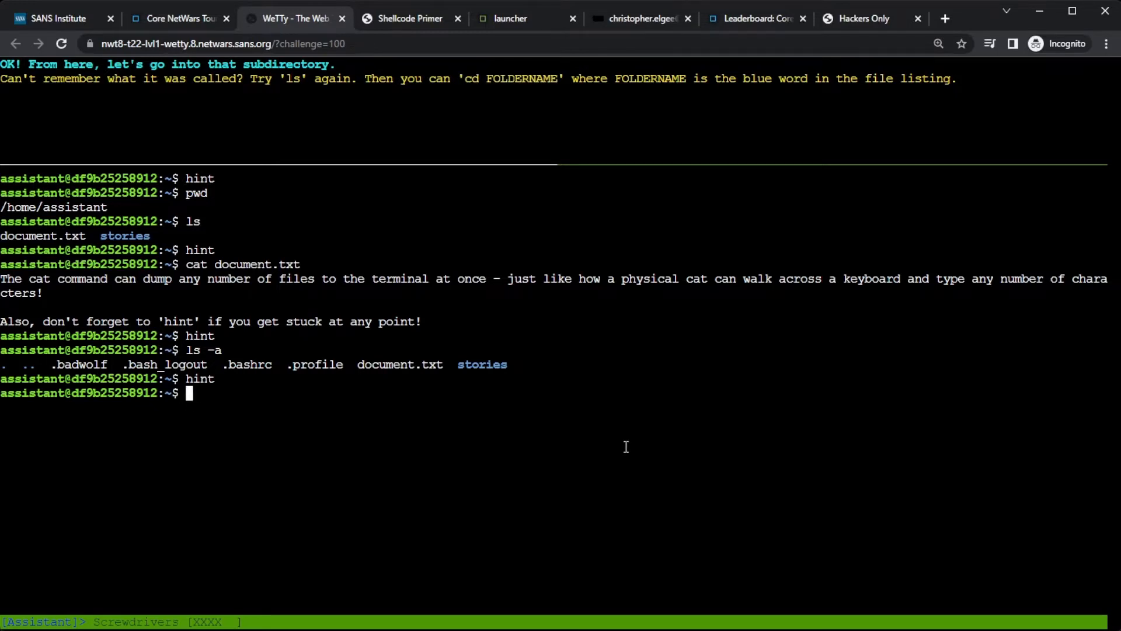
type("cd stories")
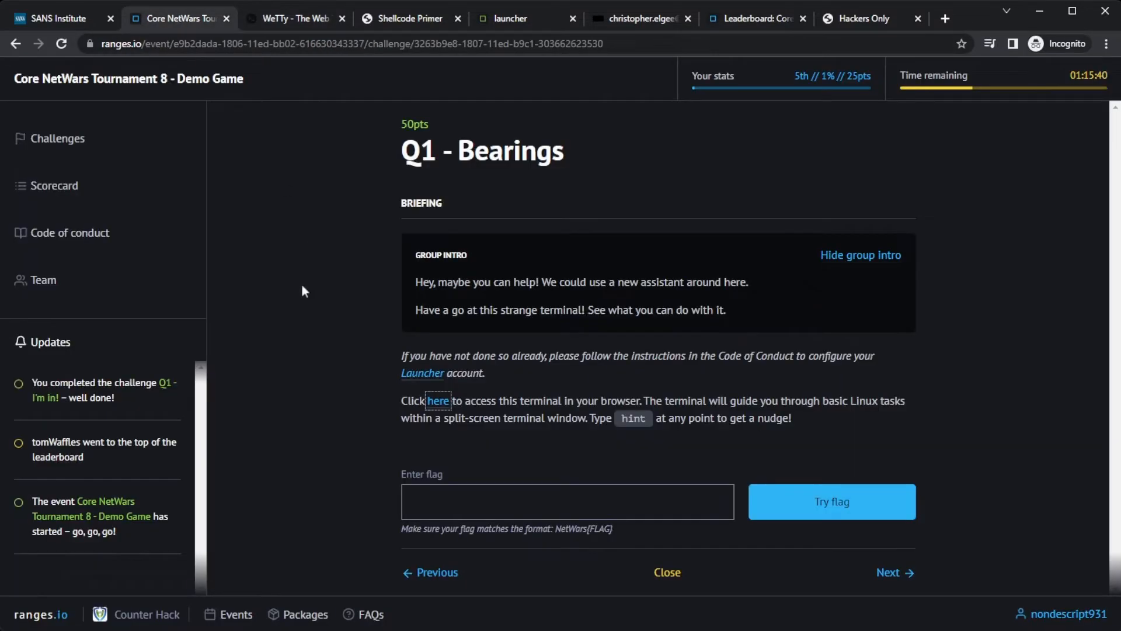
left_click(567, 501)
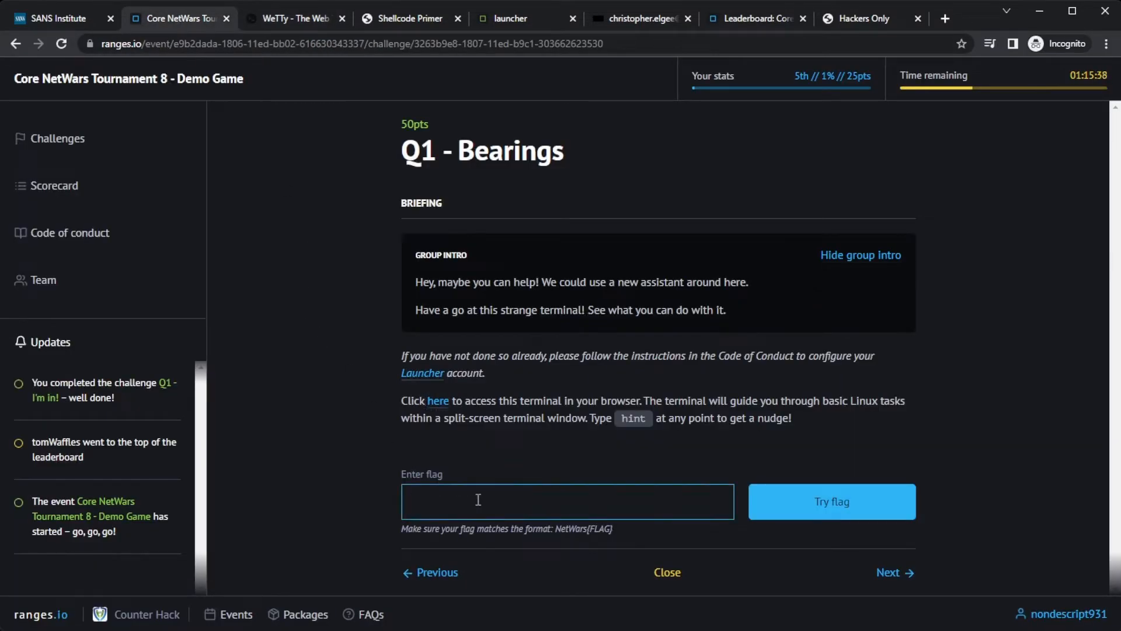
type("NetWars{GreatStart}")
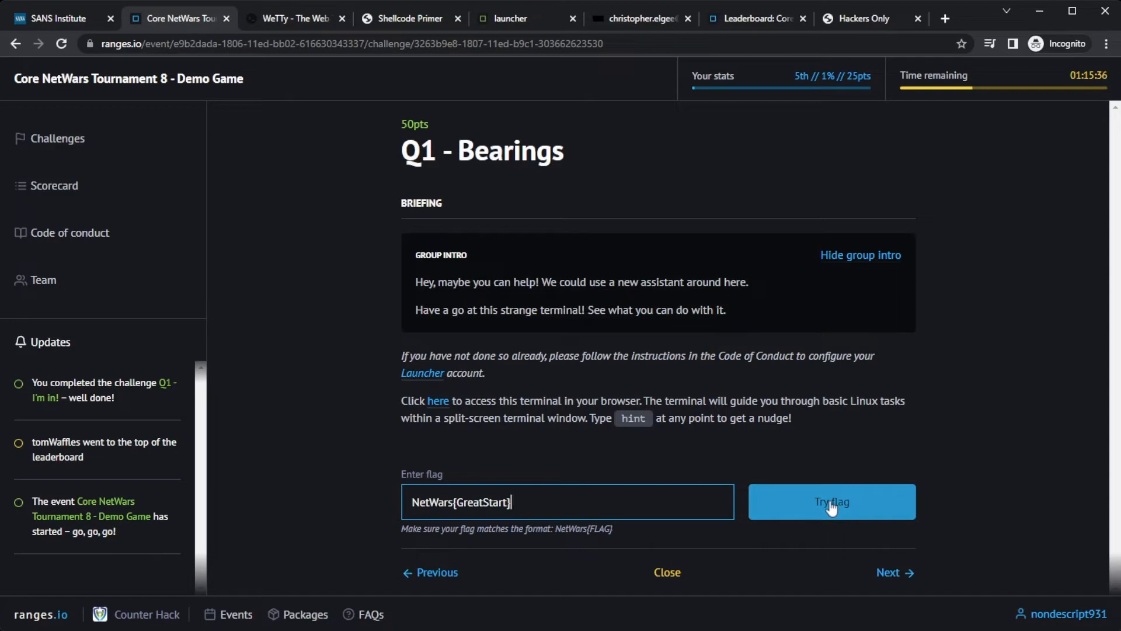
left_click(831, 501)
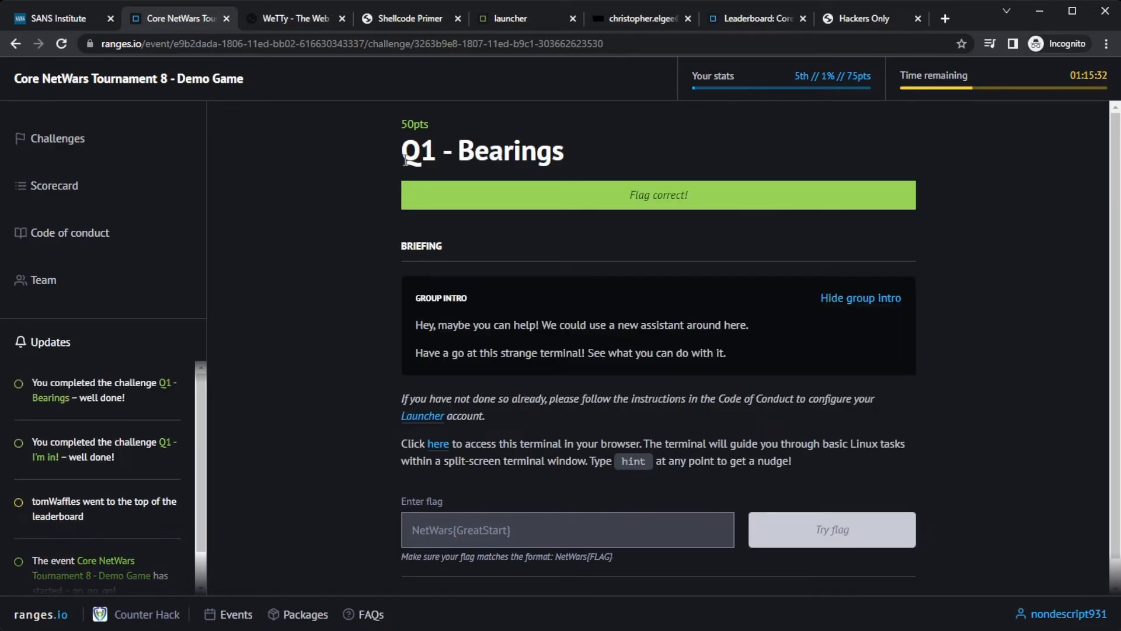
mouse_move(382, 348)
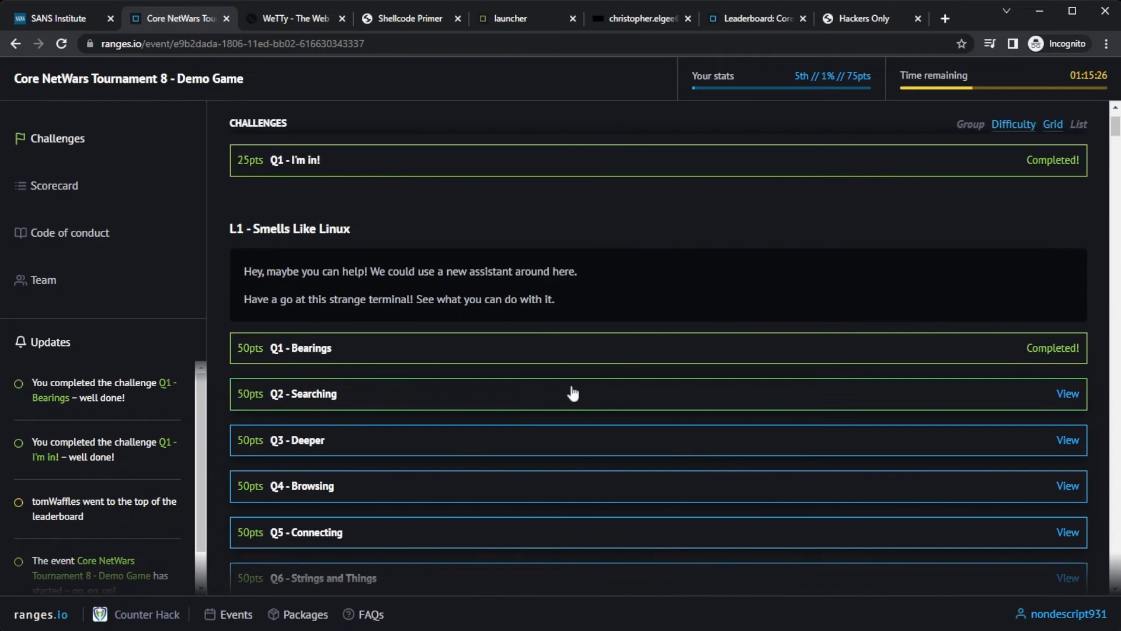
Step: Scroll the challenges list down to L1 - Windows 101's Q1 - Registry
scroll("down", 3)
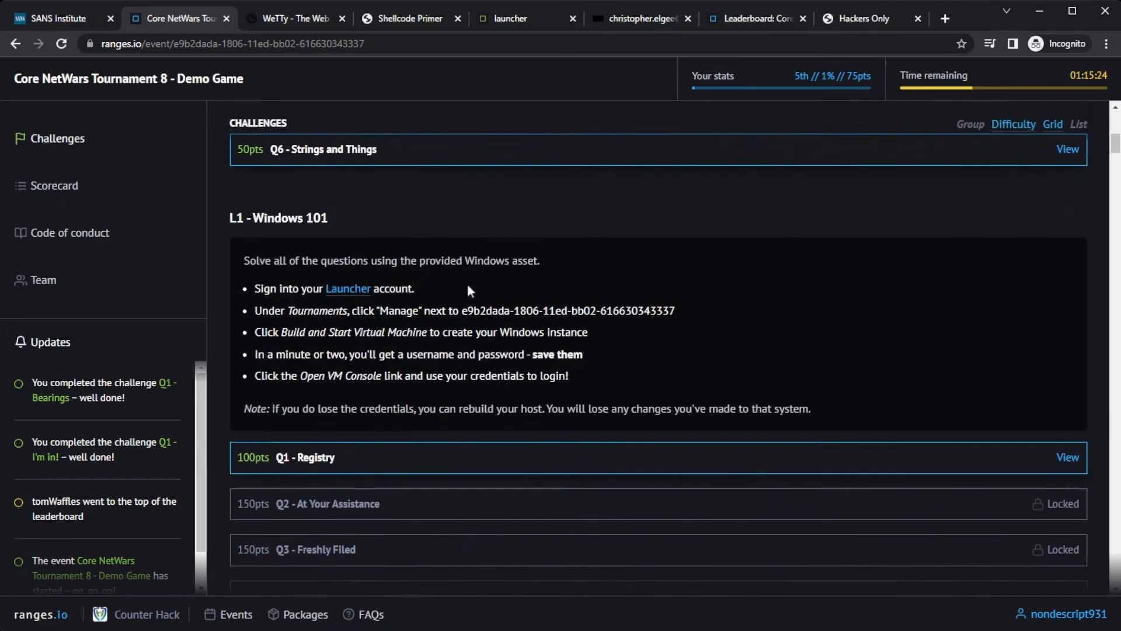
scroll("down", 3)
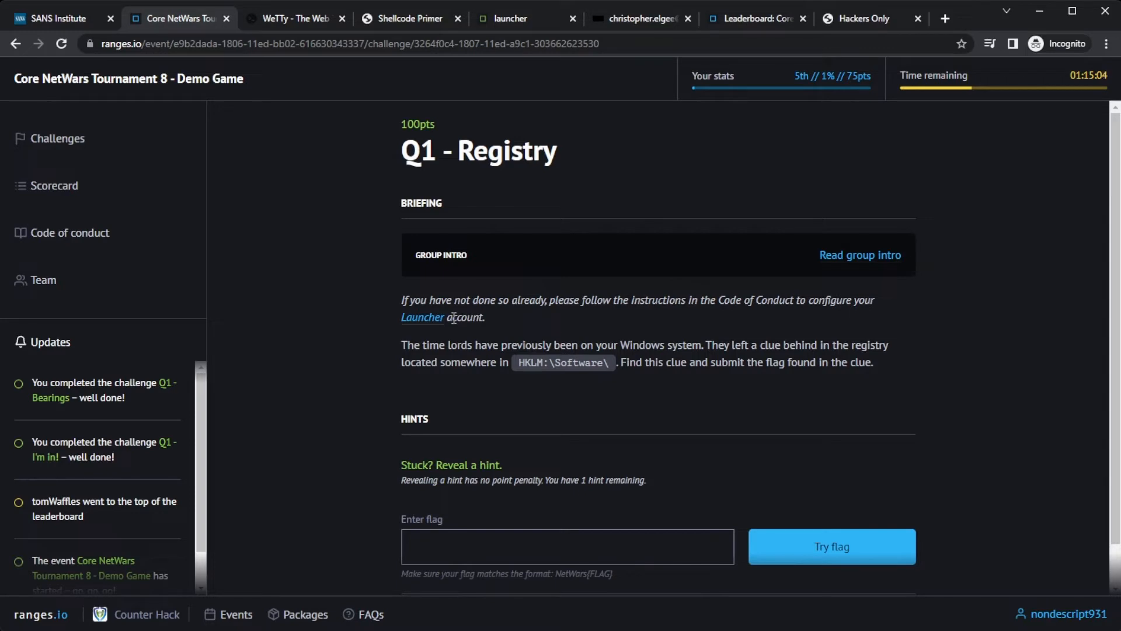
Step: Select the HKLM:\Software\ path and reveal the regedit hint for Q1 - Registry
scroll("down", 3)
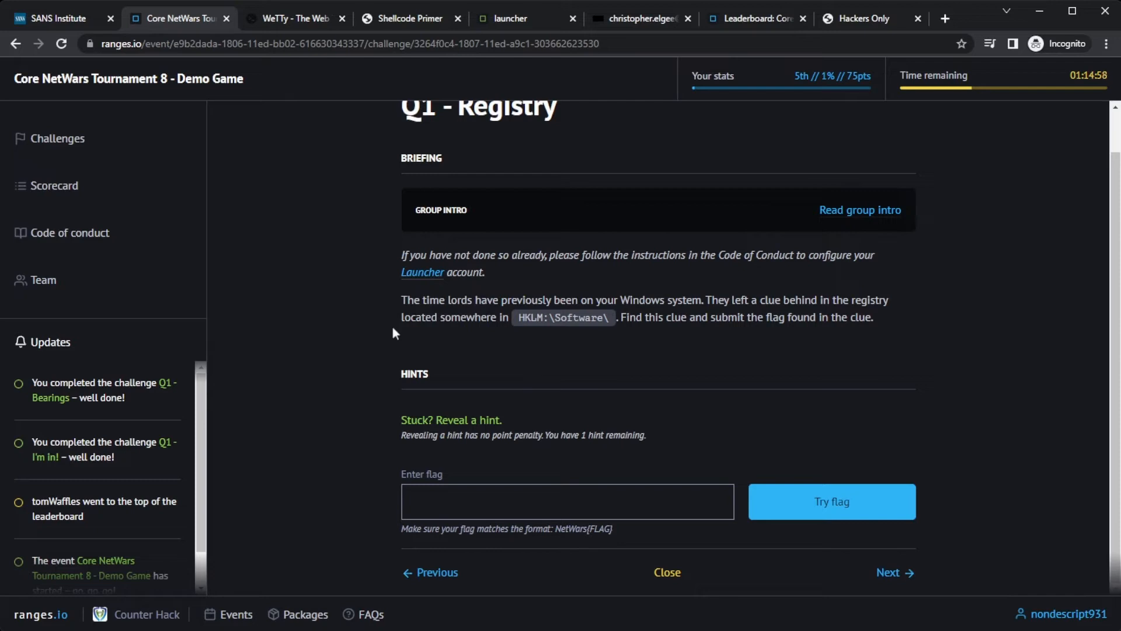
mouse_move(533, 332)
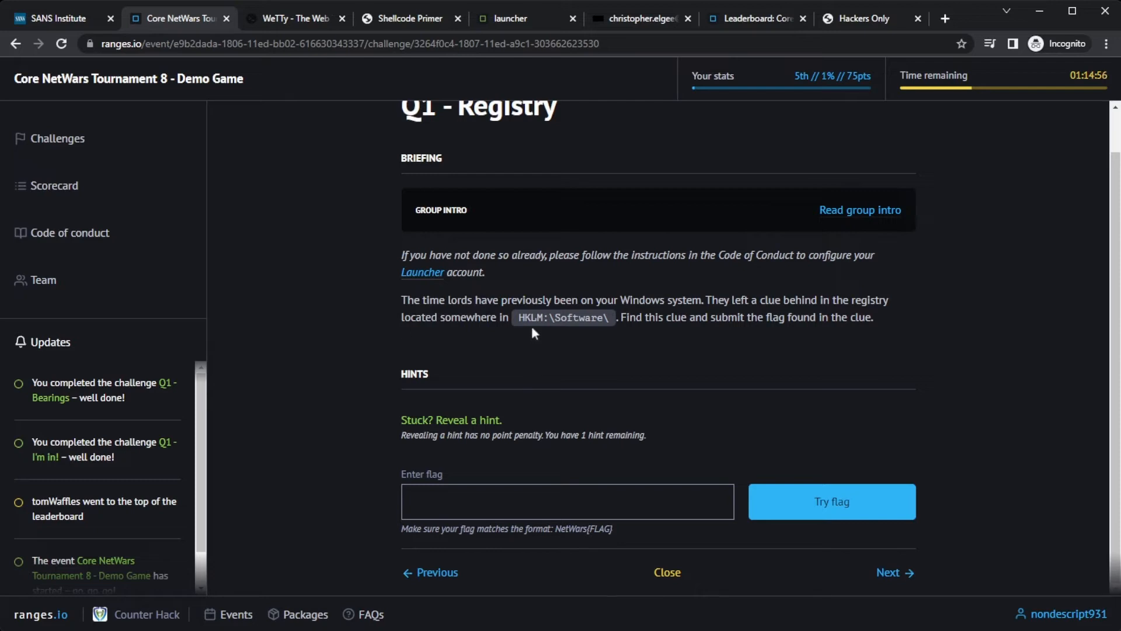
double_click(562, 317)
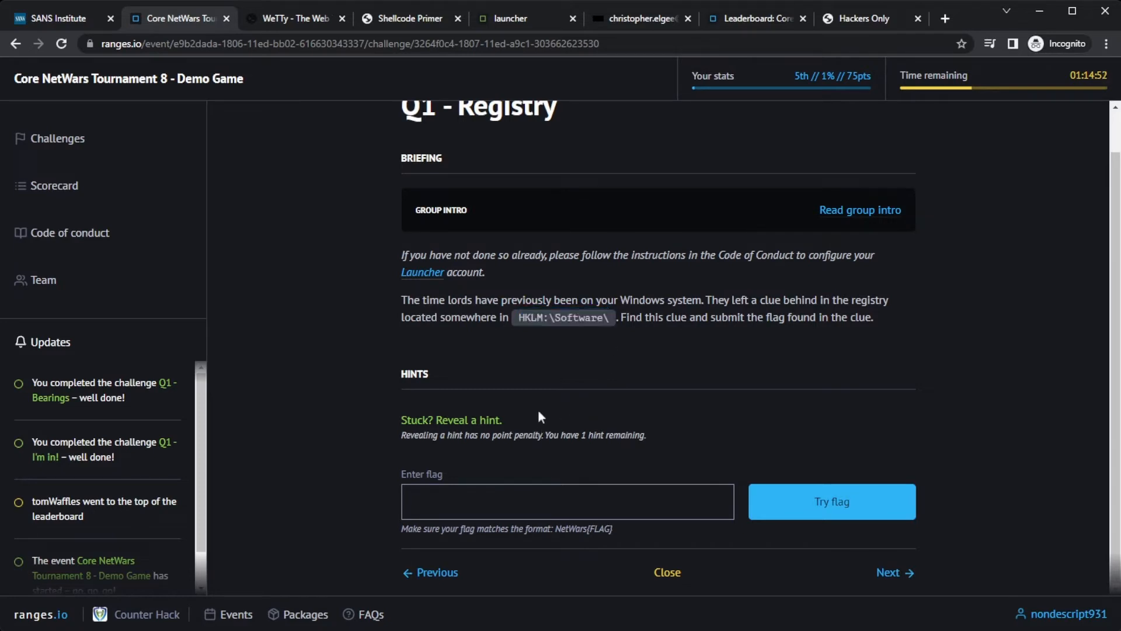
left_click(451, 420)
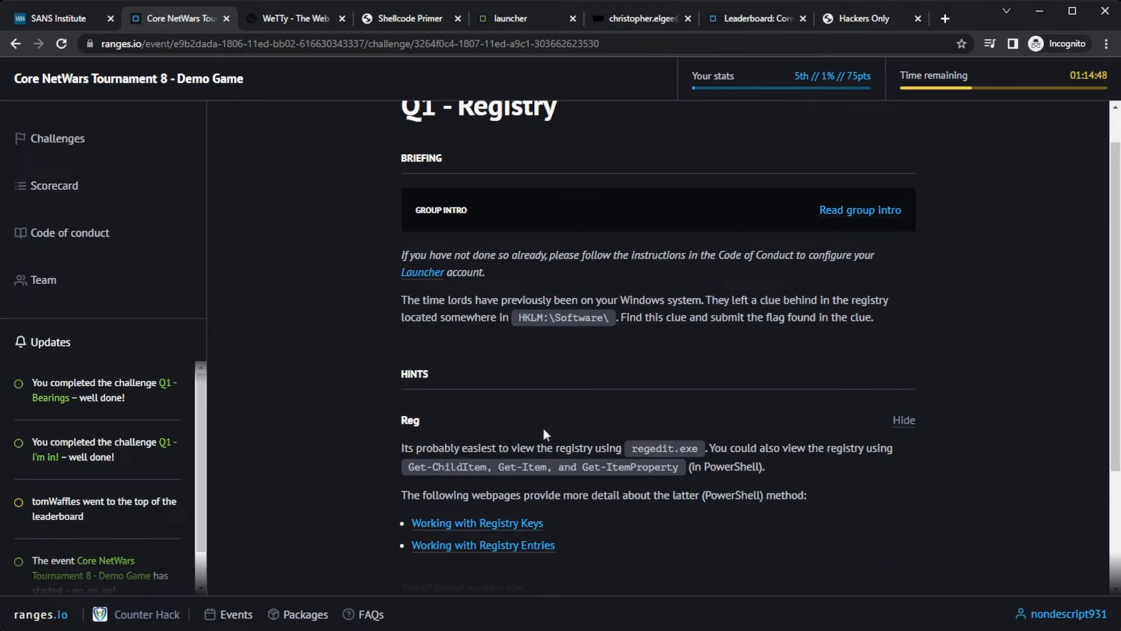
double_click(652, 448)
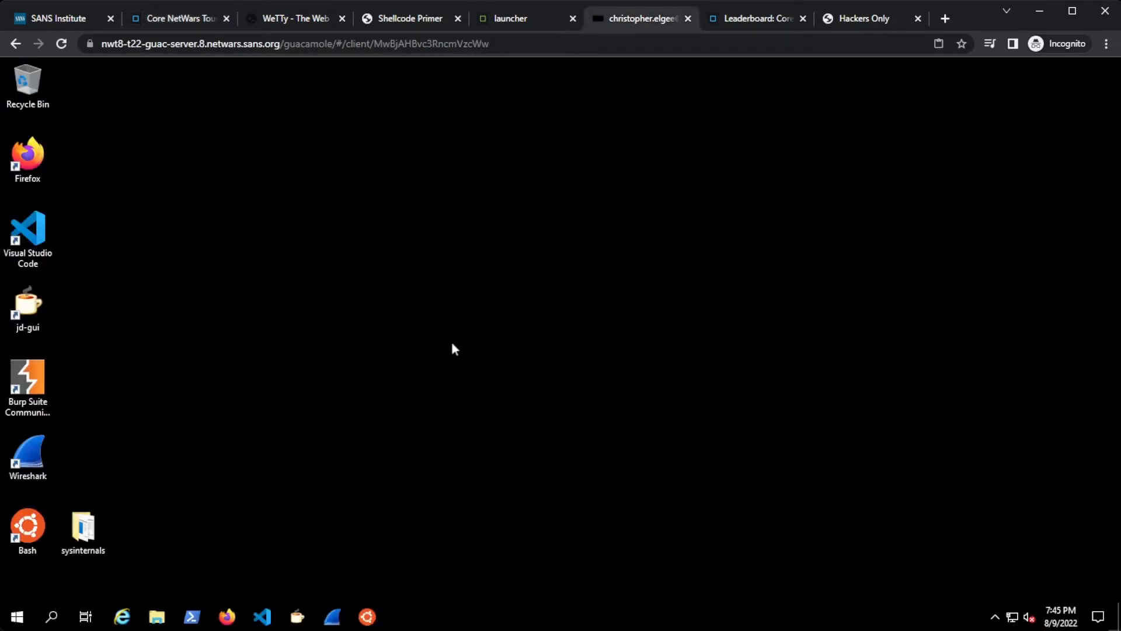
mouse_move(221, 477)
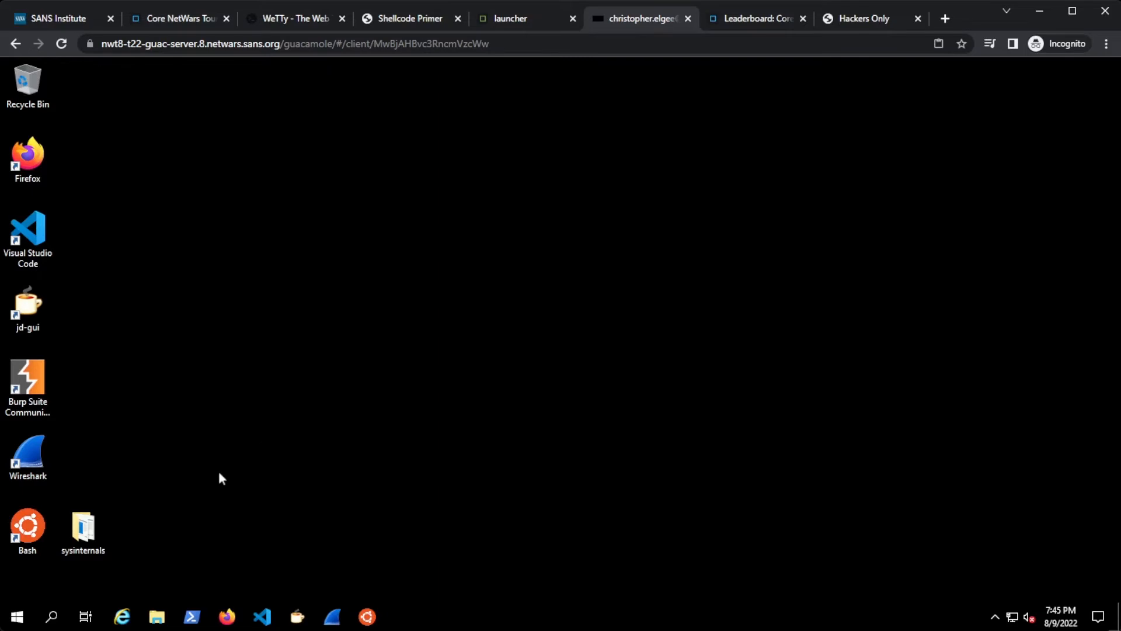
mouse_move(134, 524)
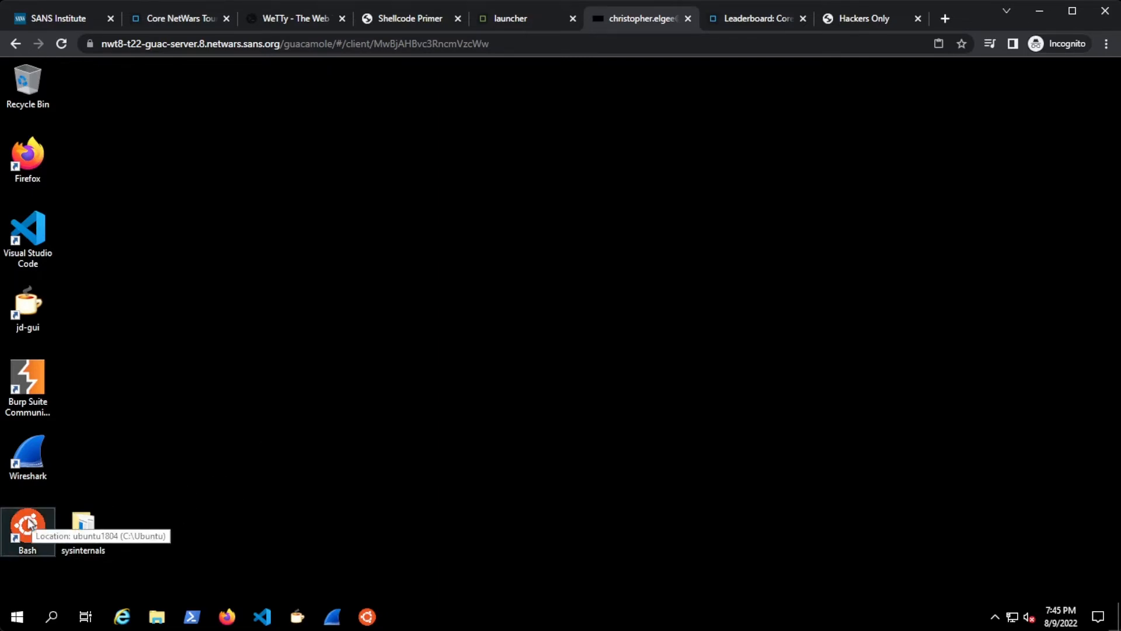
Step: Open the Ubuntu Bash shell and the sysinternals folder on the remote desktop
double_click(27, 526)
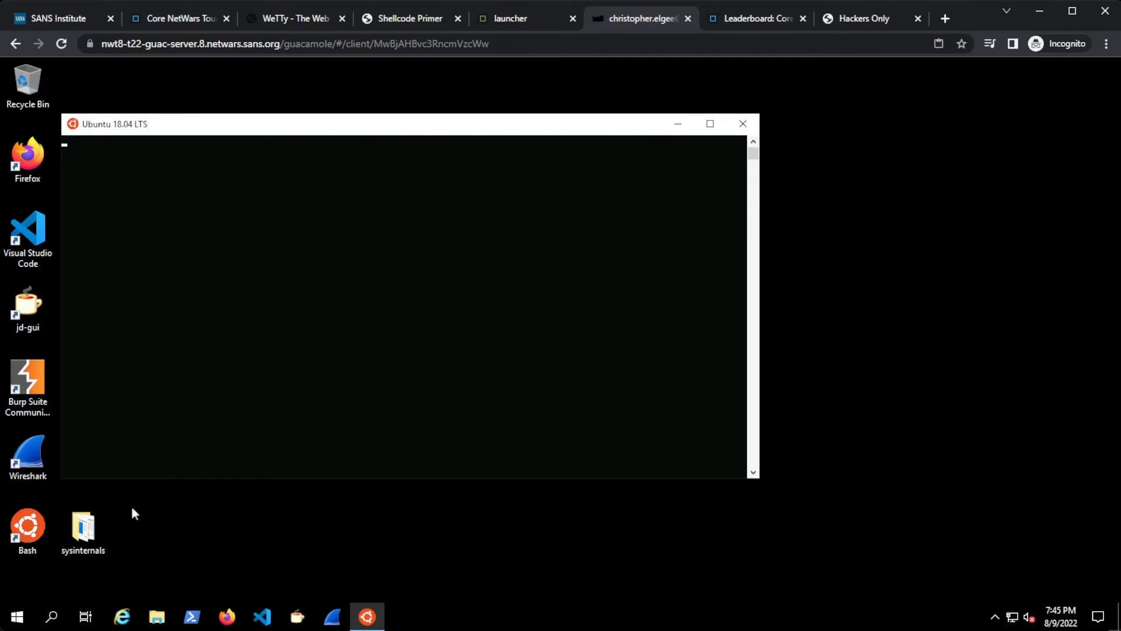
left_click(83, 526)
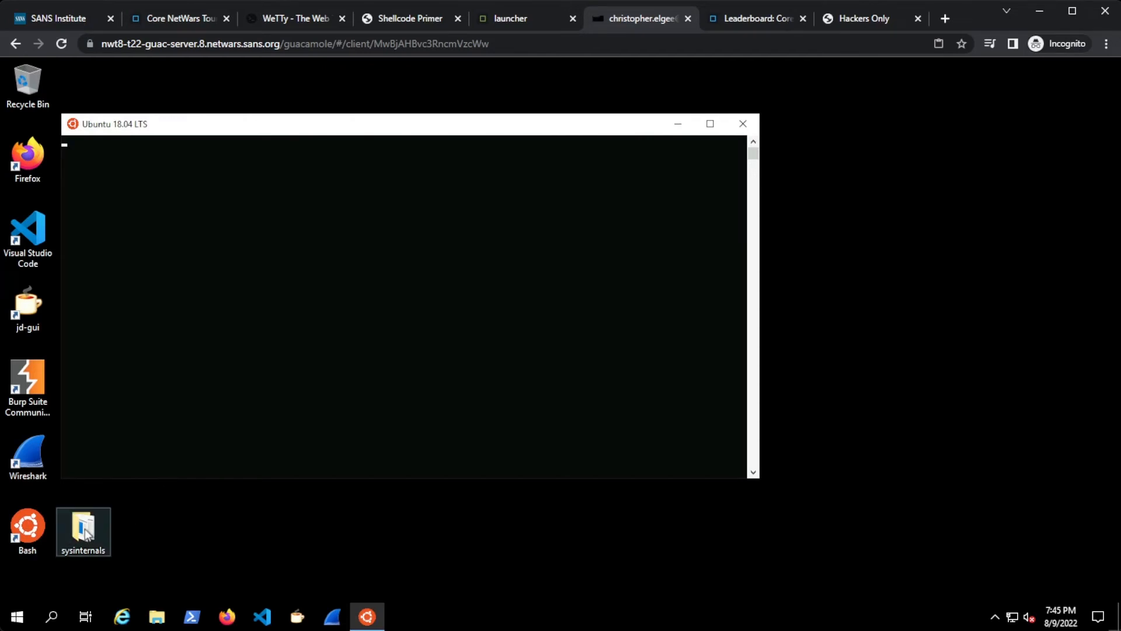
double_click(83, 525)
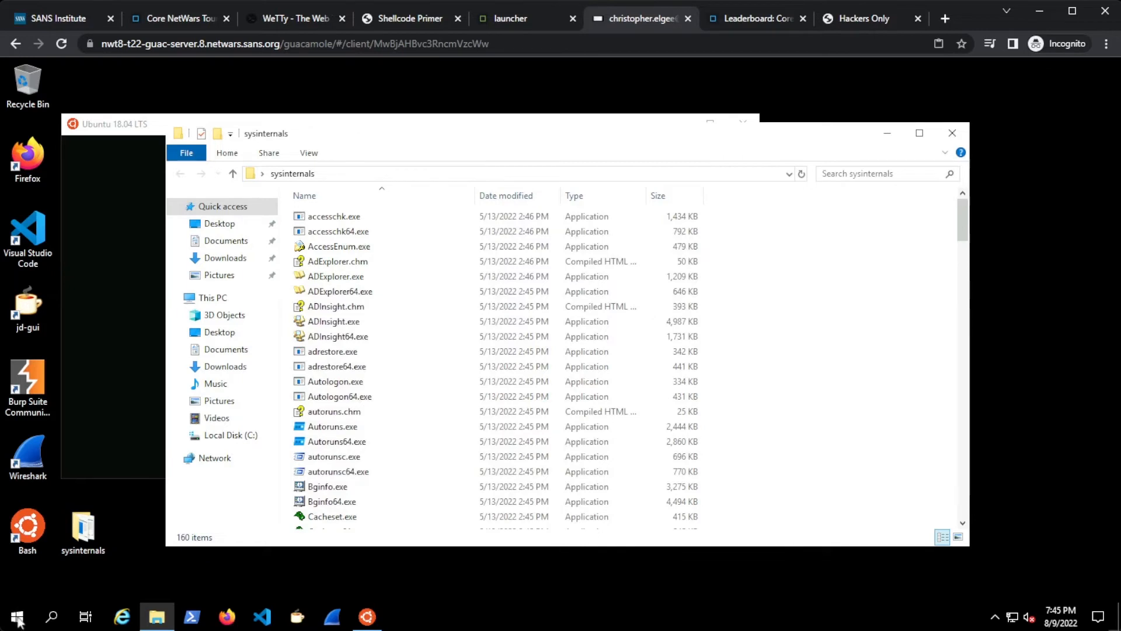
Step: Search the Start menu for regedit and launch Registry Editor
left_click(16, 617)
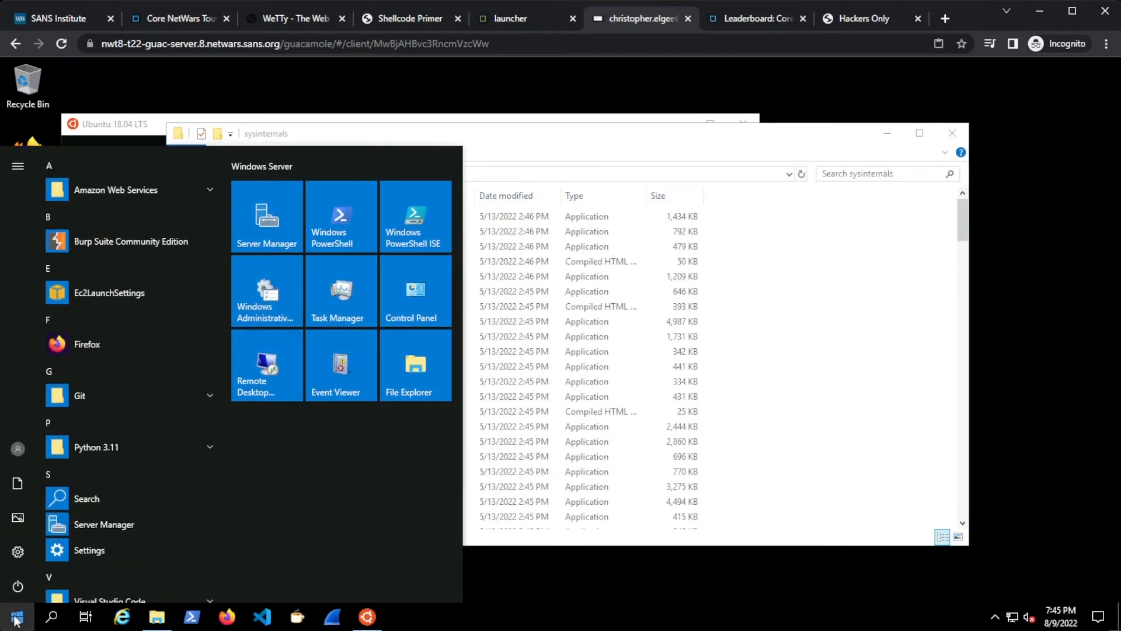
type("reged")
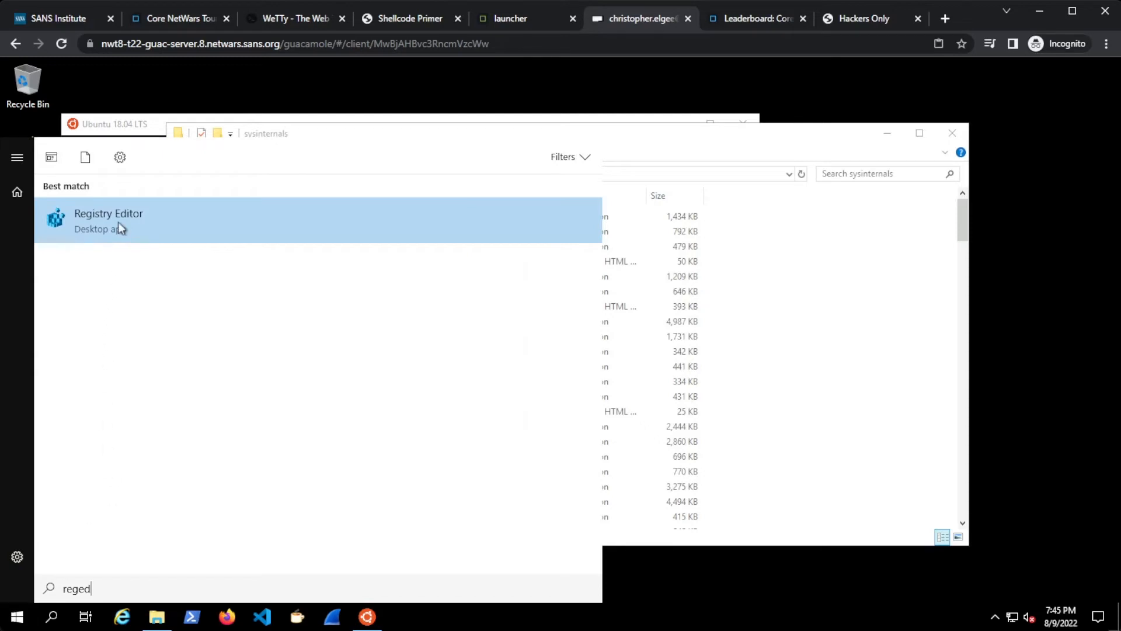
left_click(108, 220)
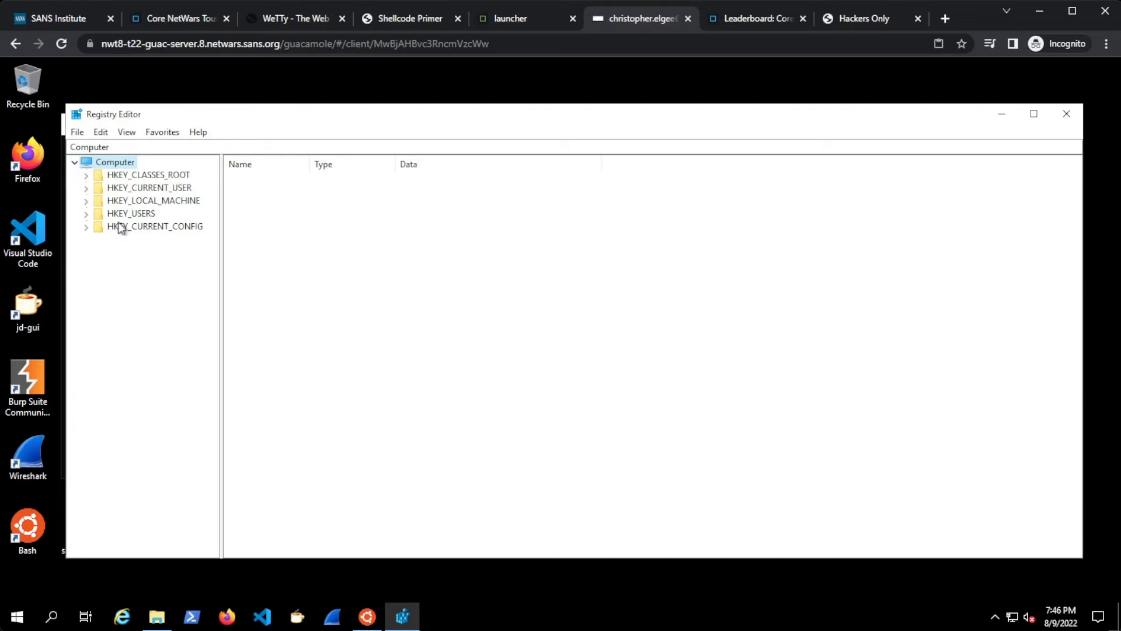
mouse_move(99, 213)
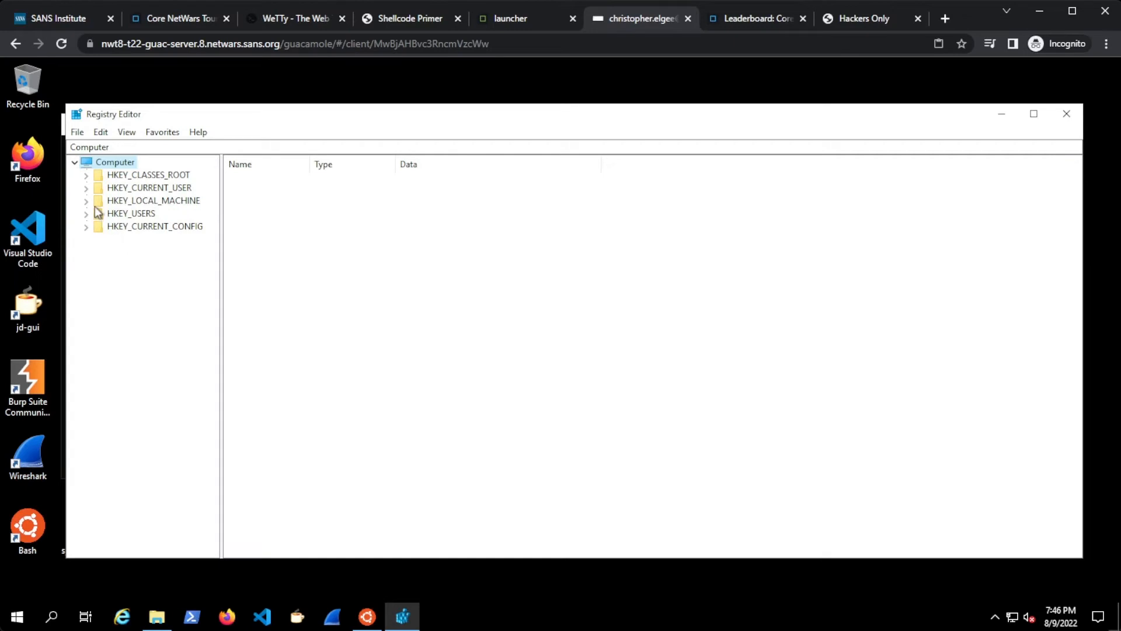
Step: Copy the NetWars{WindowsRegistryBasics} flag from HKLM\SOFTWARE\time_lords\time_lordsClue
left_click(86, 200)
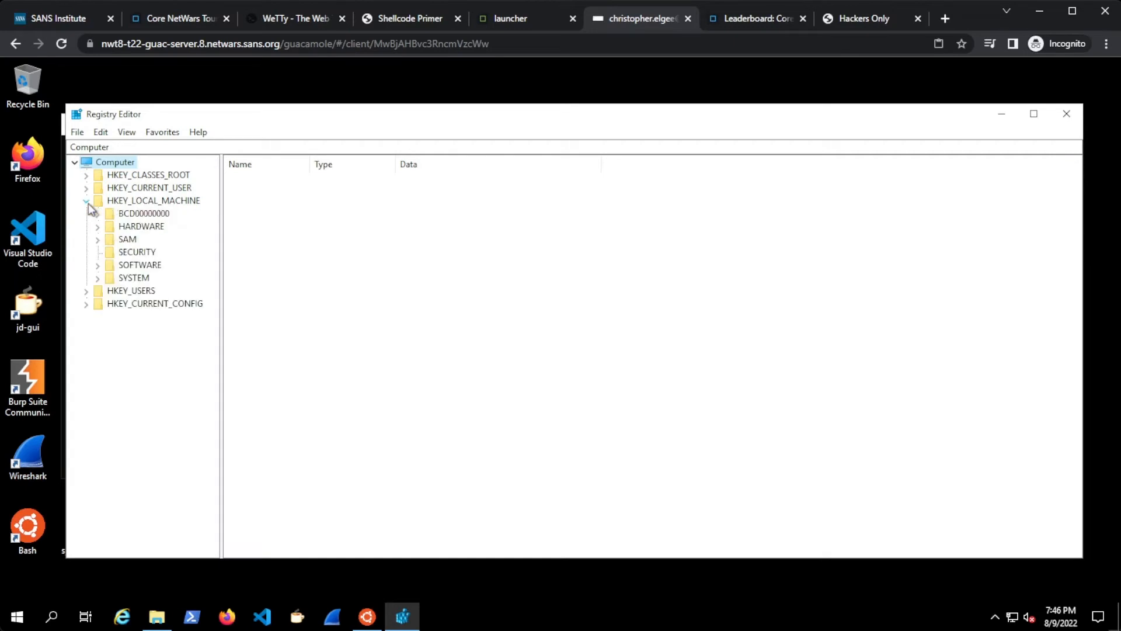
left_click(96, 264)
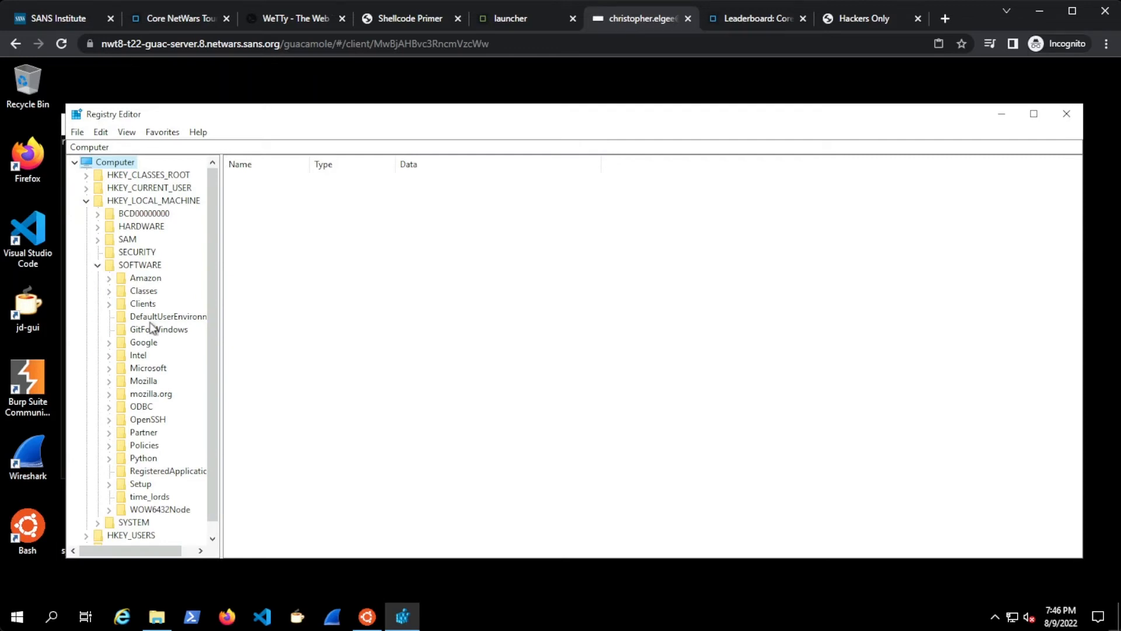
left_click(149, 497)
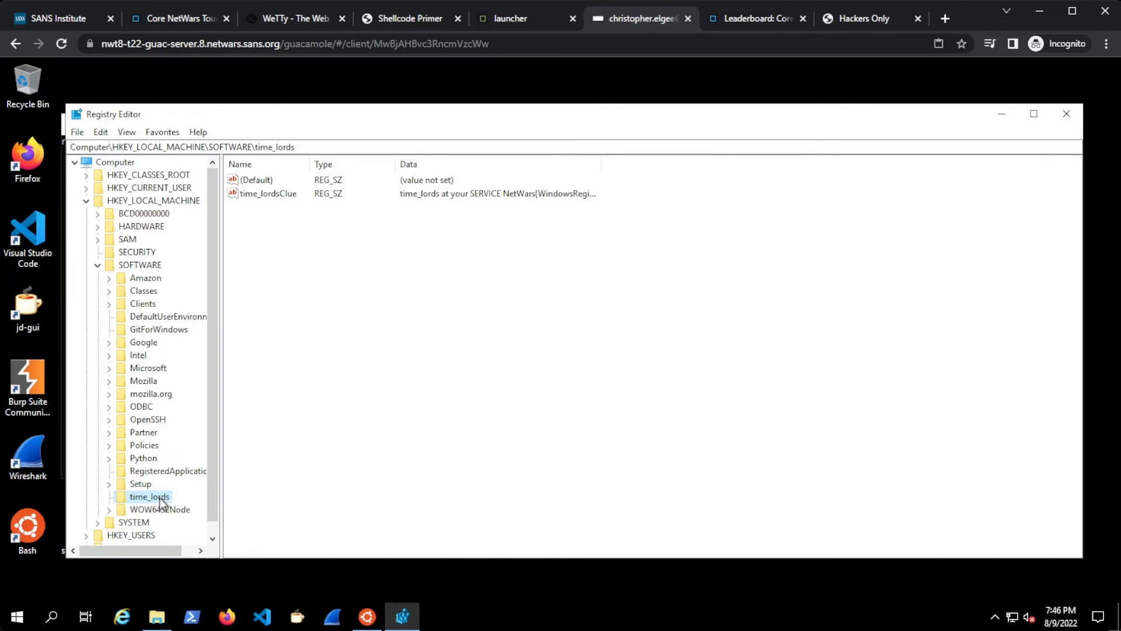
mouse_move(600, 166)
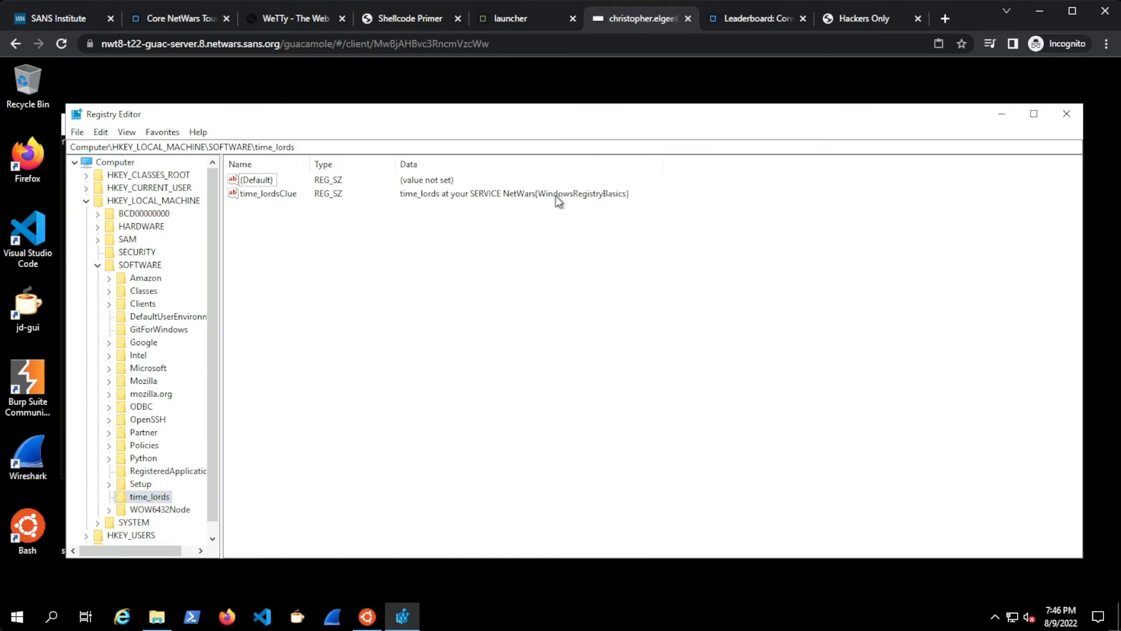
left_click(267, 193)
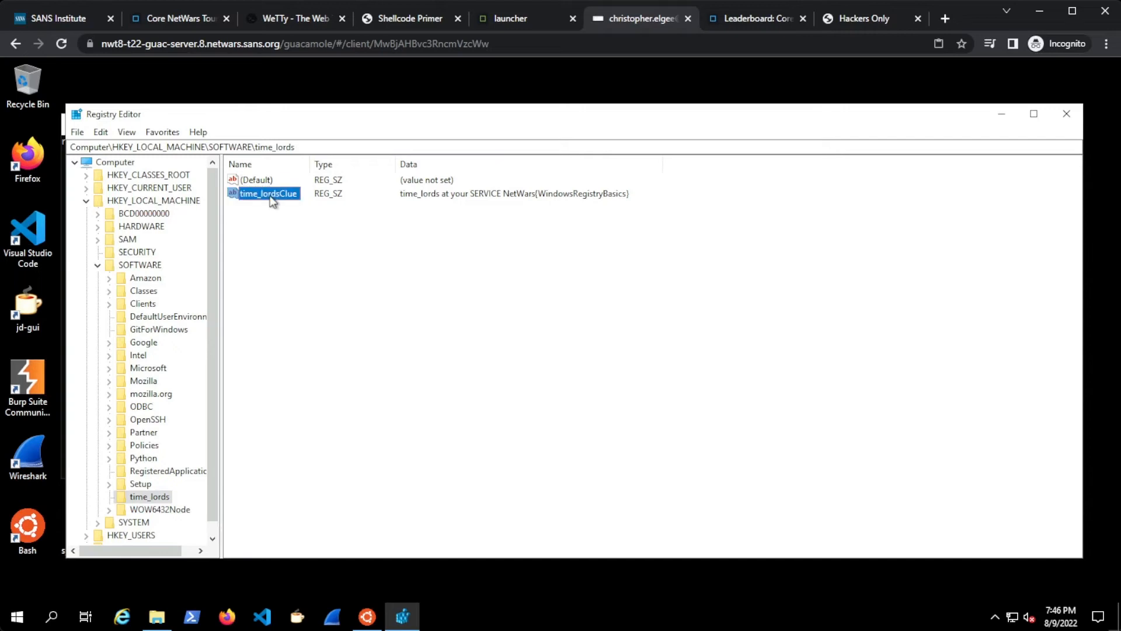
double_click(267, 193)
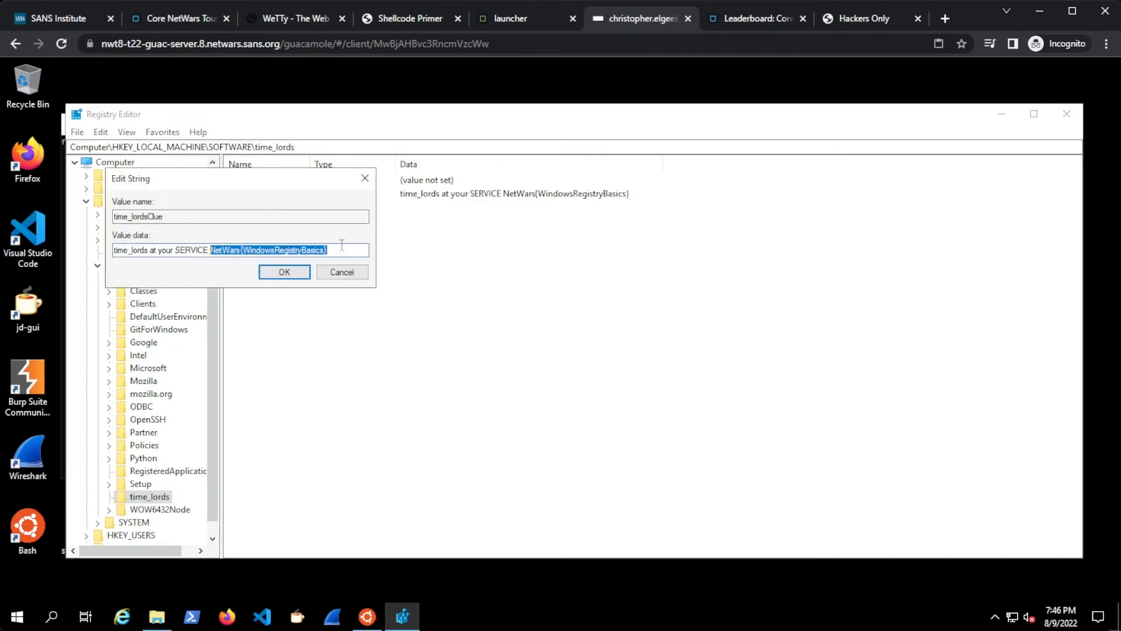
right_click(268, 249)
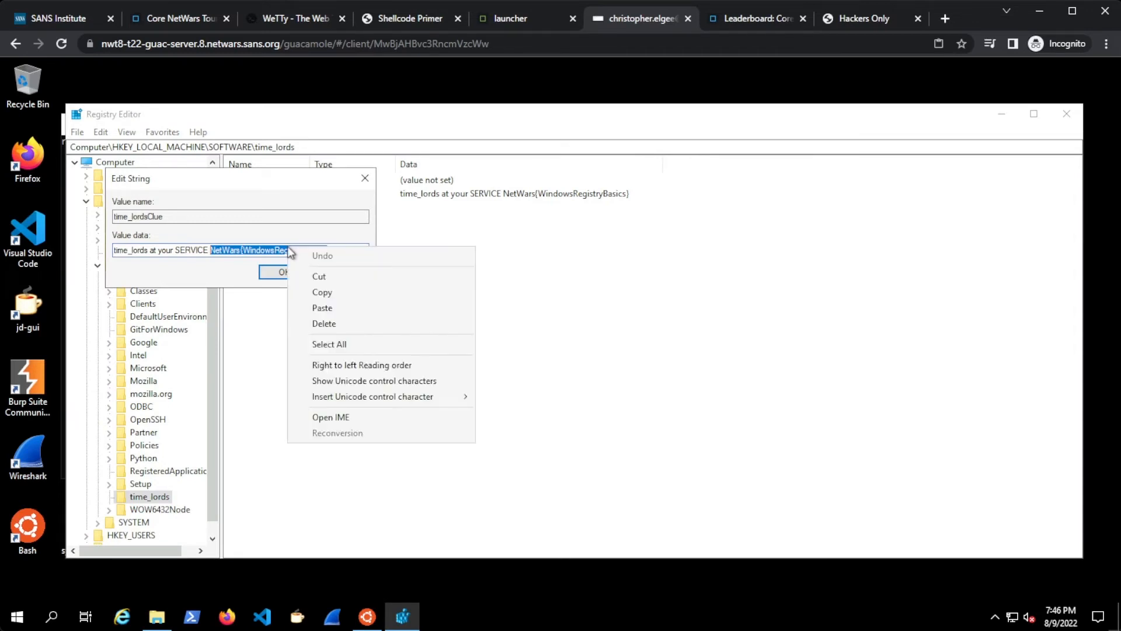
left_click(322, 292)
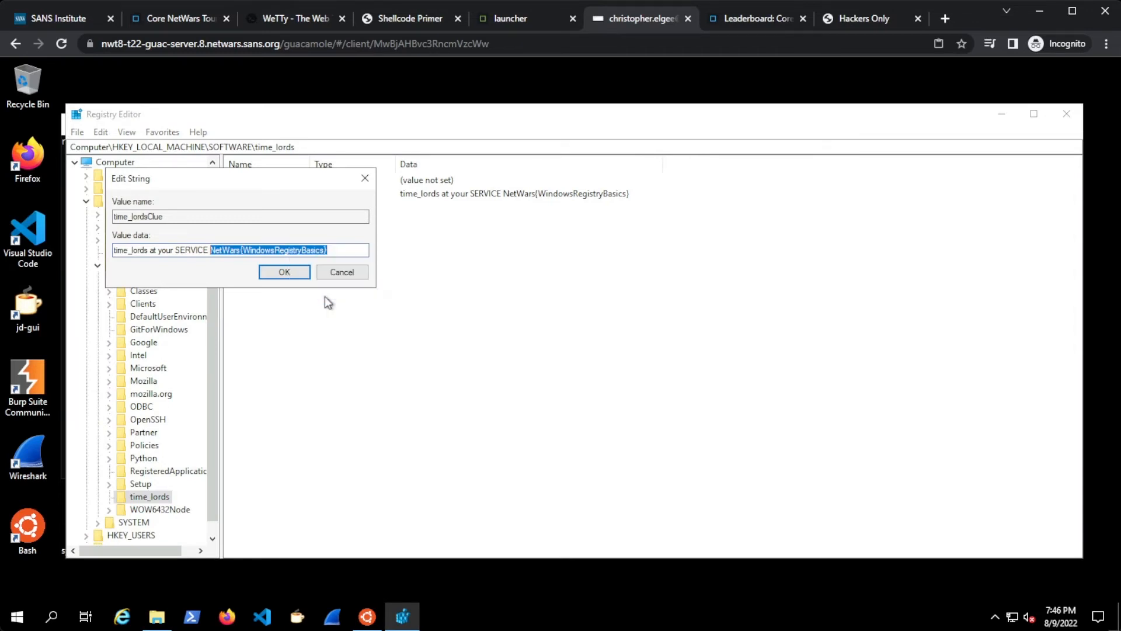
left_click(177, 18)
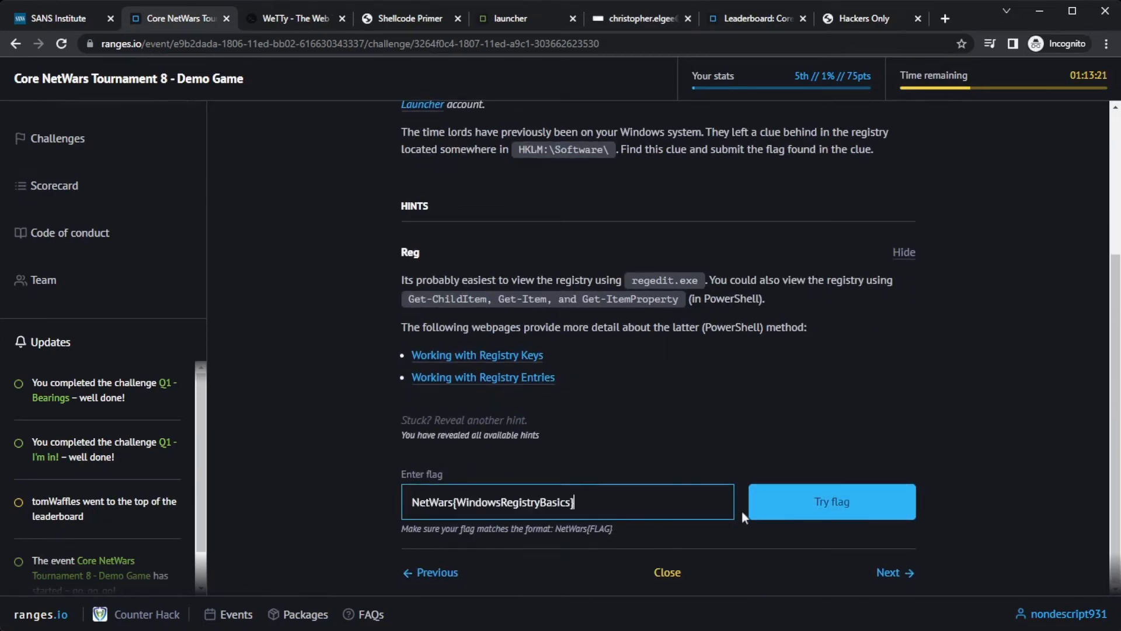
Step: Submit the NetWars{WindowsRegistryBasics} flag for Q1 - Registry, raising the score to 175 points
left_click(831, 501)
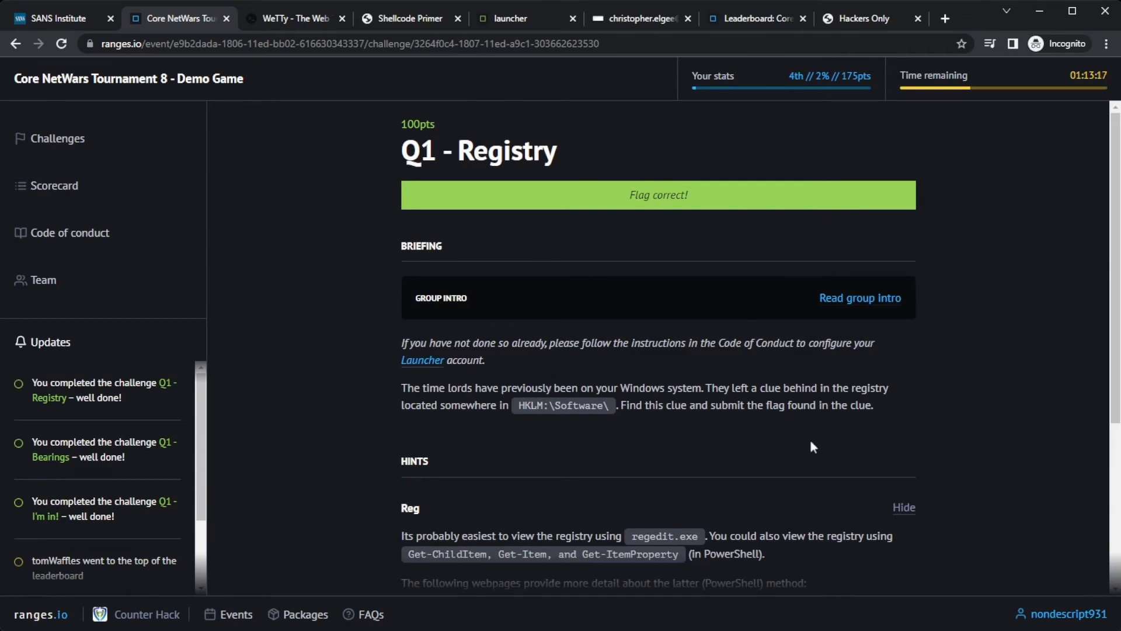
mouse_move(540, 449)
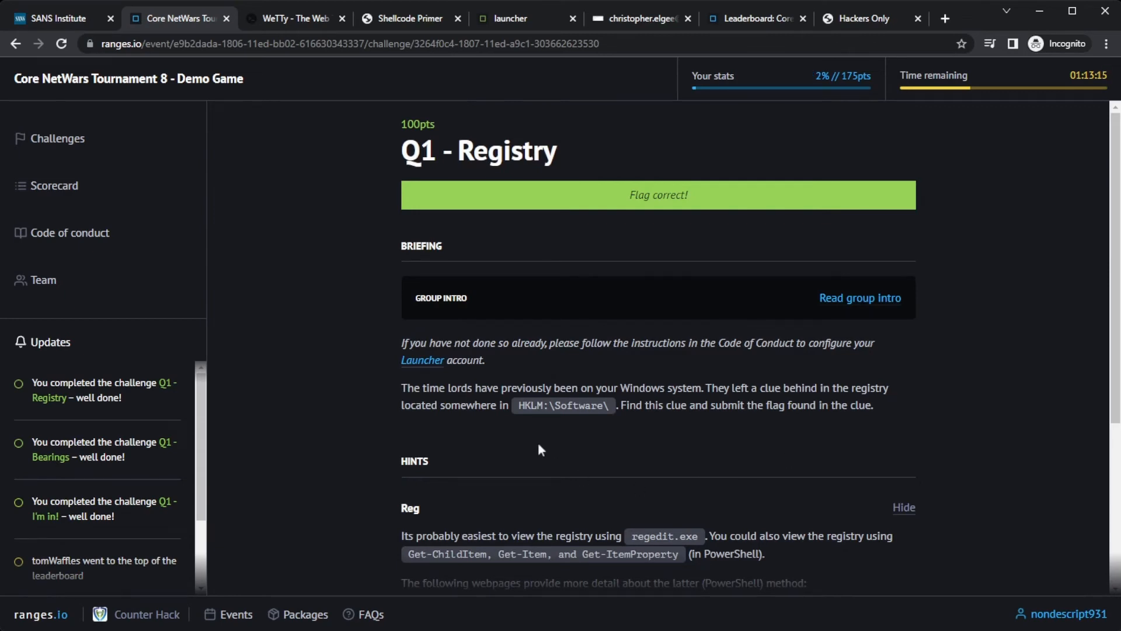
scroll("down", 3)
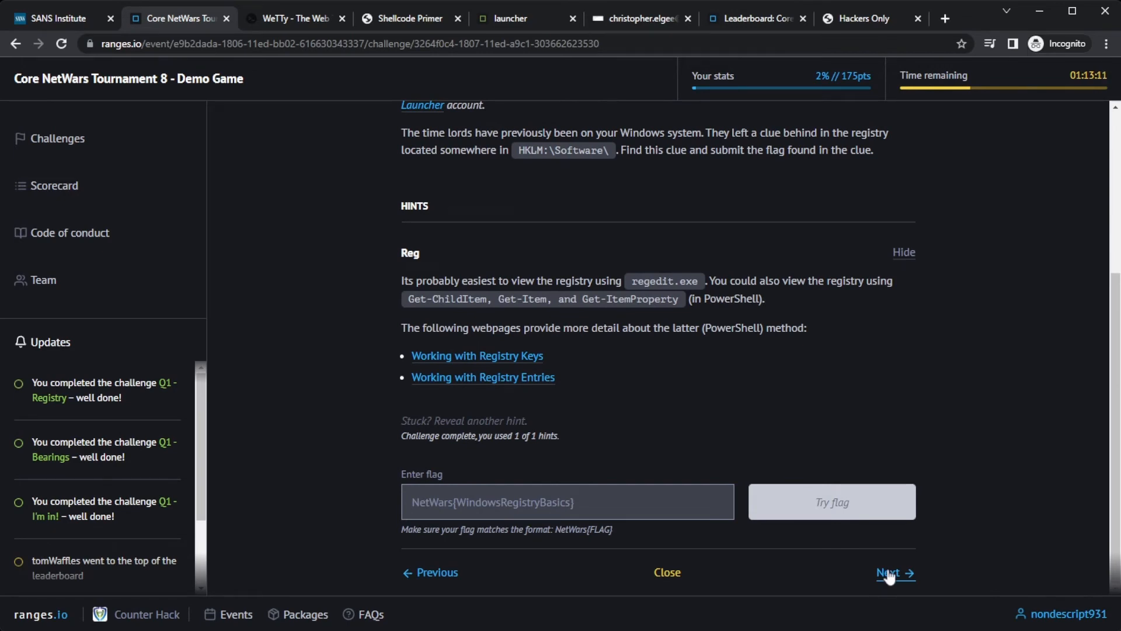
Step: Advance to Q2 - At Your Assistance (150 points) and highlight SERVICE in its clue
left_click(891, 572)
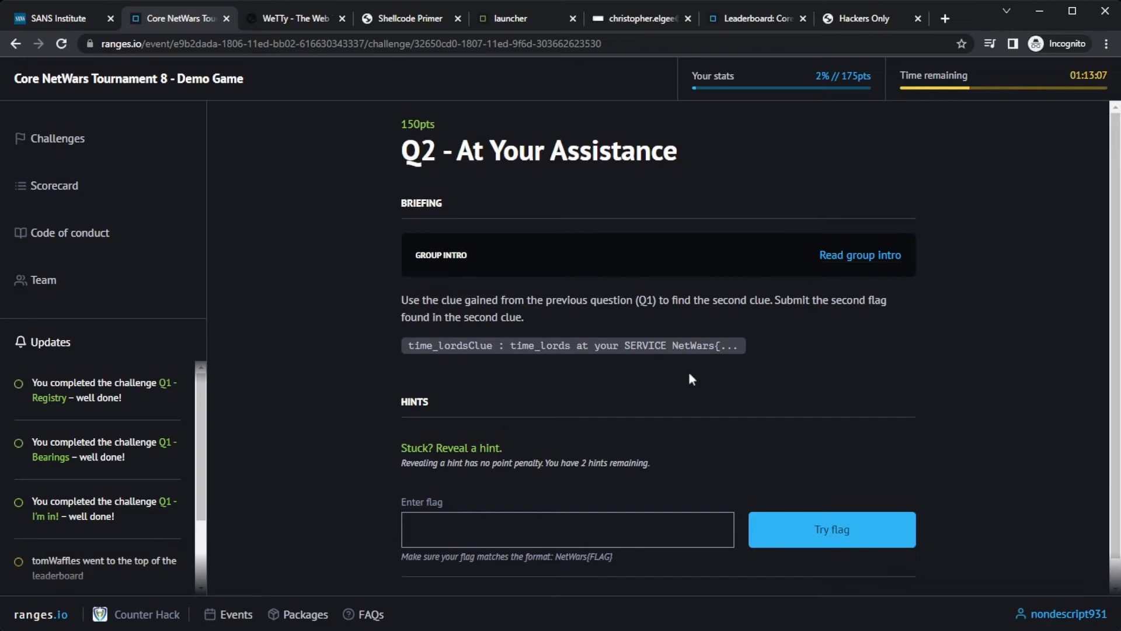
mouse_move(677, 378)
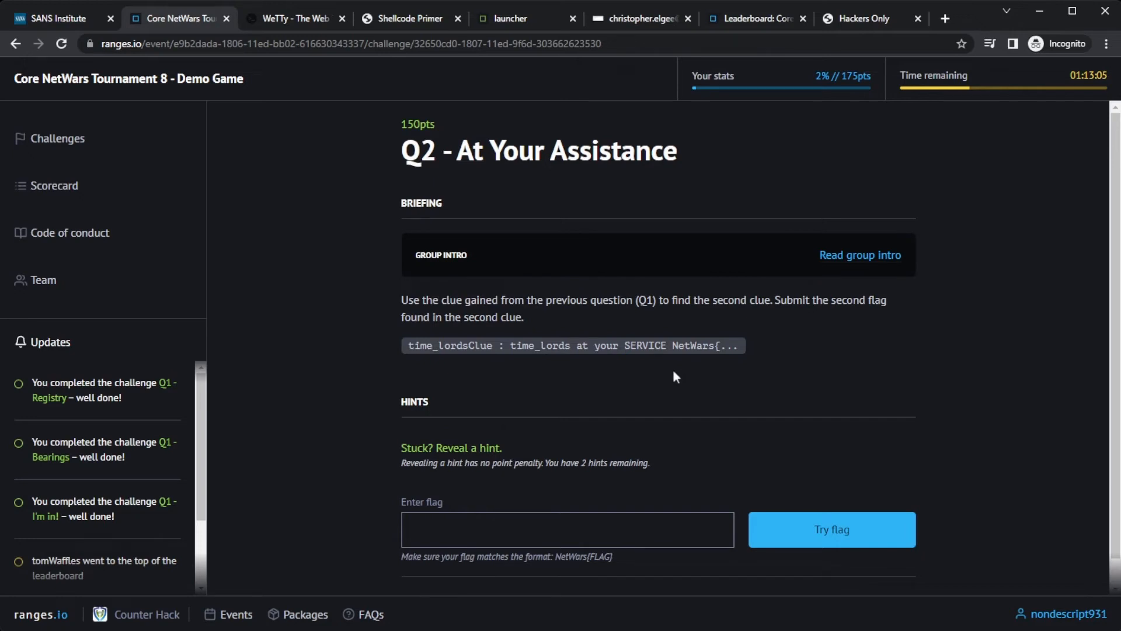
double_click(646, 345)
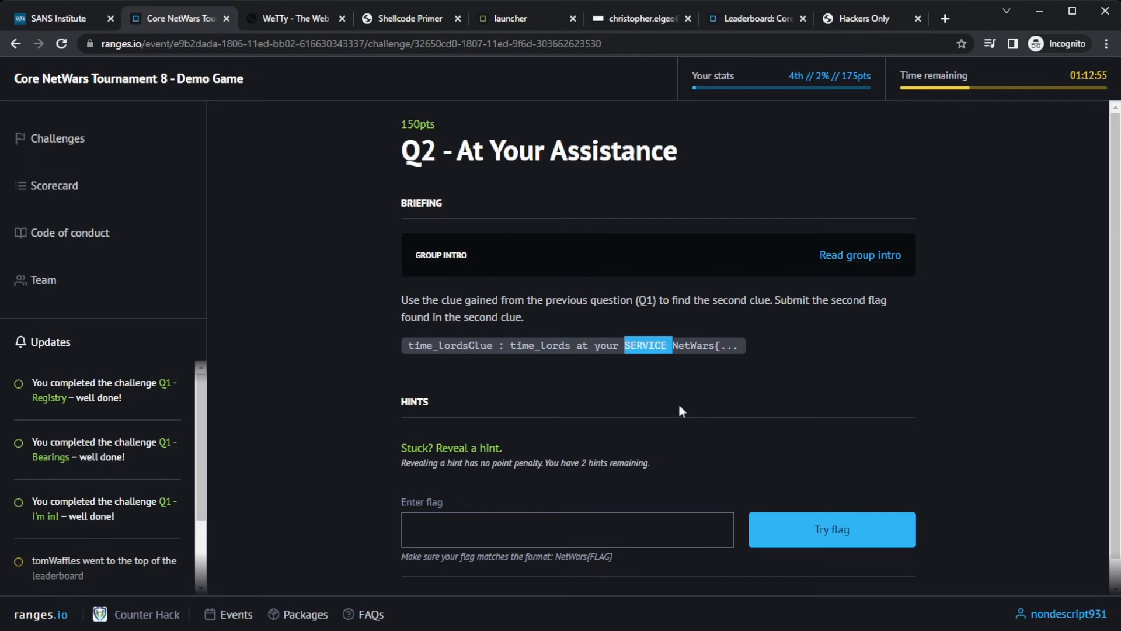
mouse_move(57, 138)
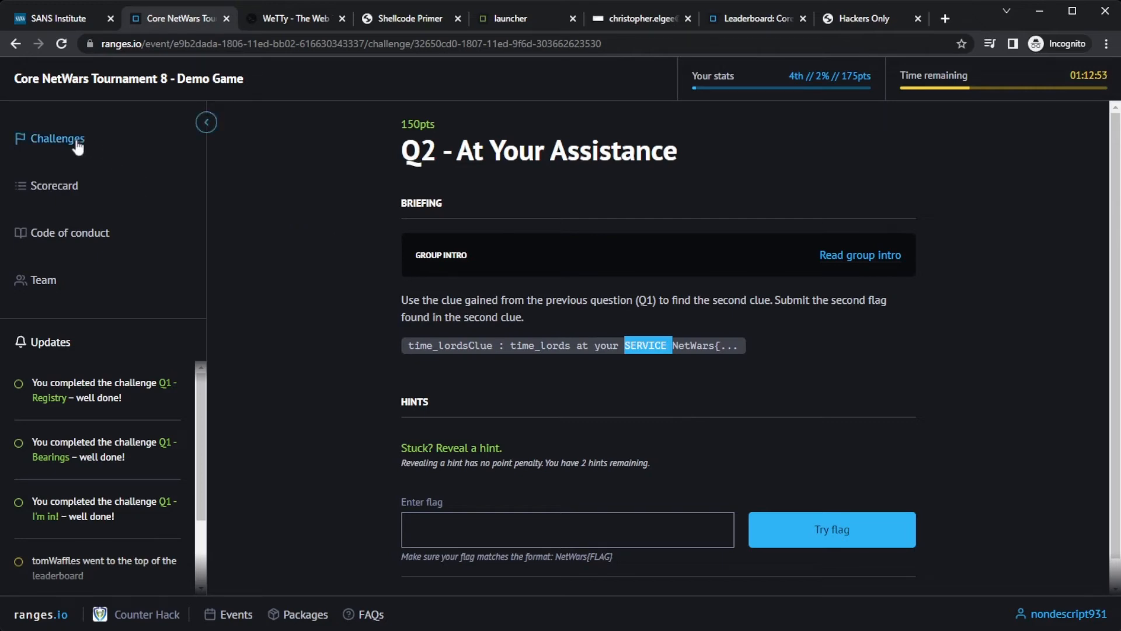
Step: Return to the challenge list, scroll to L1 - Hackers Only, and open the Hackers Only site
left_click(57, 137)
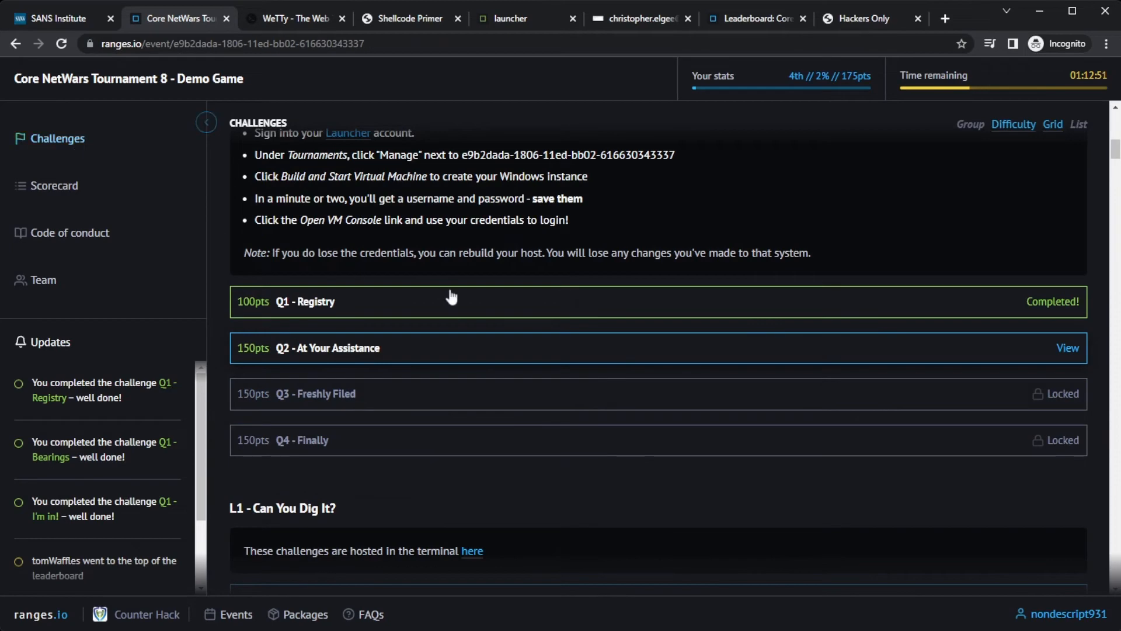
scroll("down", 3)
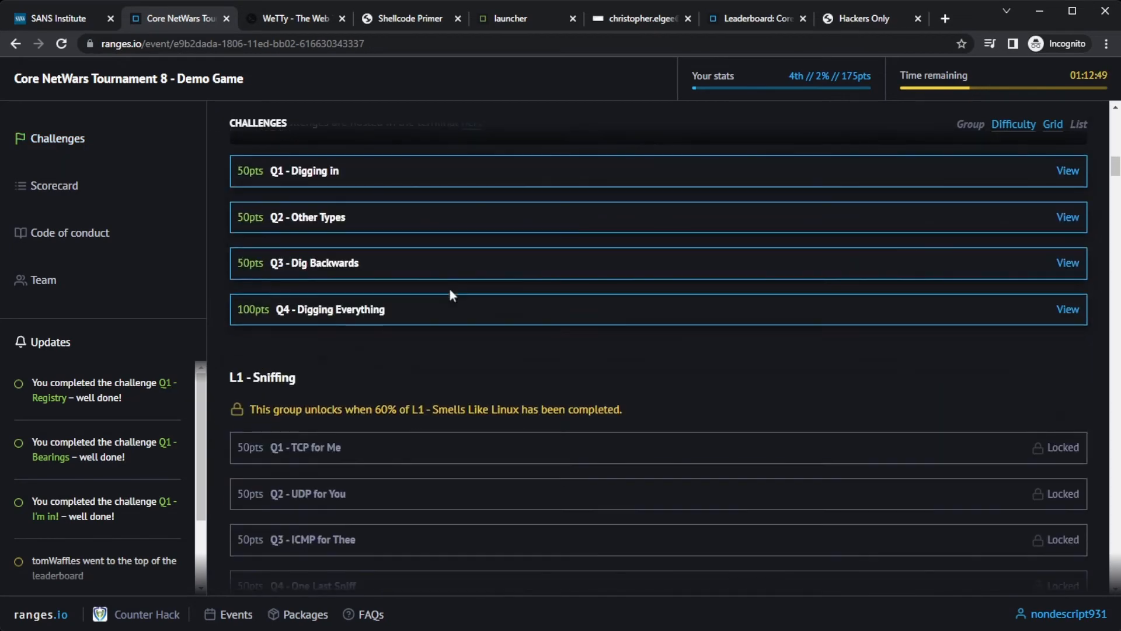
scroll("down", 3)
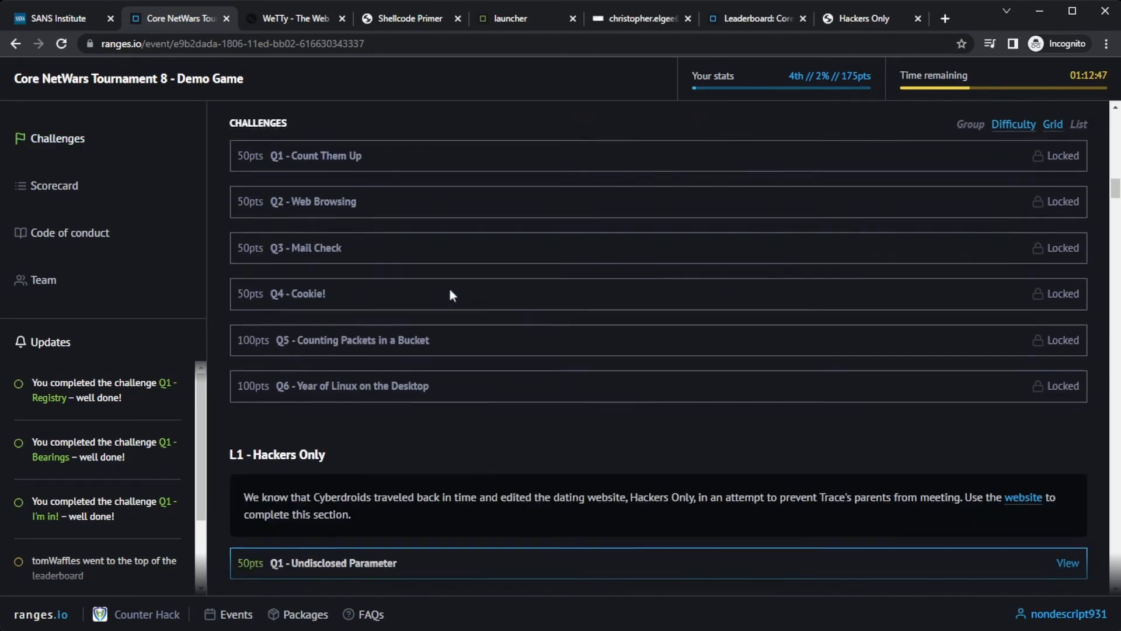
scroll("down", 3)
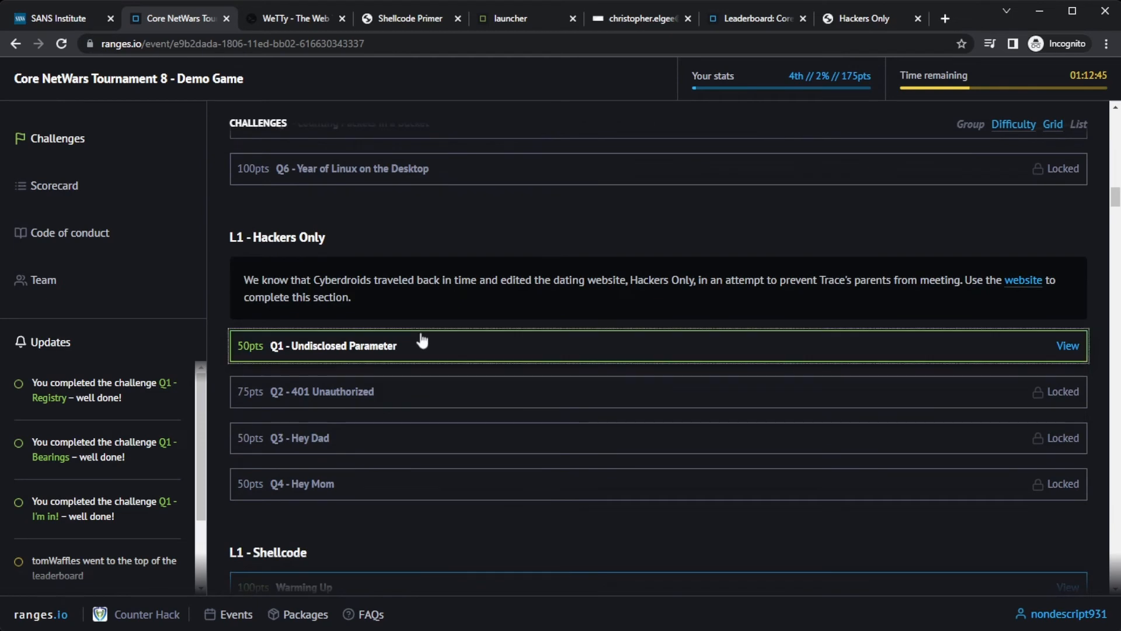
left_click(1068, 345)
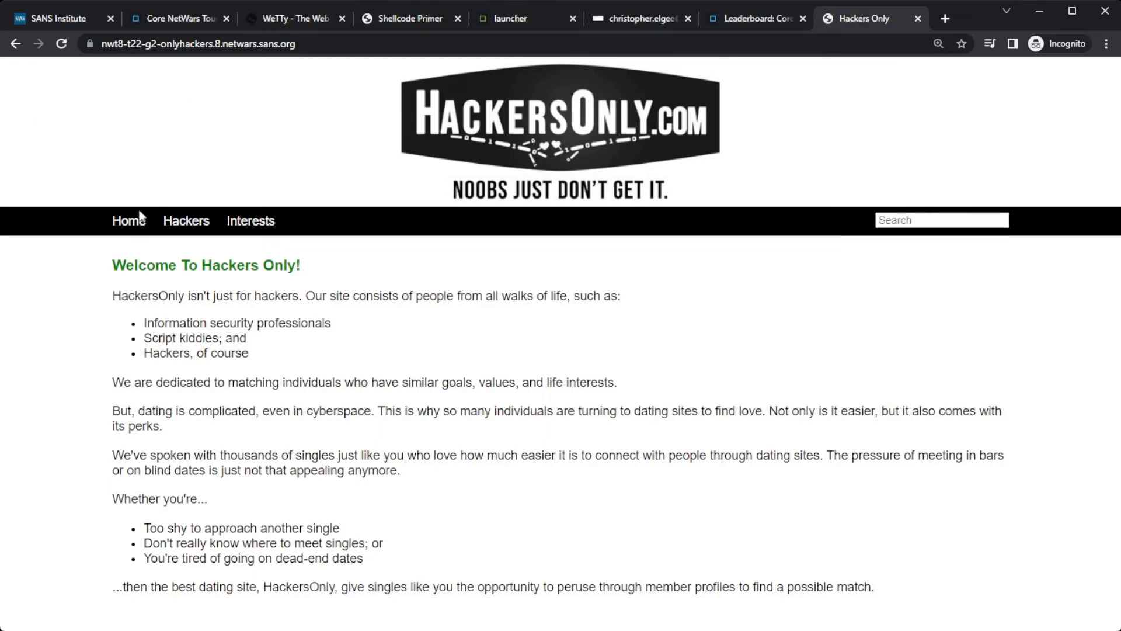
Step: Browse the Hackers Only profile grid, then return to the Q1 - Undisclosed Parameter briefing
left_click(185, 220)
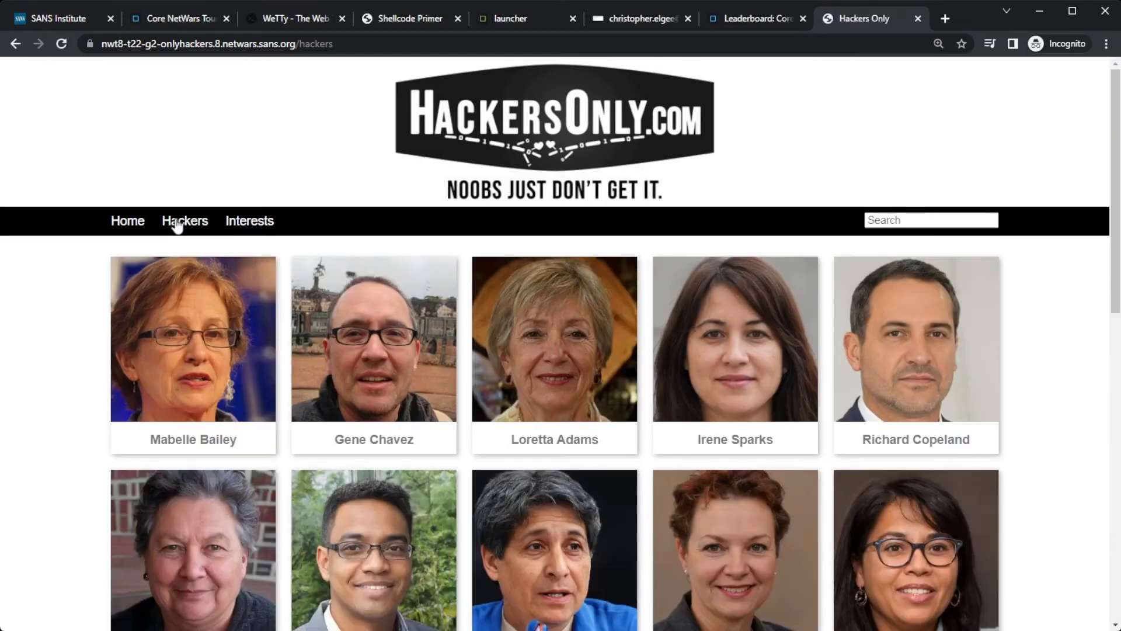
mouse_move(51, 320)
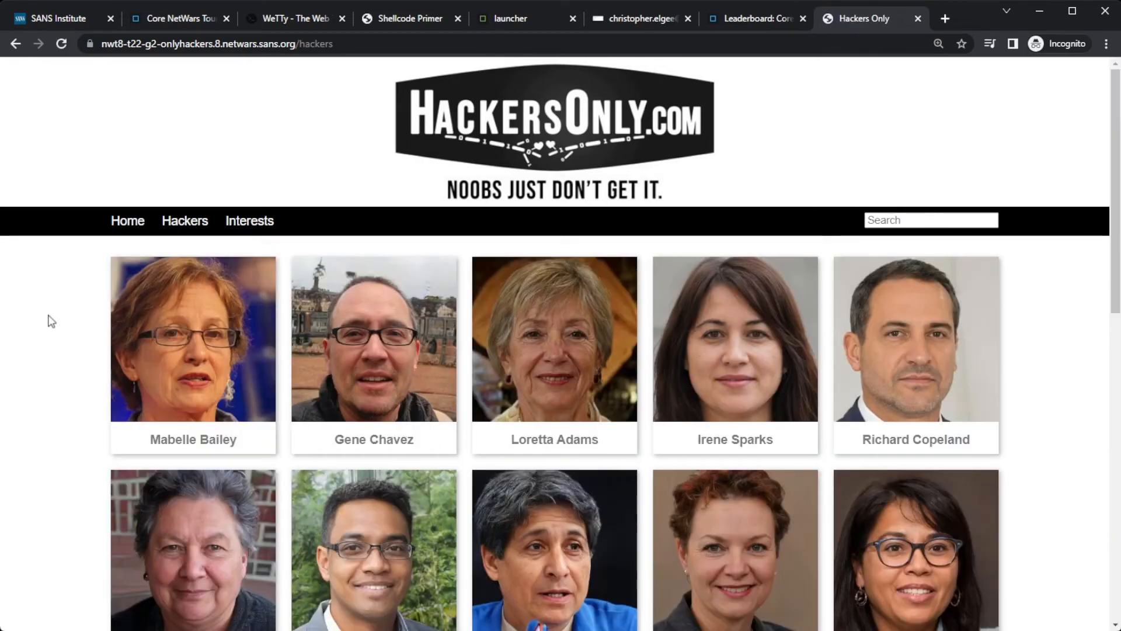
scroll("down", 3)
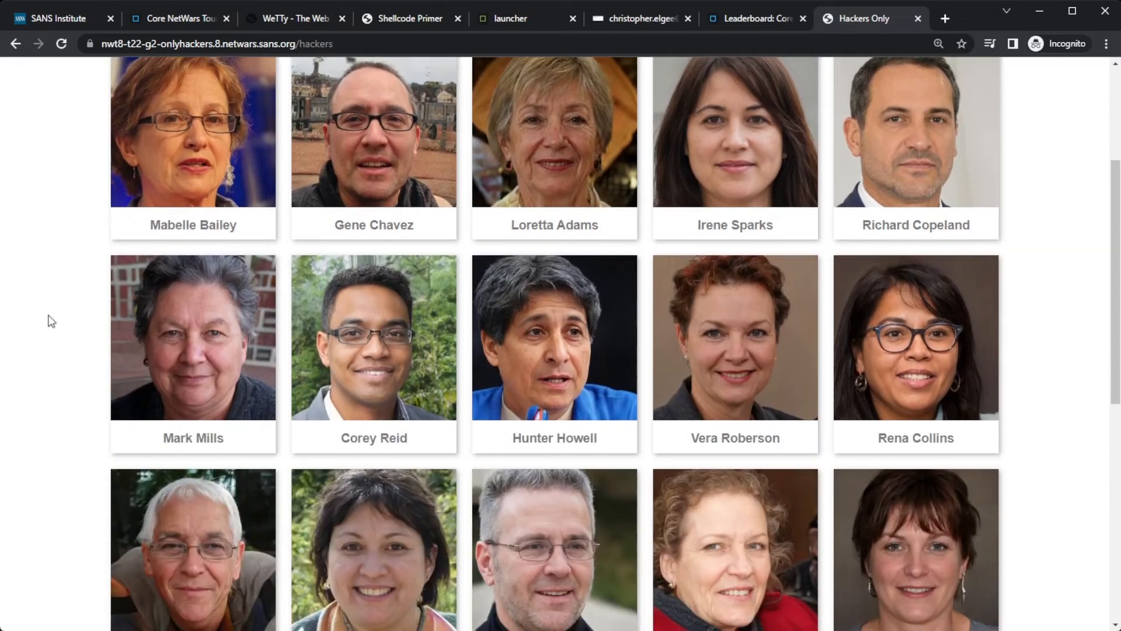
scroll("down", 3)
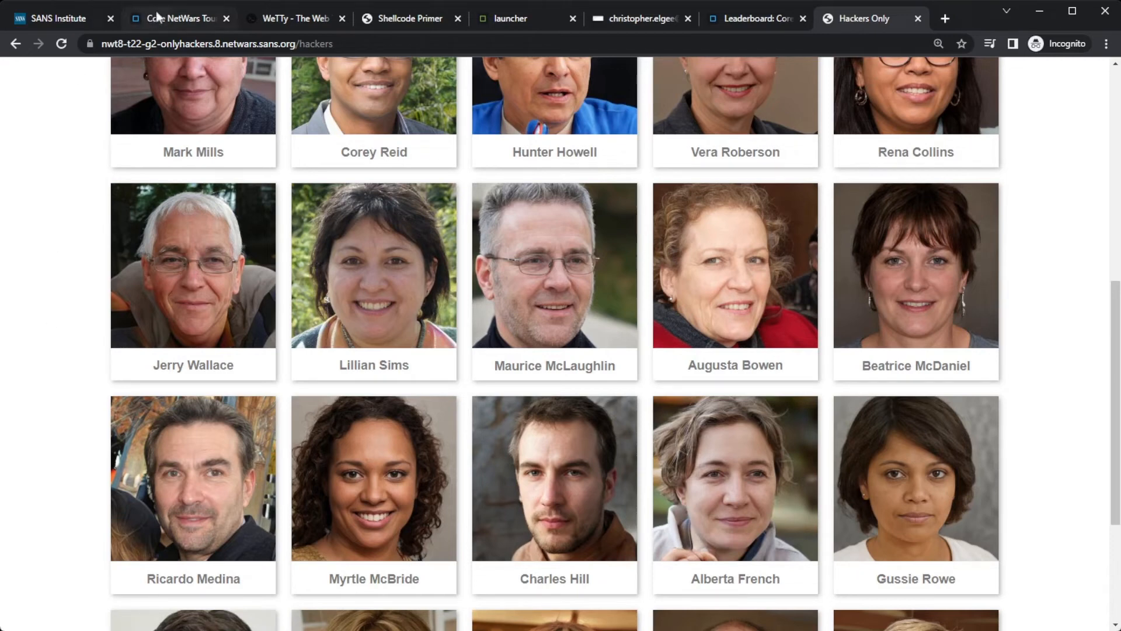
left_click(178, 18)
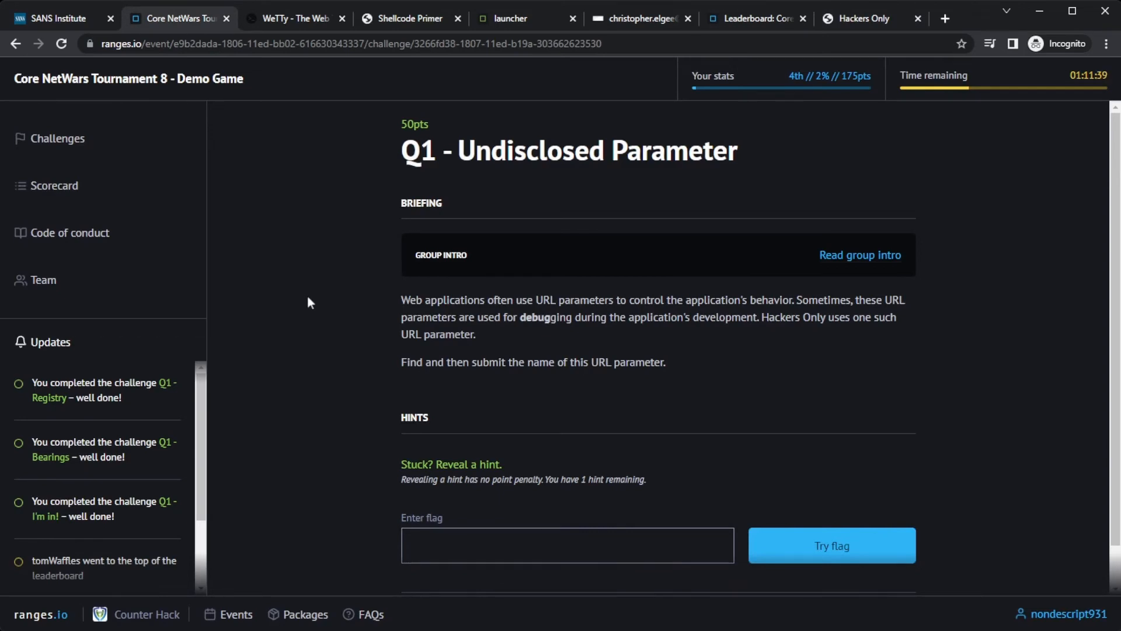
mouse_move(299, 296)
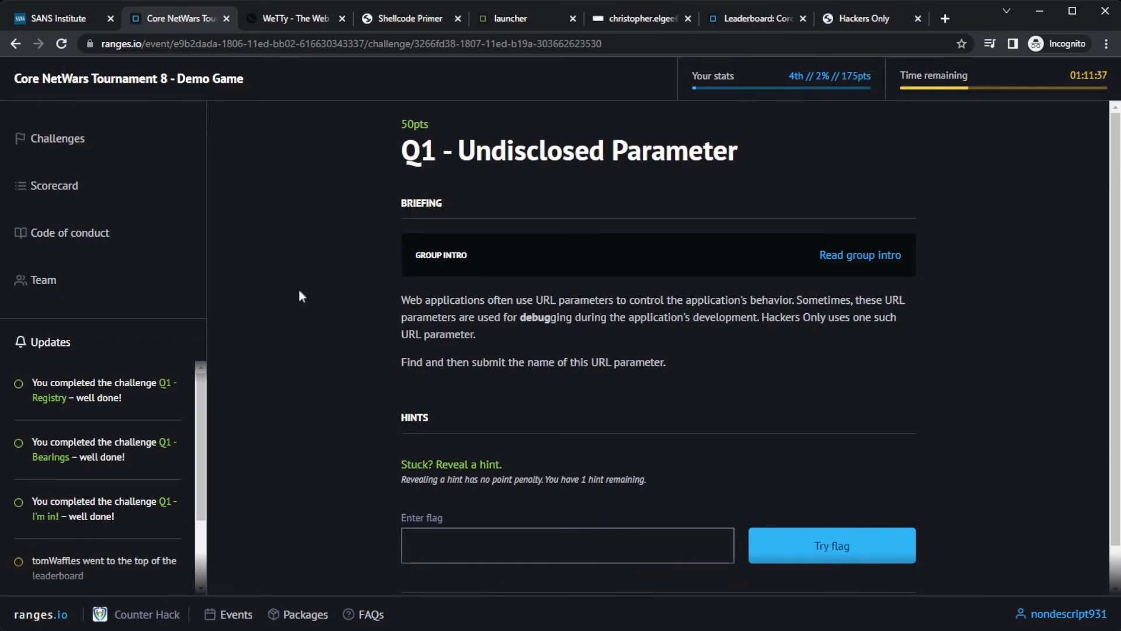
left_click(753, 18)
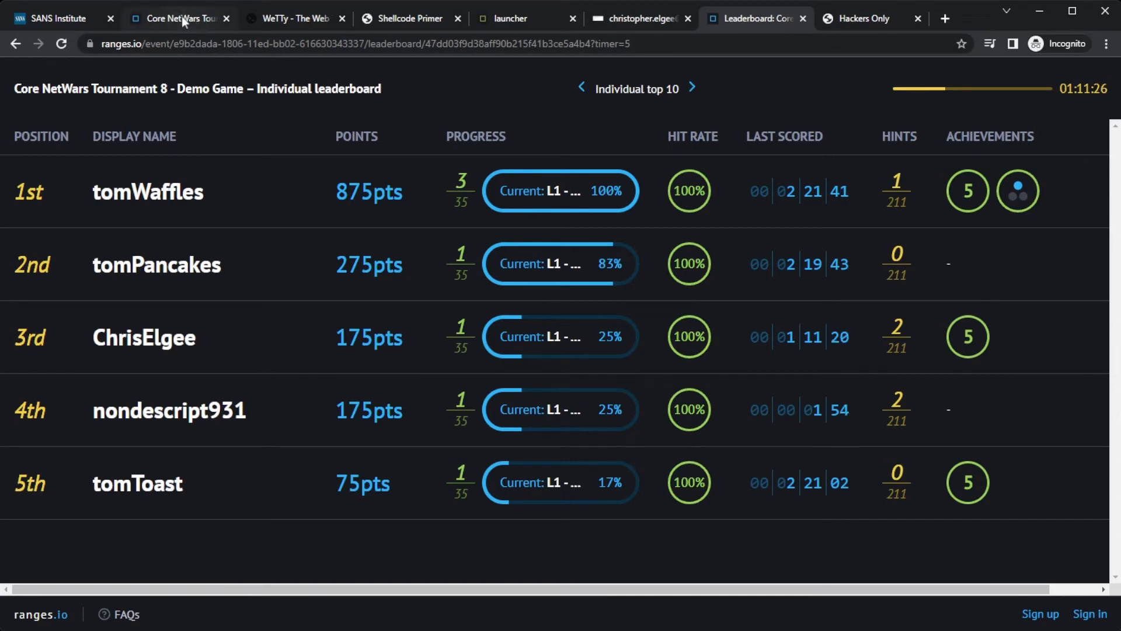
left_click(175, 18)
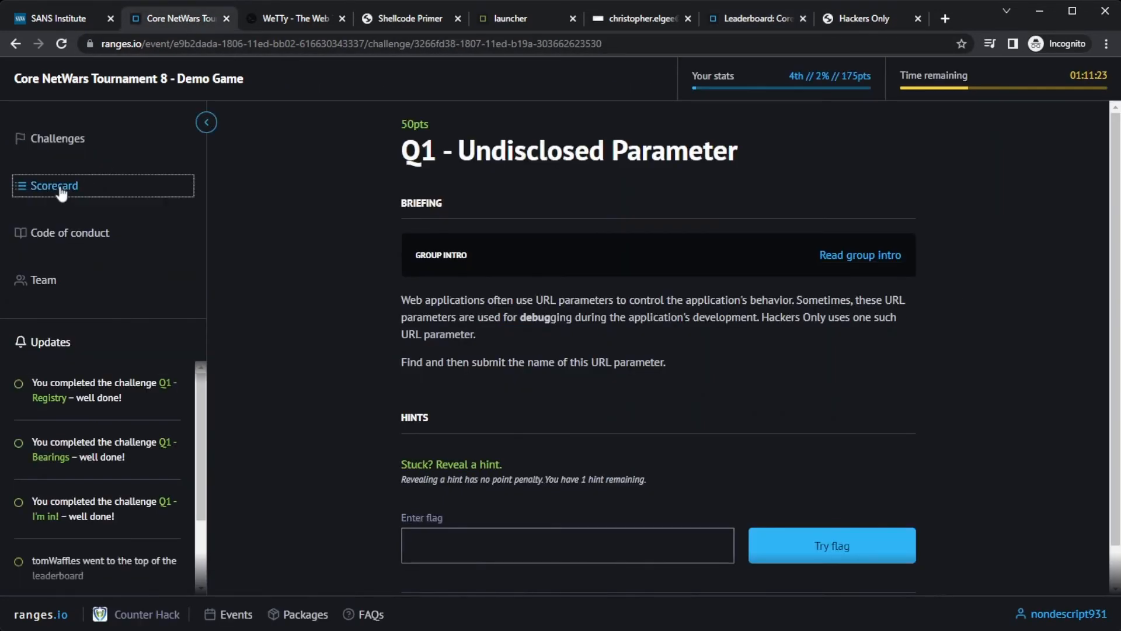
Step: Review the tournament scorecard rankings and group stats, then return to the challenge list
left_click(54, 186)
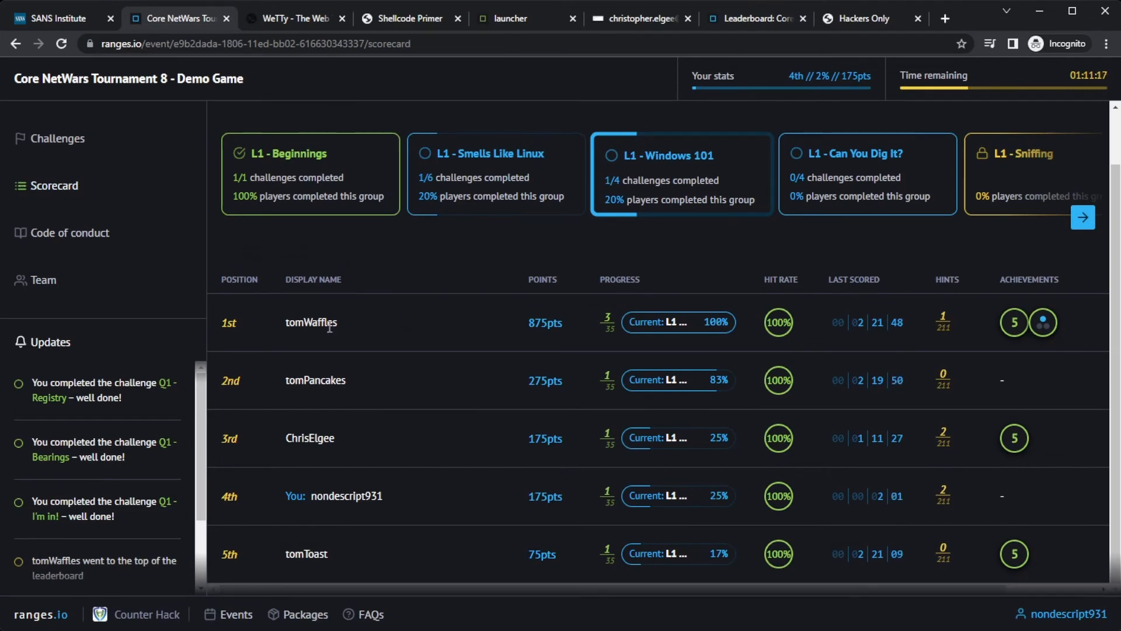
mouse_move(398, 555)
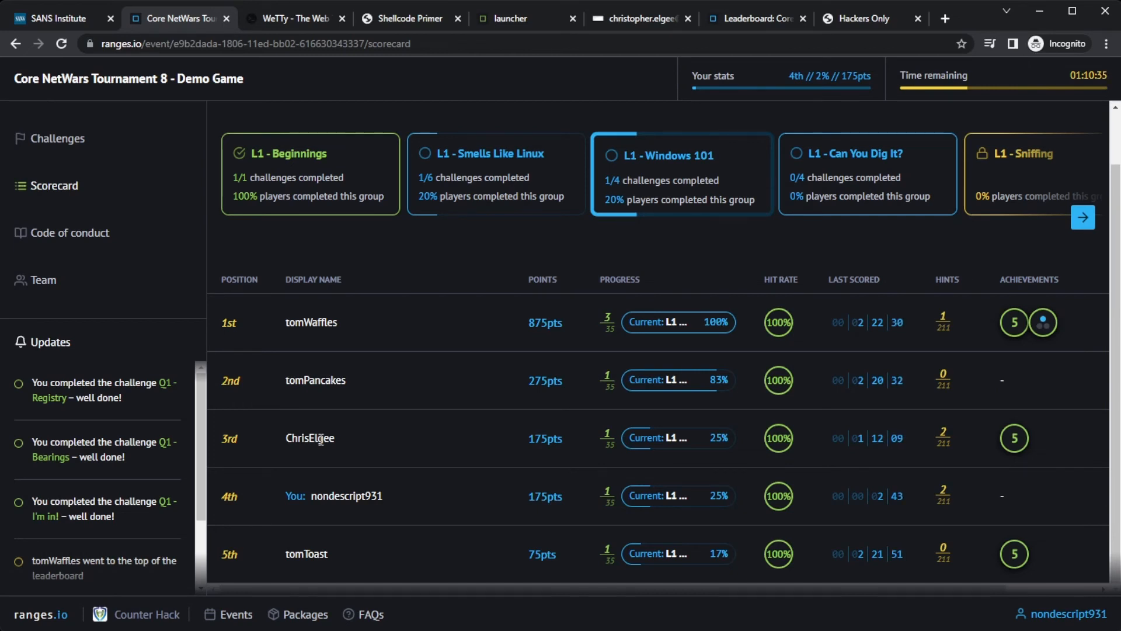
left_click(57, 137)
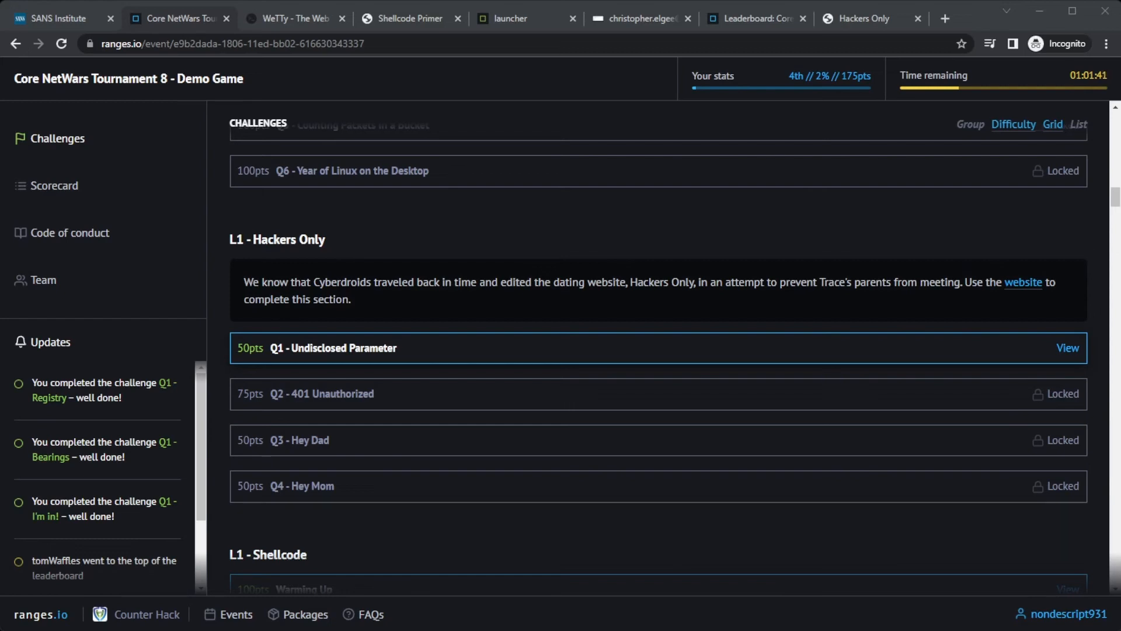
Step: Open the L1 - Shellcode 'Warming Up' challenge, then switch to the Shellcode Primer's x64 Reference
scroll("down", 3)
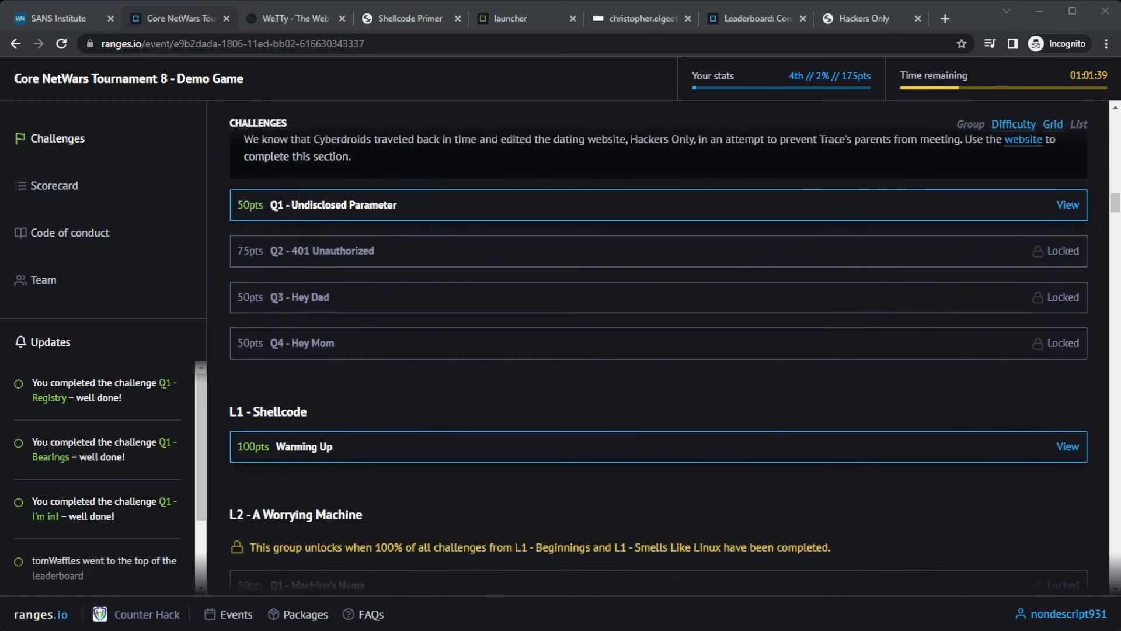
scroll("down", 3)
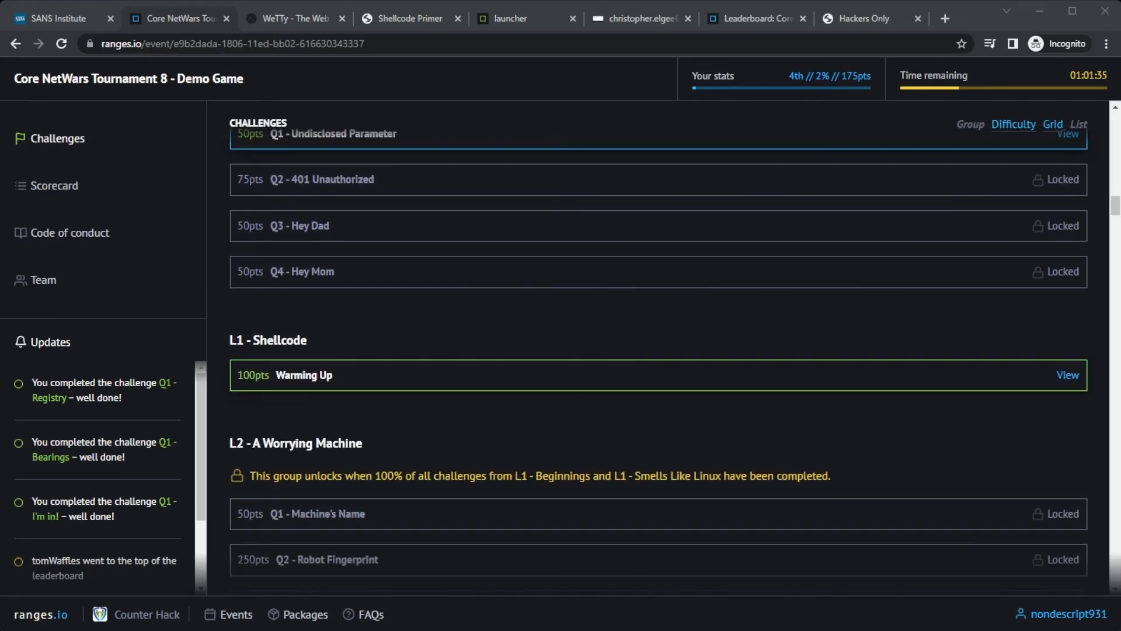
left_click(1067, 375)
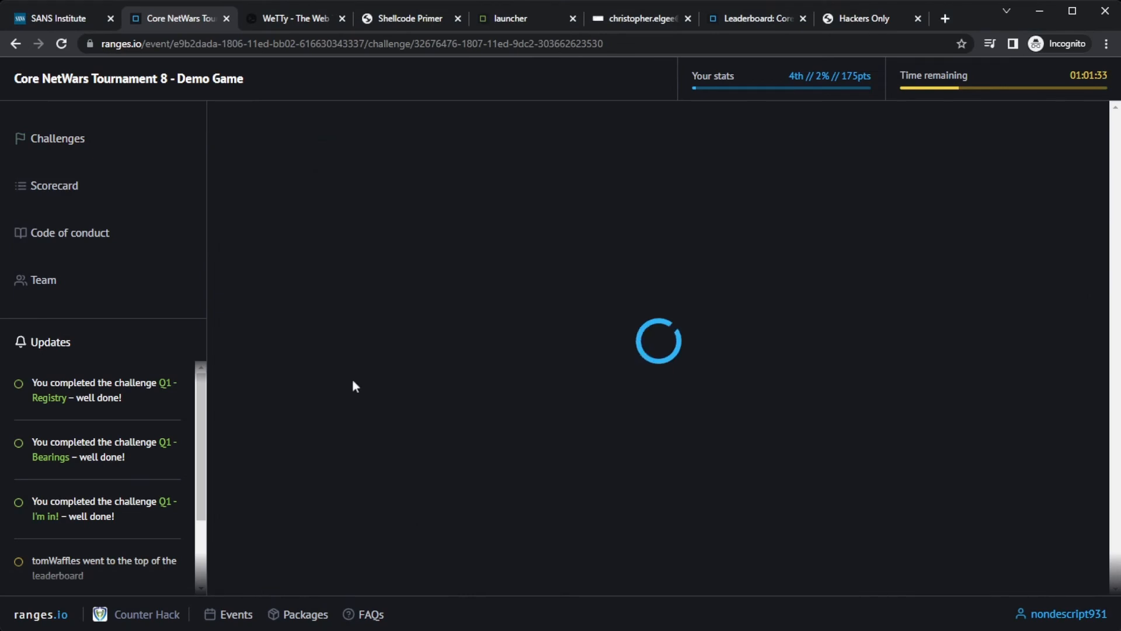
left_click(410, 18)
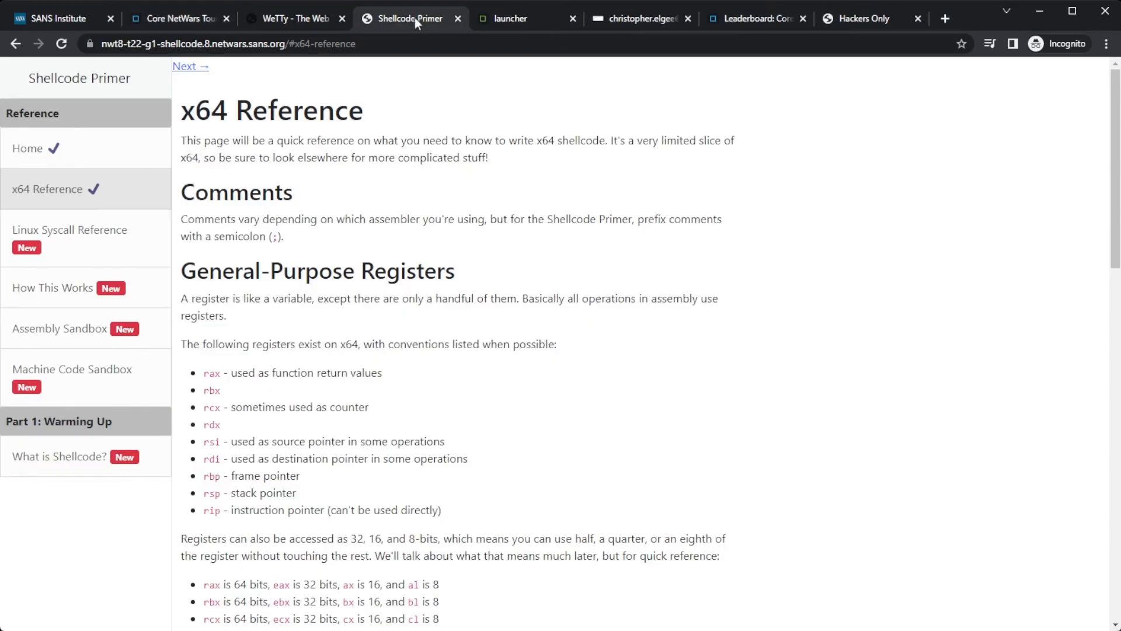
mouse_move(342, 220)
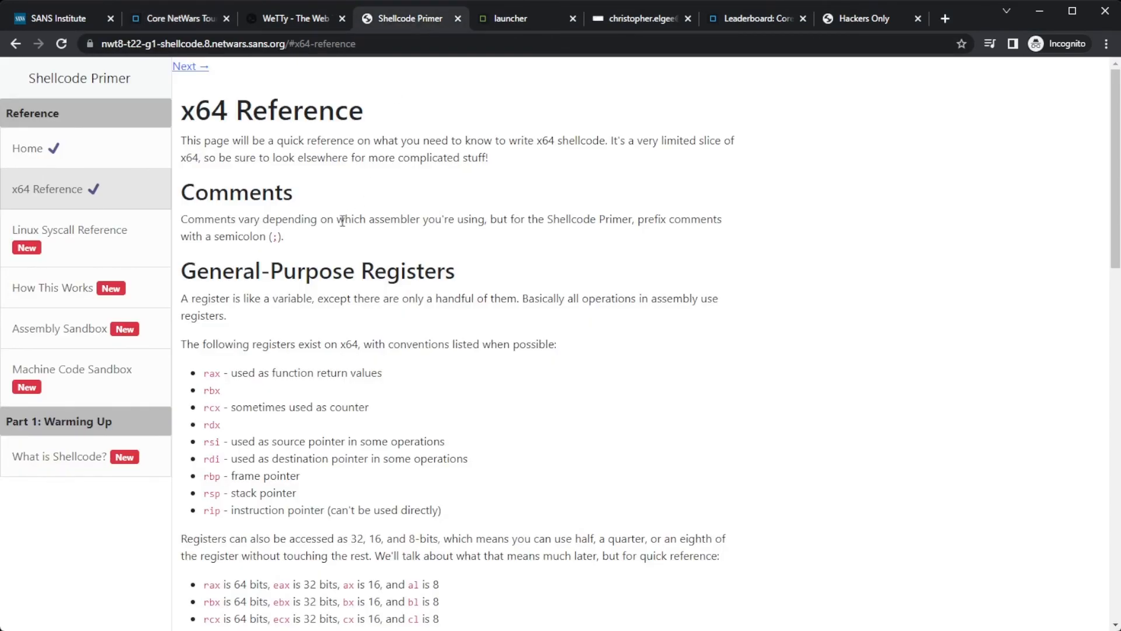
mouse_move(201, 255)
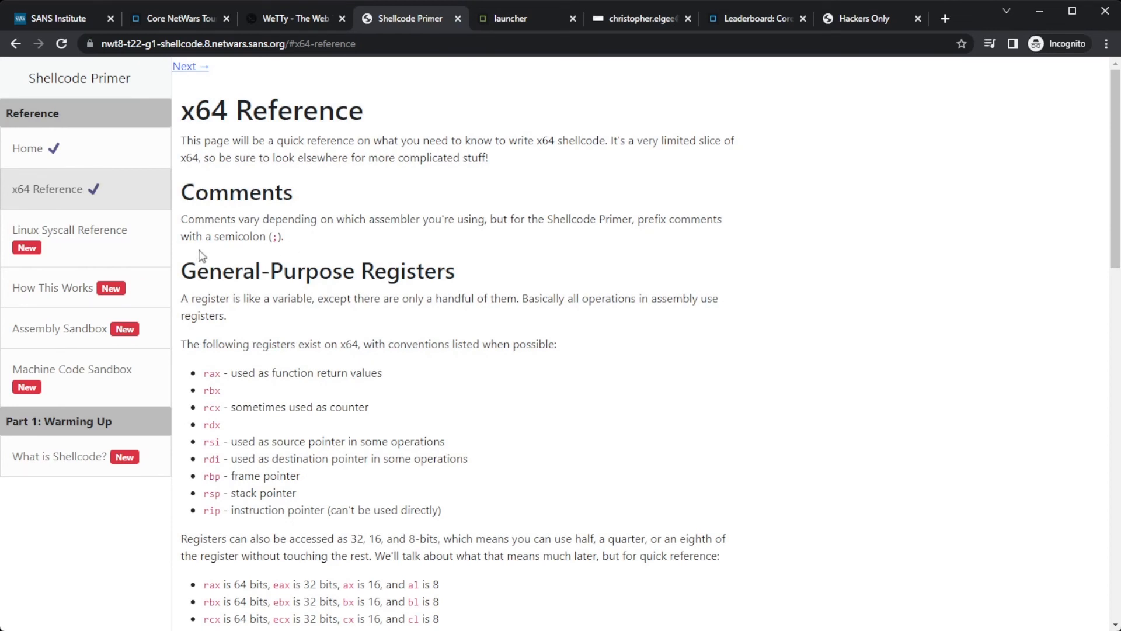
Step: Read the Shellcode Primer's Linux Syscall Reference table, then switch to the launcher's Manage Game page
left_click(69, 230)
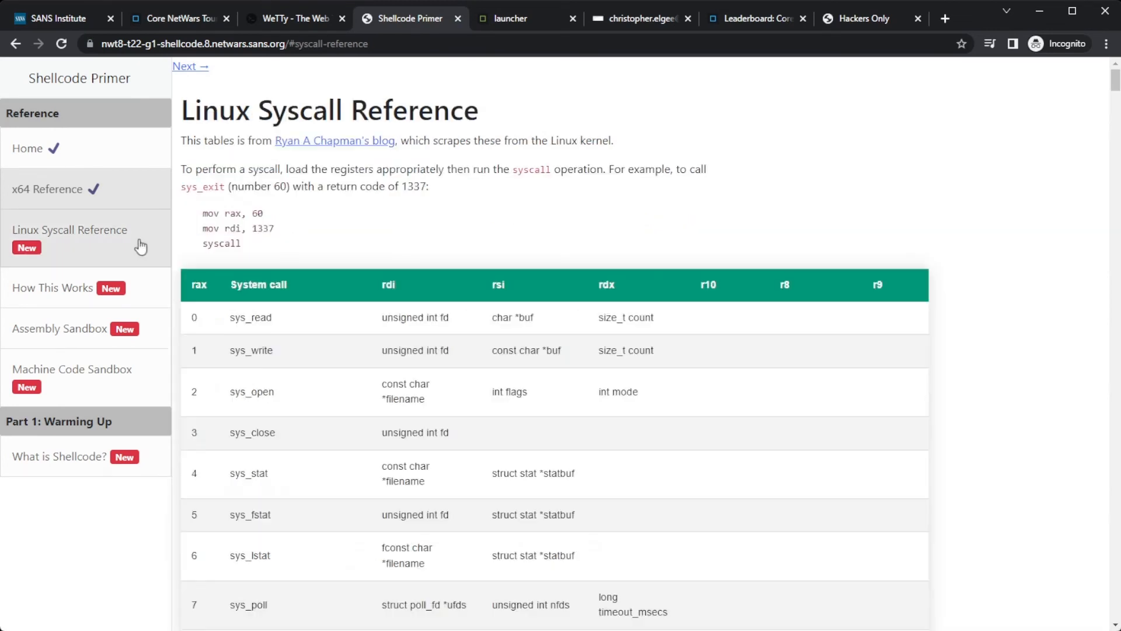
left_click(70, 230)
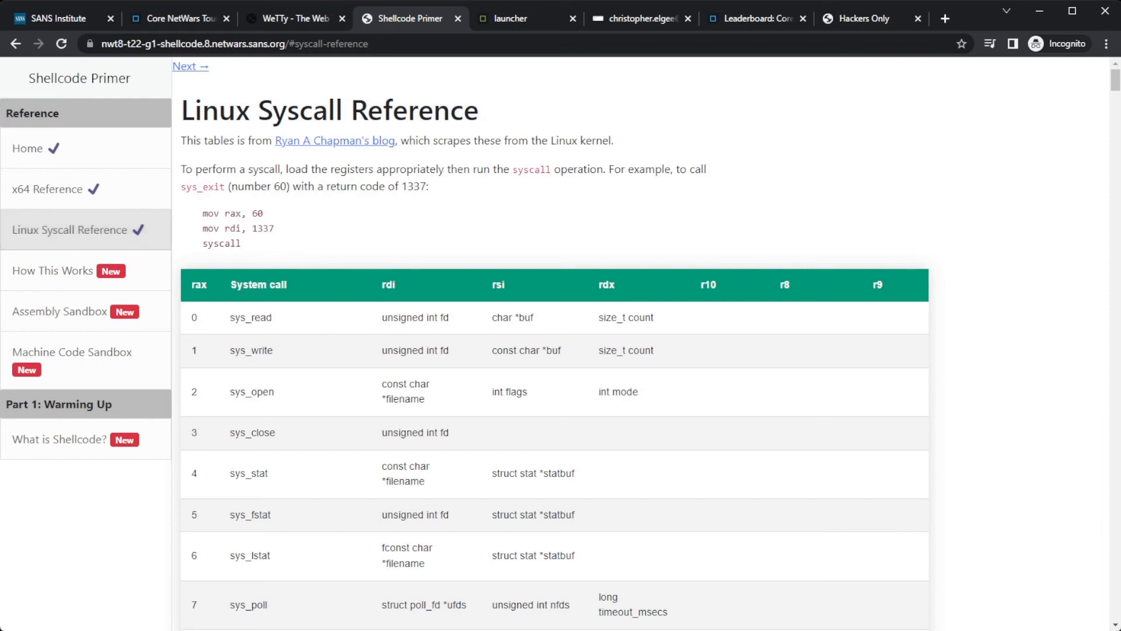
left_click(527, 18)
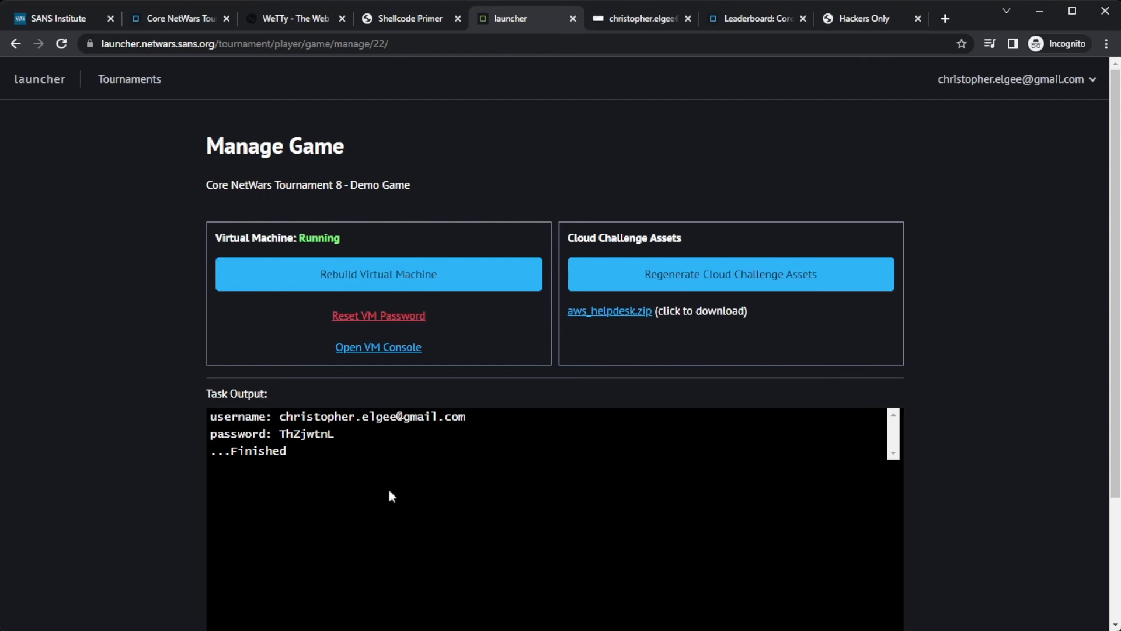
mouse_move(459, 479)
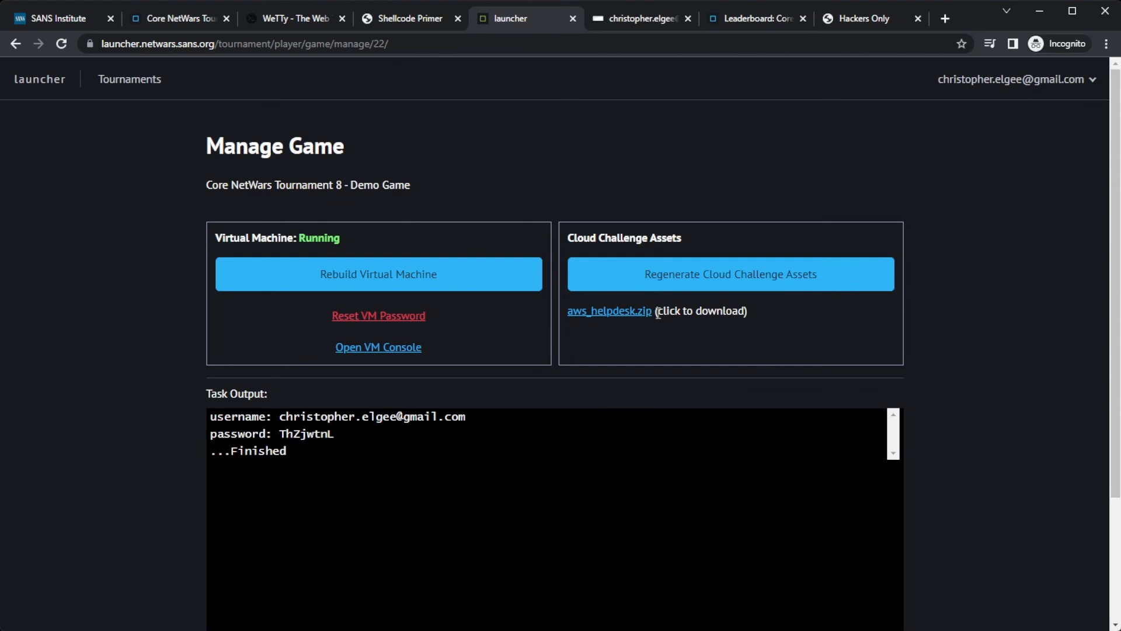
mouse_move(656, 313)
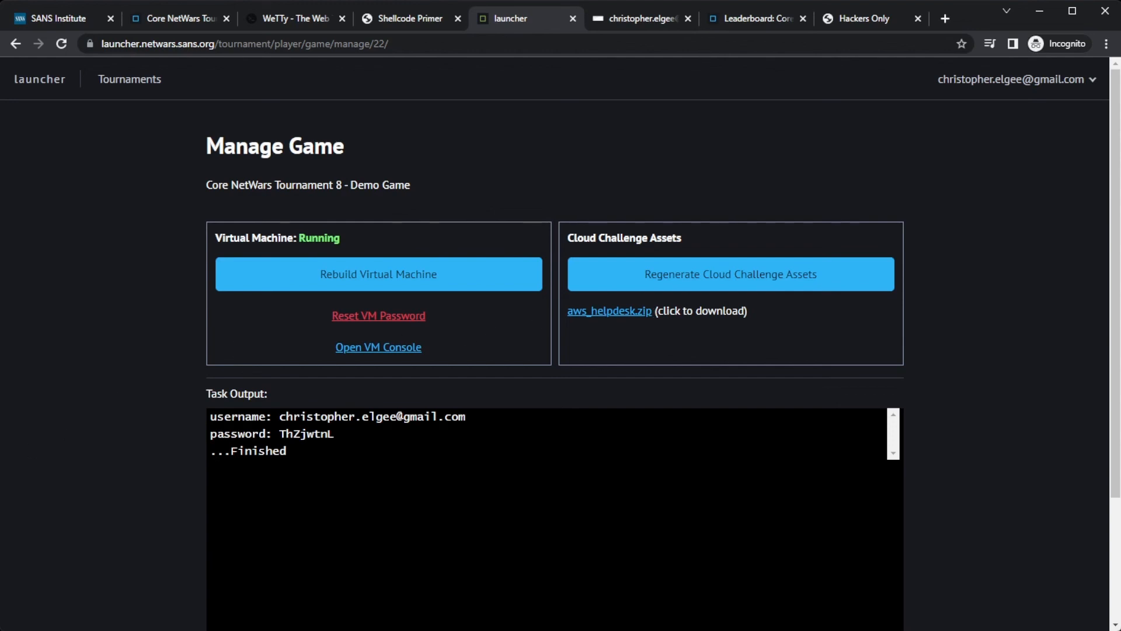
Step: Review the Rebuild VM, Reset VM Password and Open VM Console options, then return to ranges.io
left_click(175, 18)
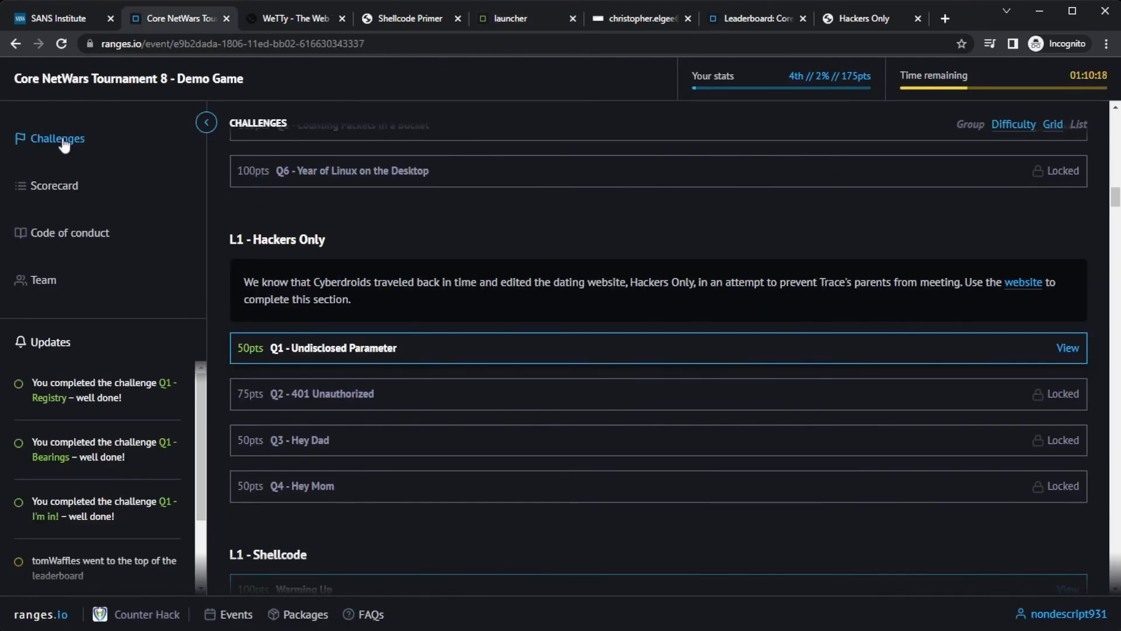